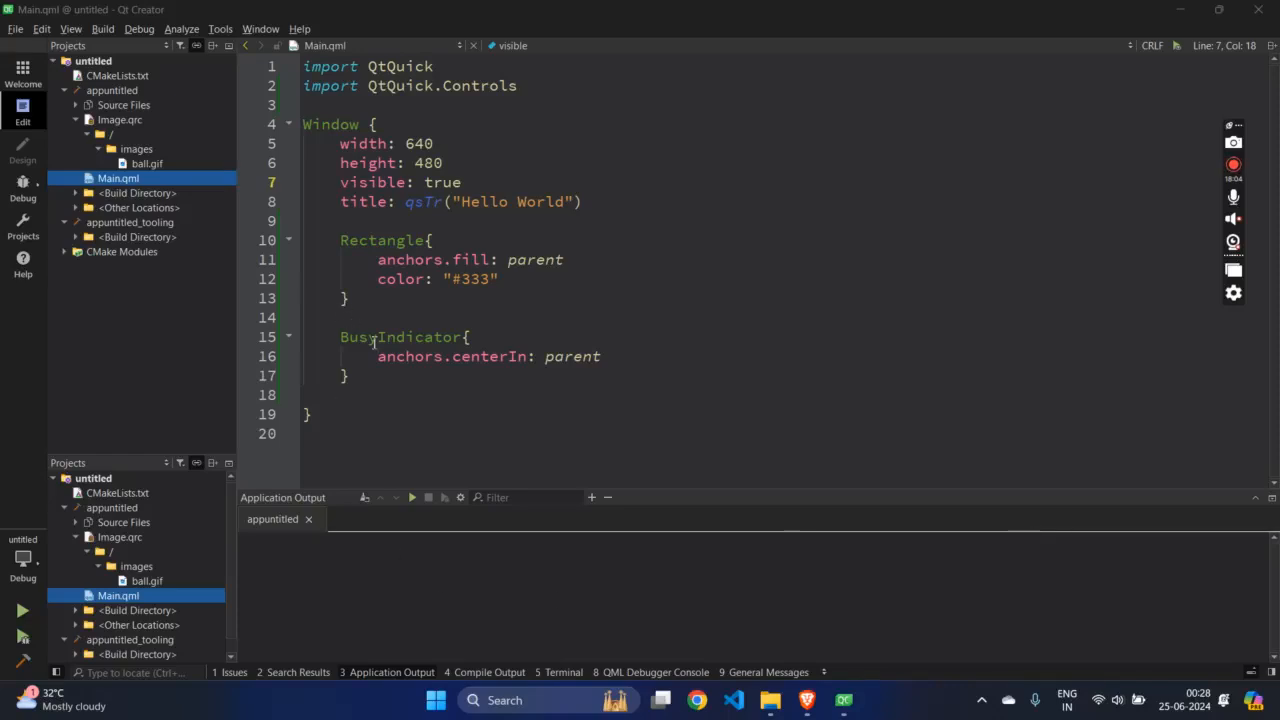
Run the app to see the default BusyIndicator centered on the dark window
click(376, 376)
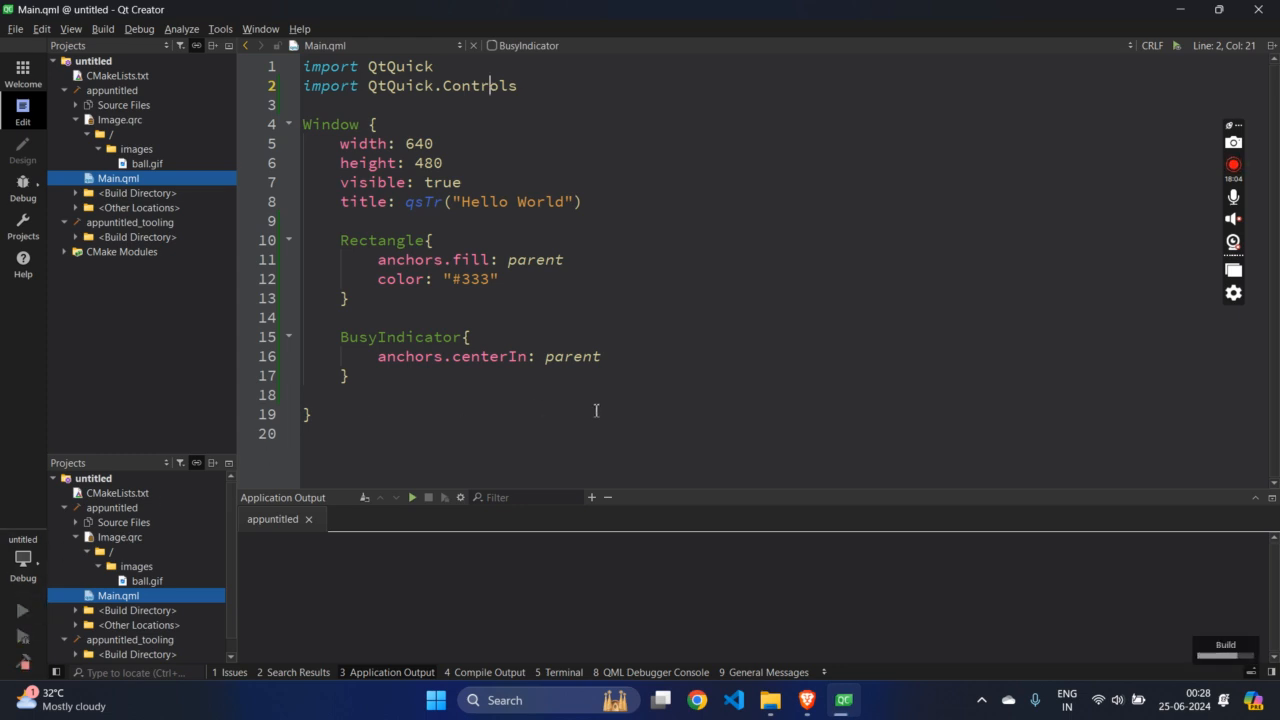
click(12, 612)
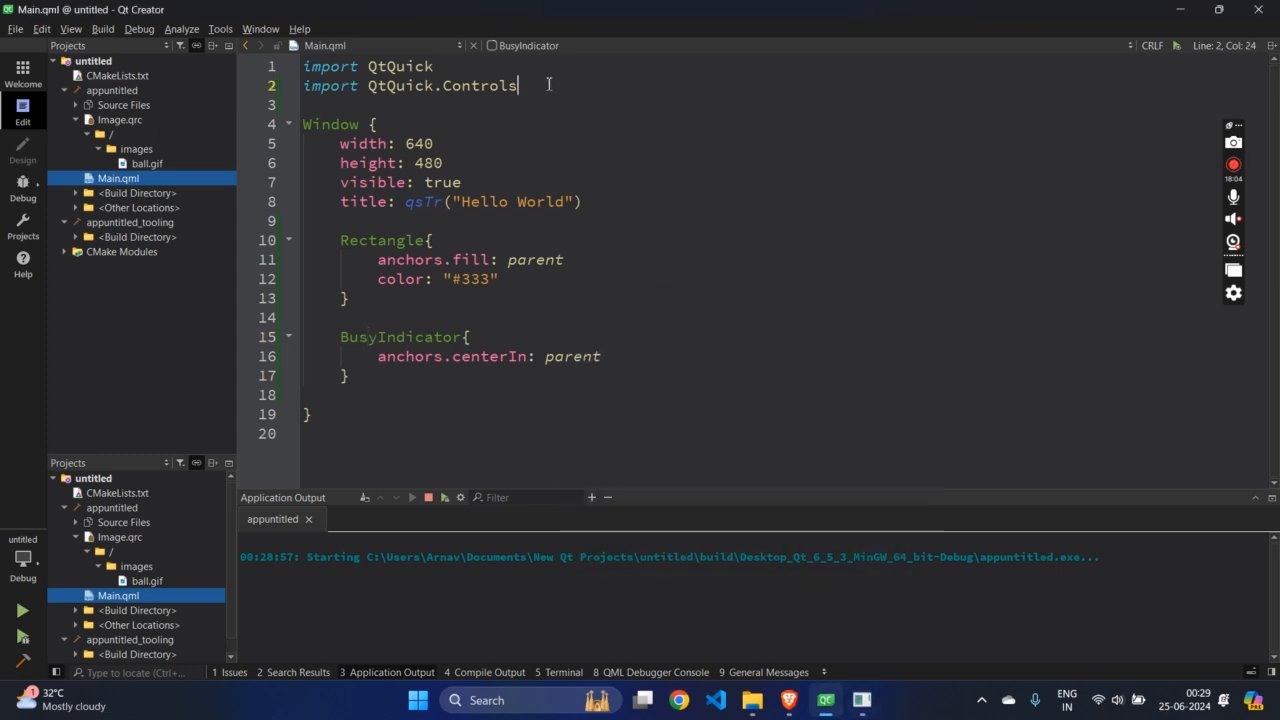
Try the Material then Universal style on the QtQuick.Controls import and rerun the app
text(.)
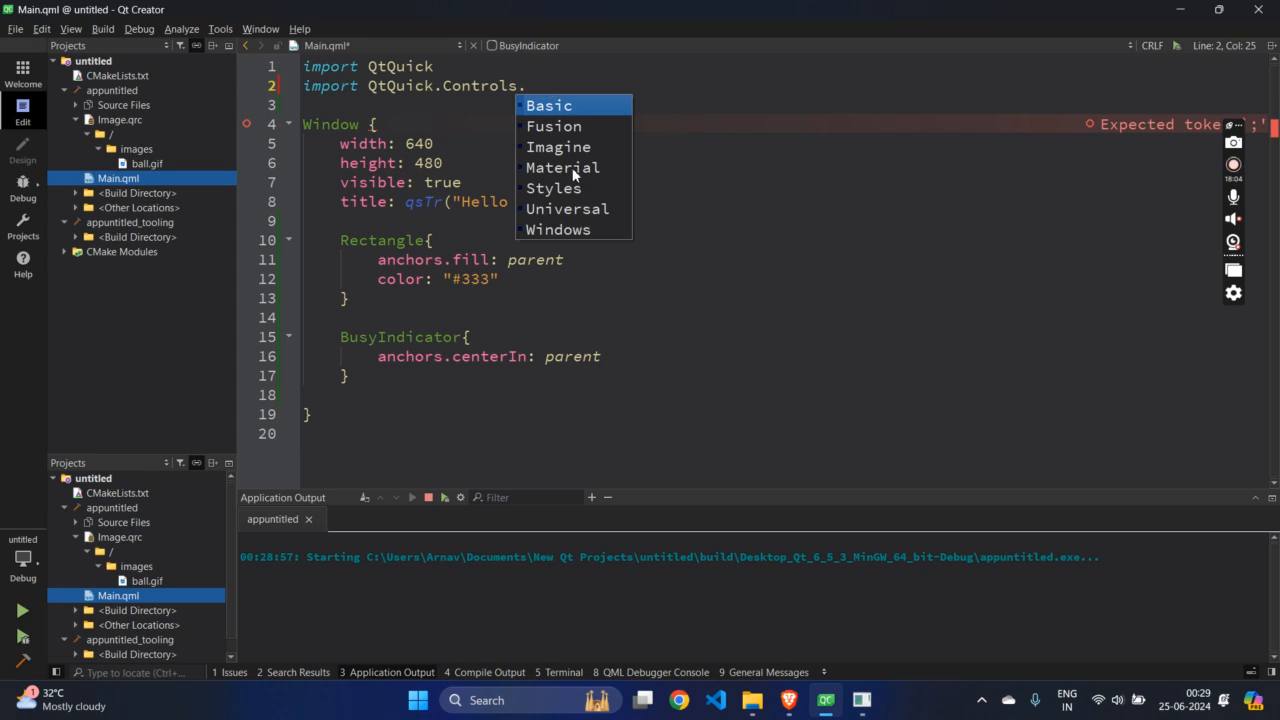
click(562, 168)
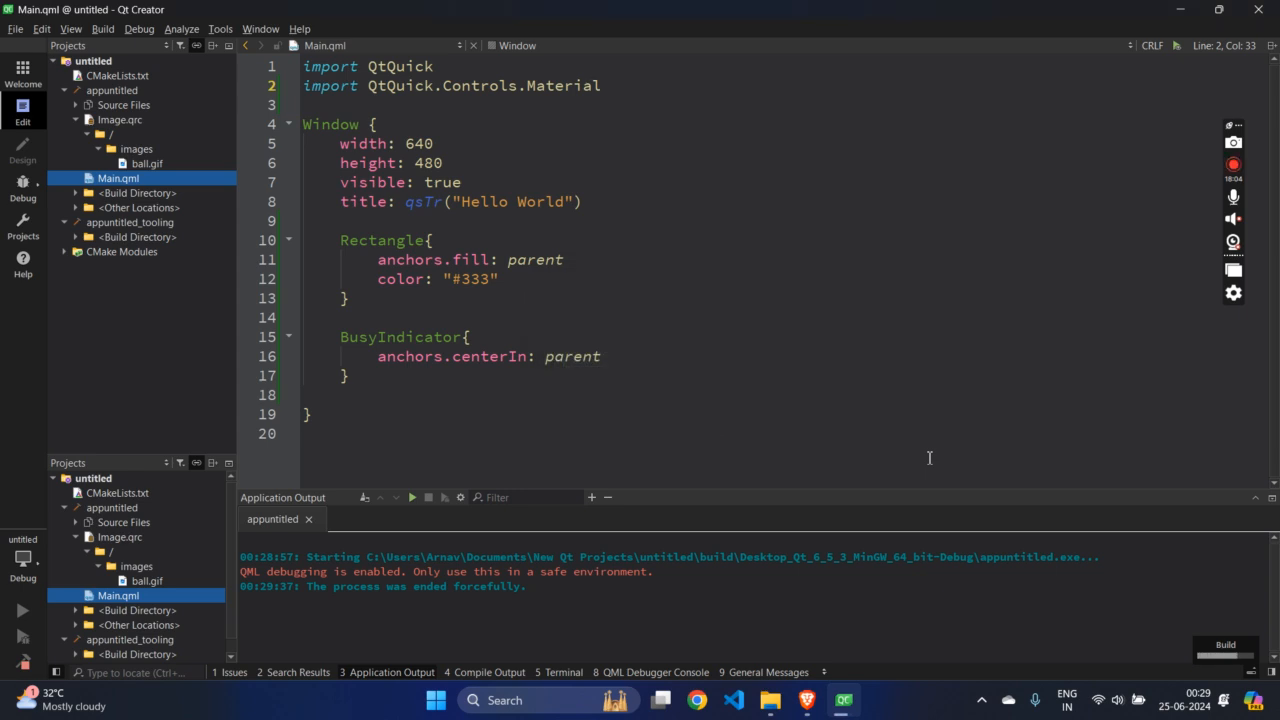
click(12, 610)
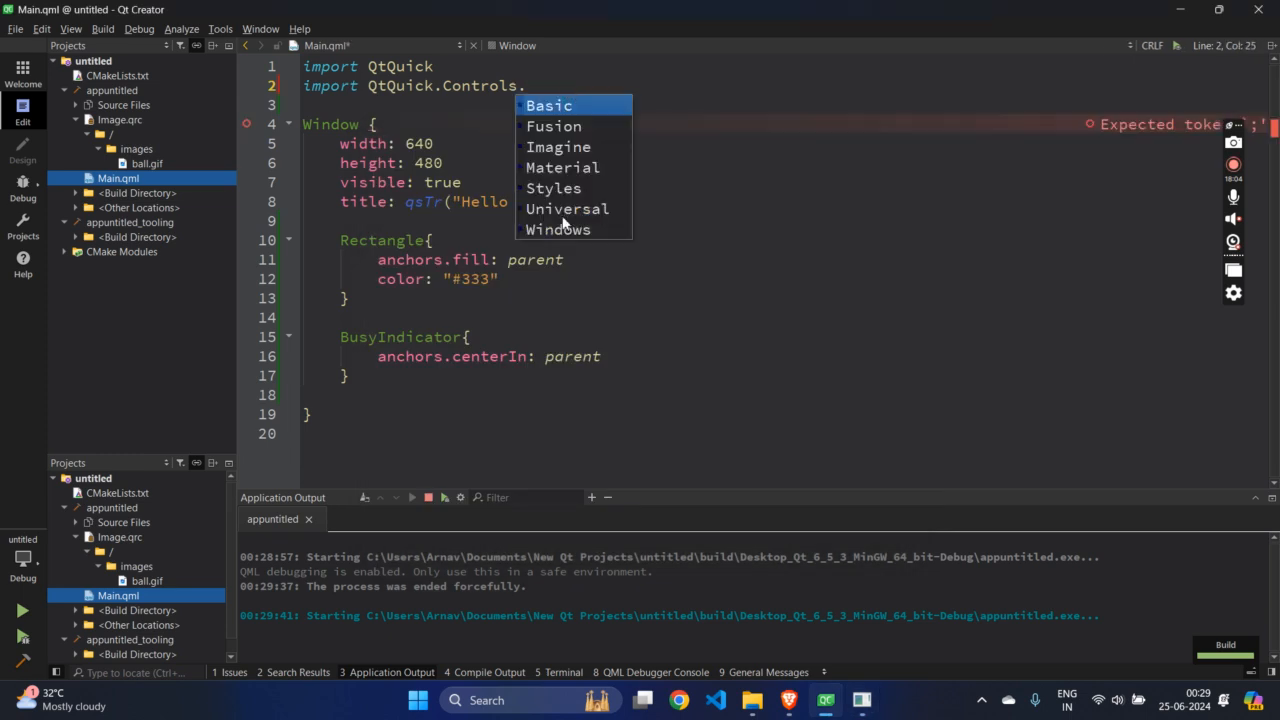
click(568, 208)
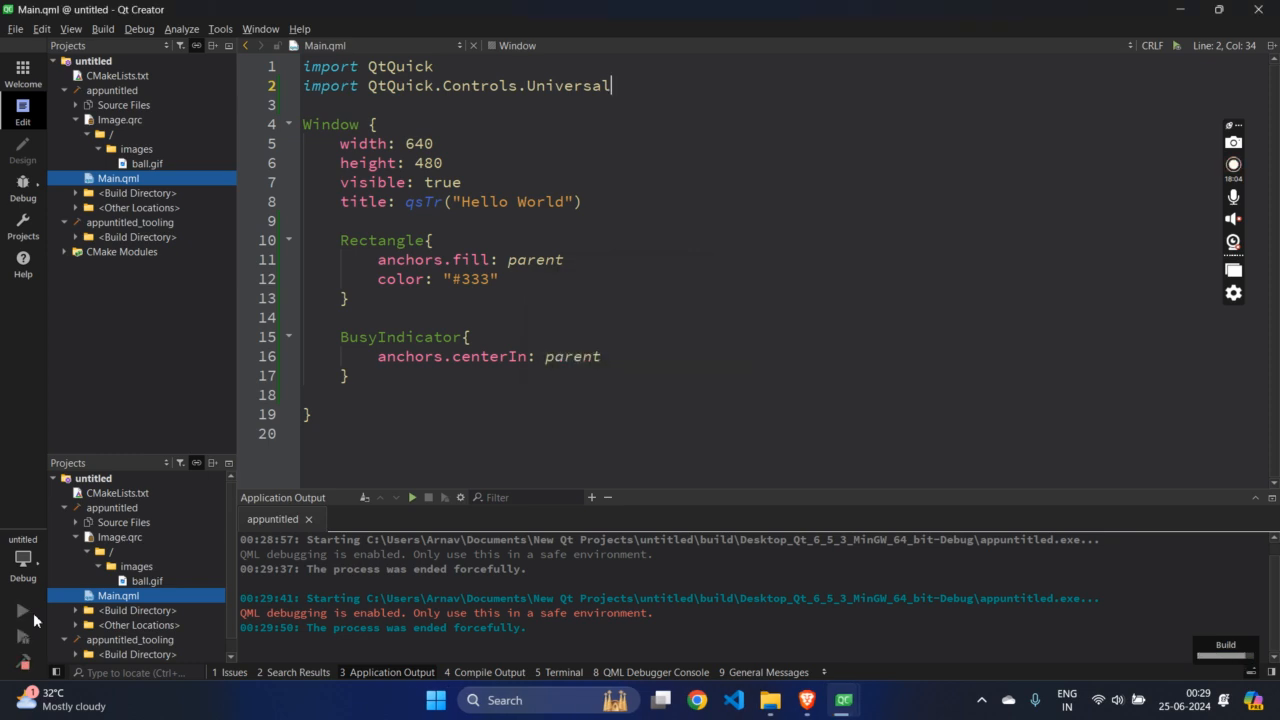
click(20, 616)
text(width: 50)
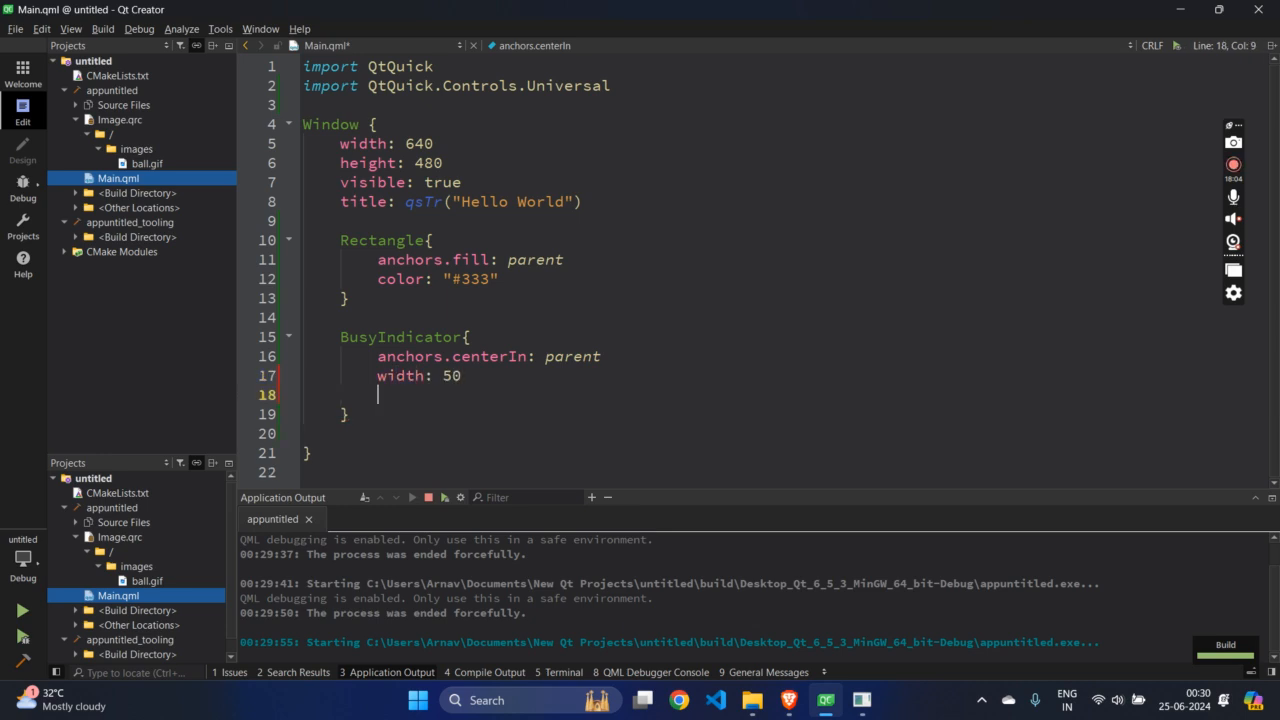
Give the BusyIndicator a height of 50 and follow it into the Universal BusyIndicator.qml source
text(heigh:)
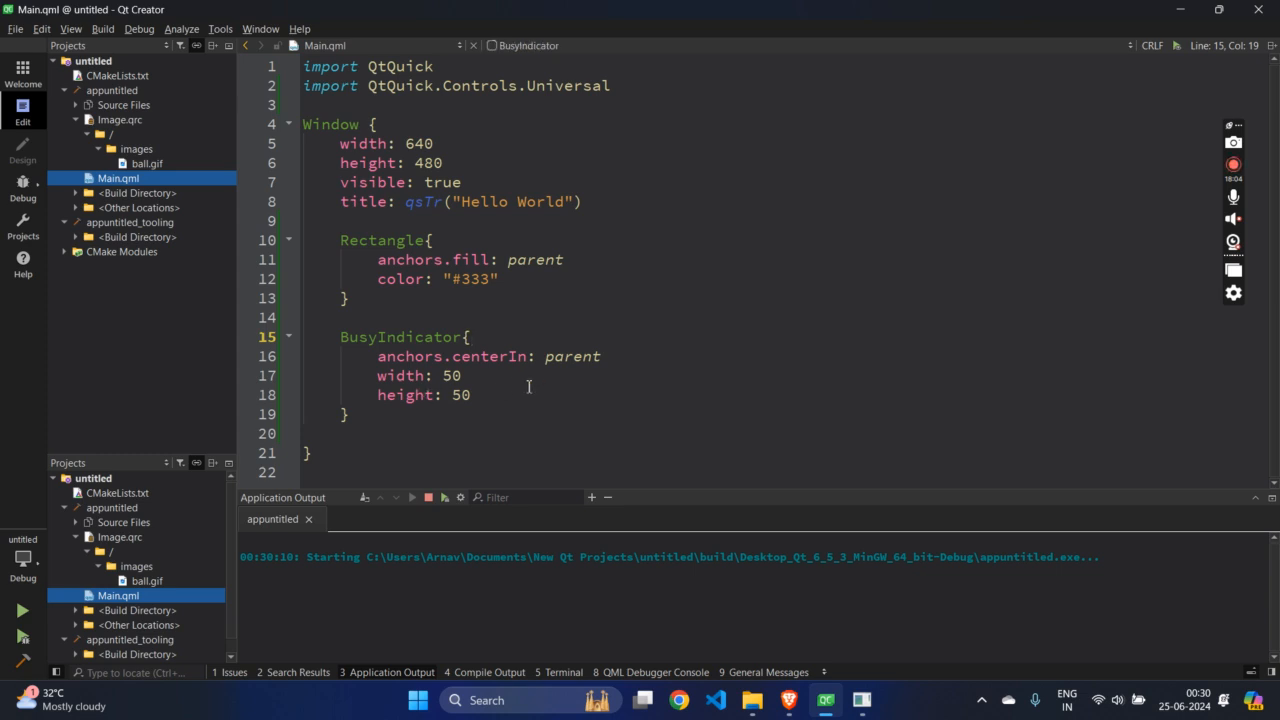
text(color: "gr)
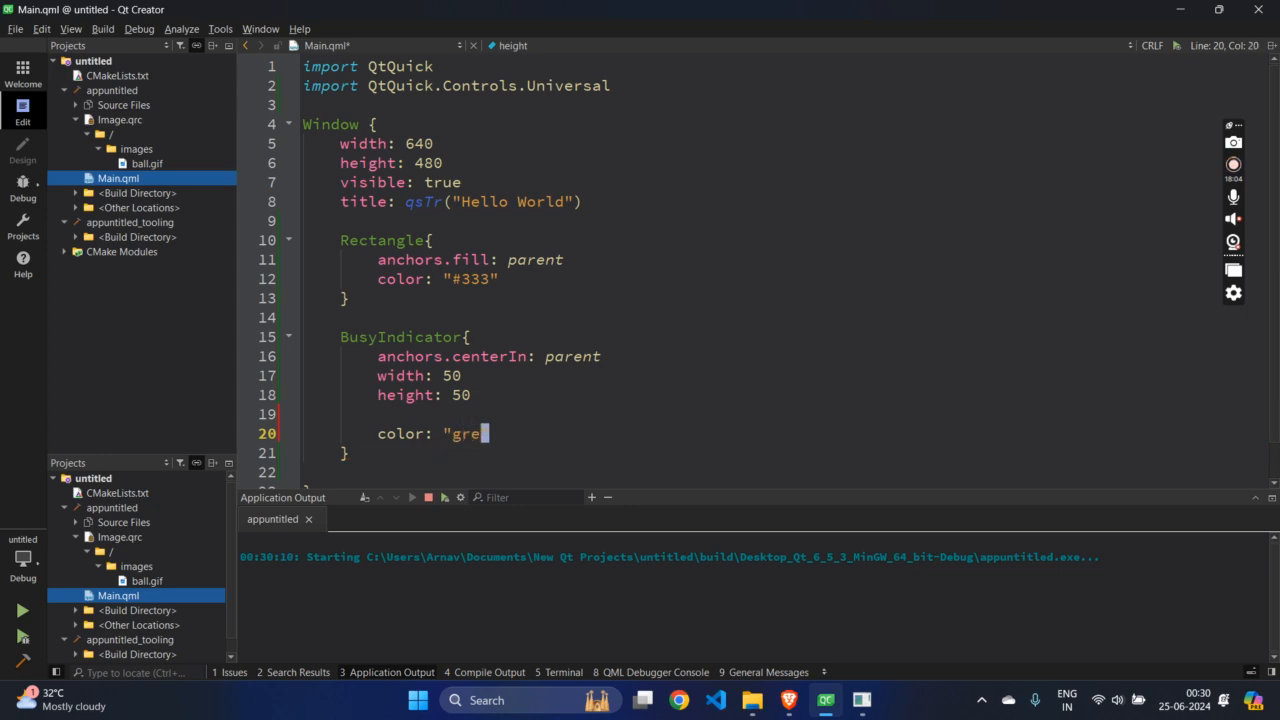
text(en)
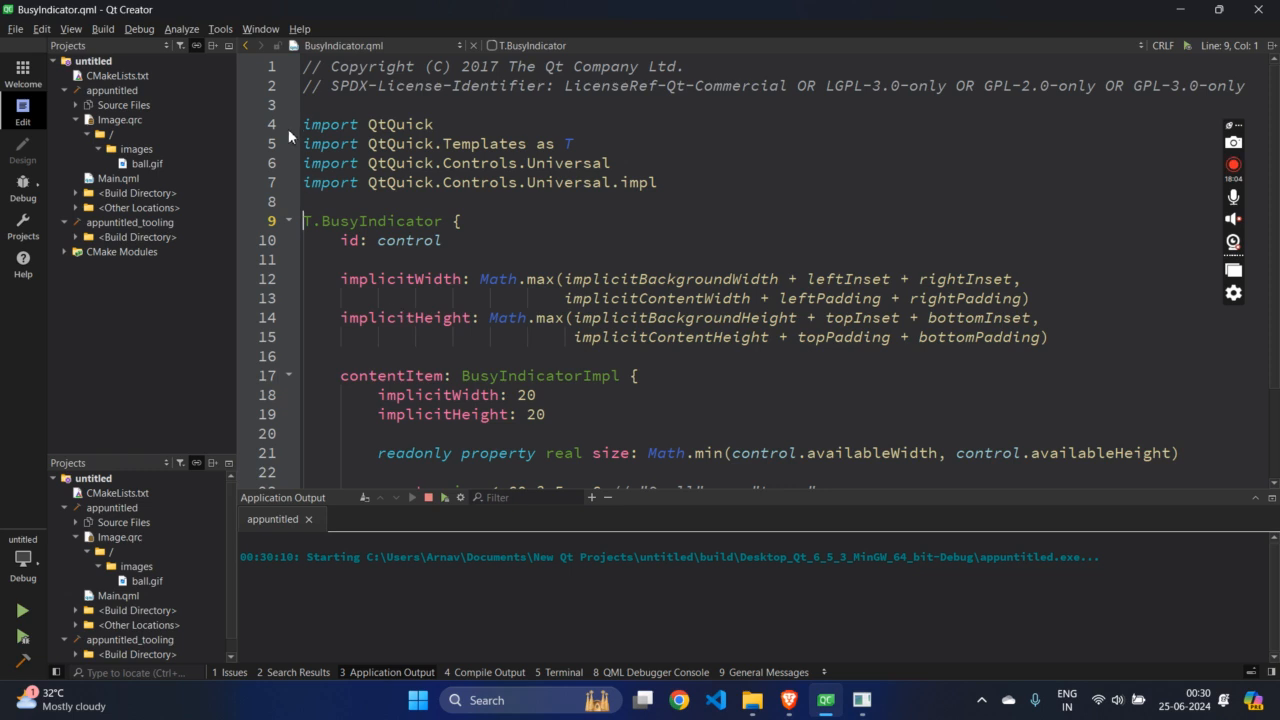
Switch the import to Material, review its BusyIndicator contentItem color binding, and return to Main.qml
click(118, 178)
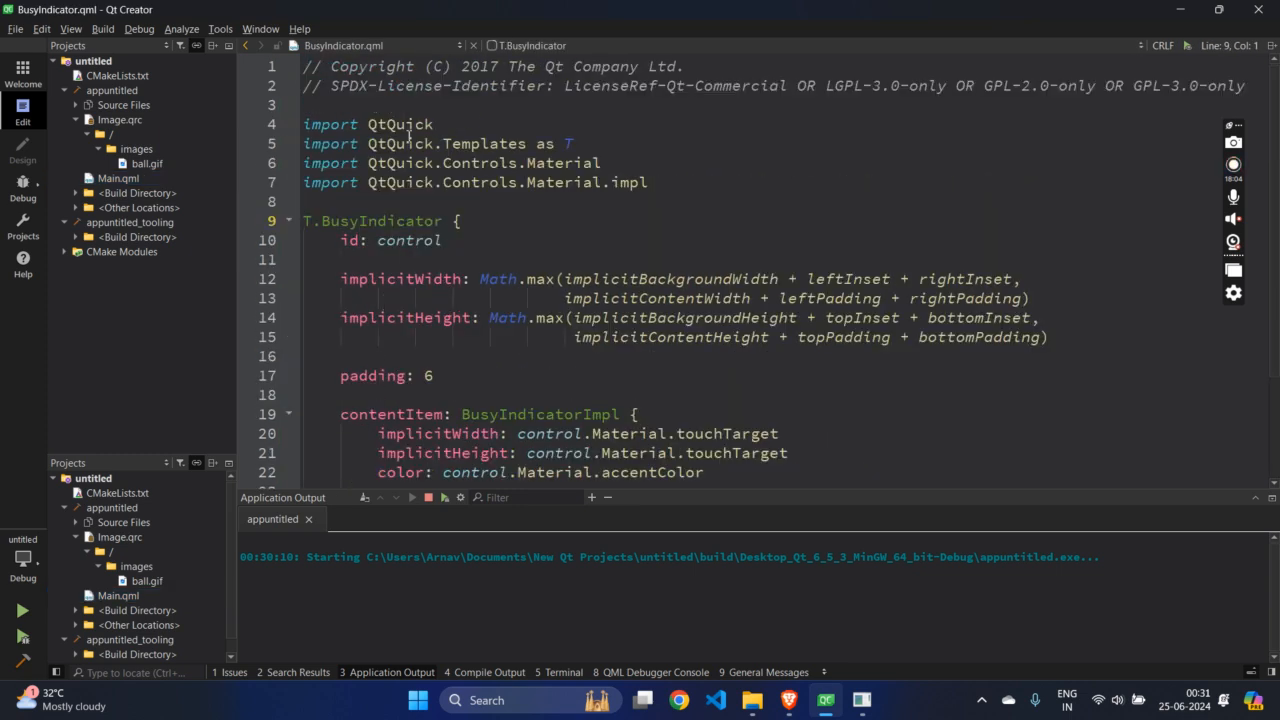
scroll(down, 3)
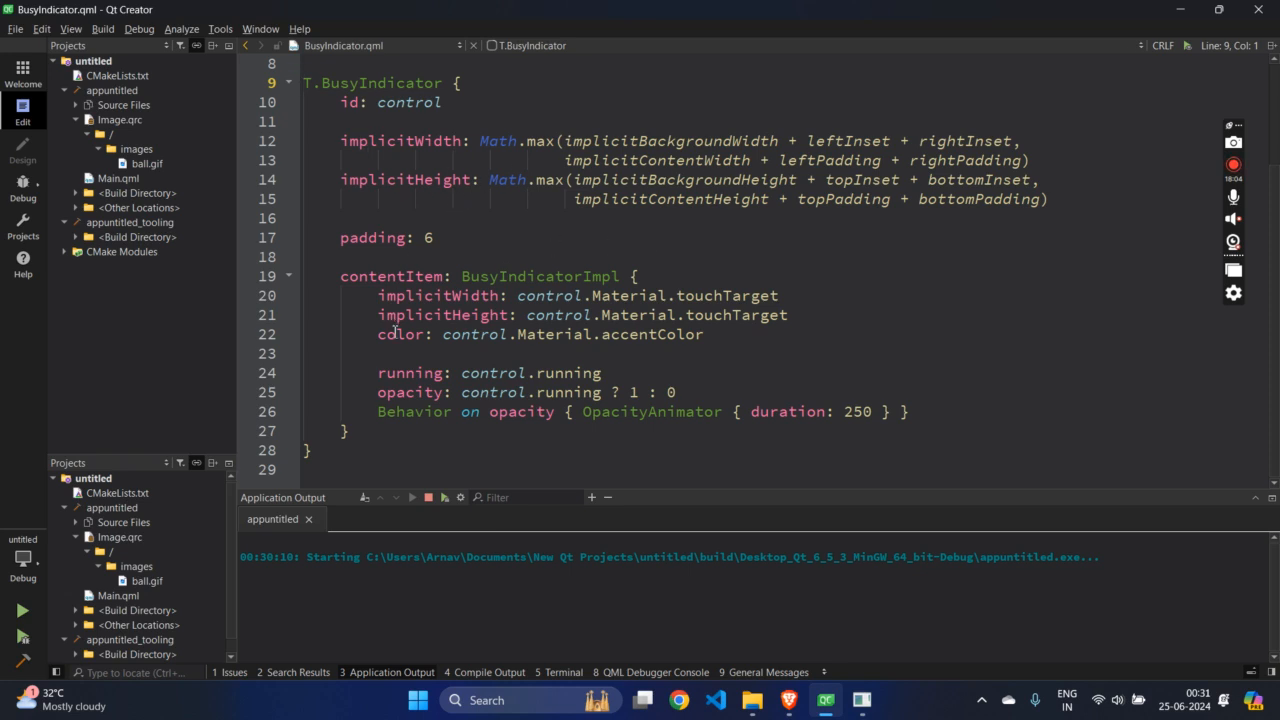
double_click(400, 334)
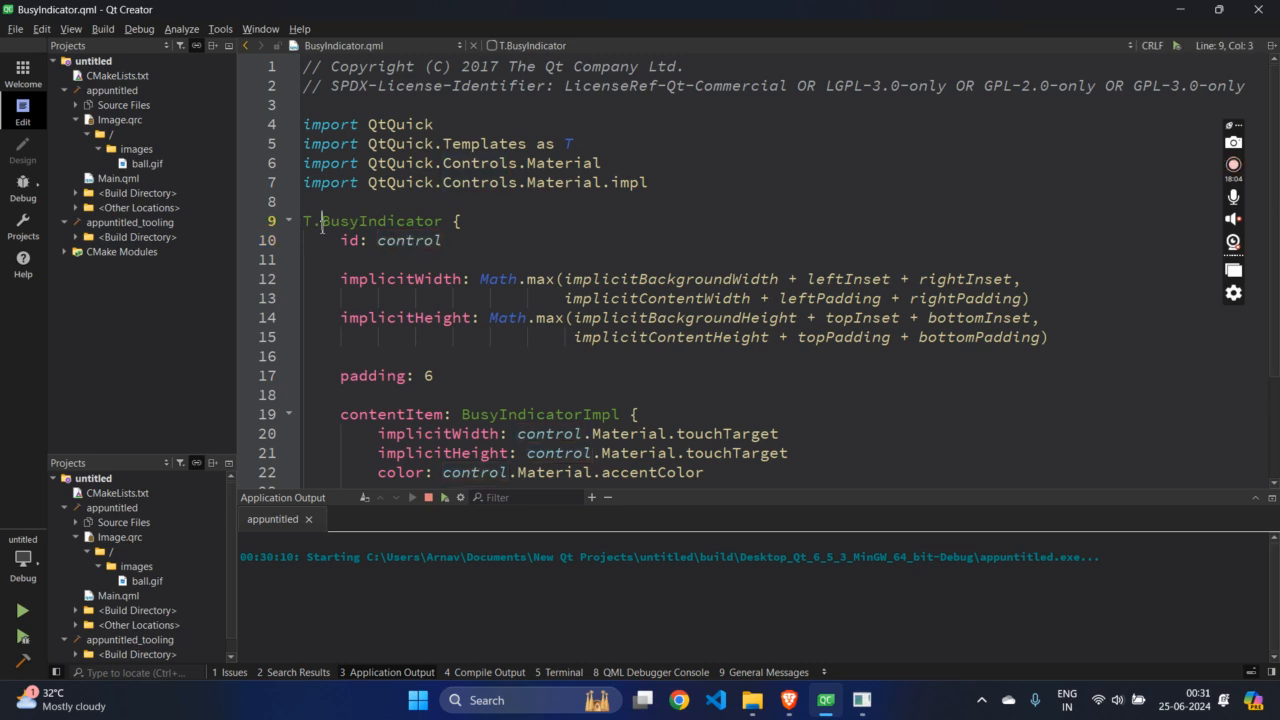
scroll(down, 3)
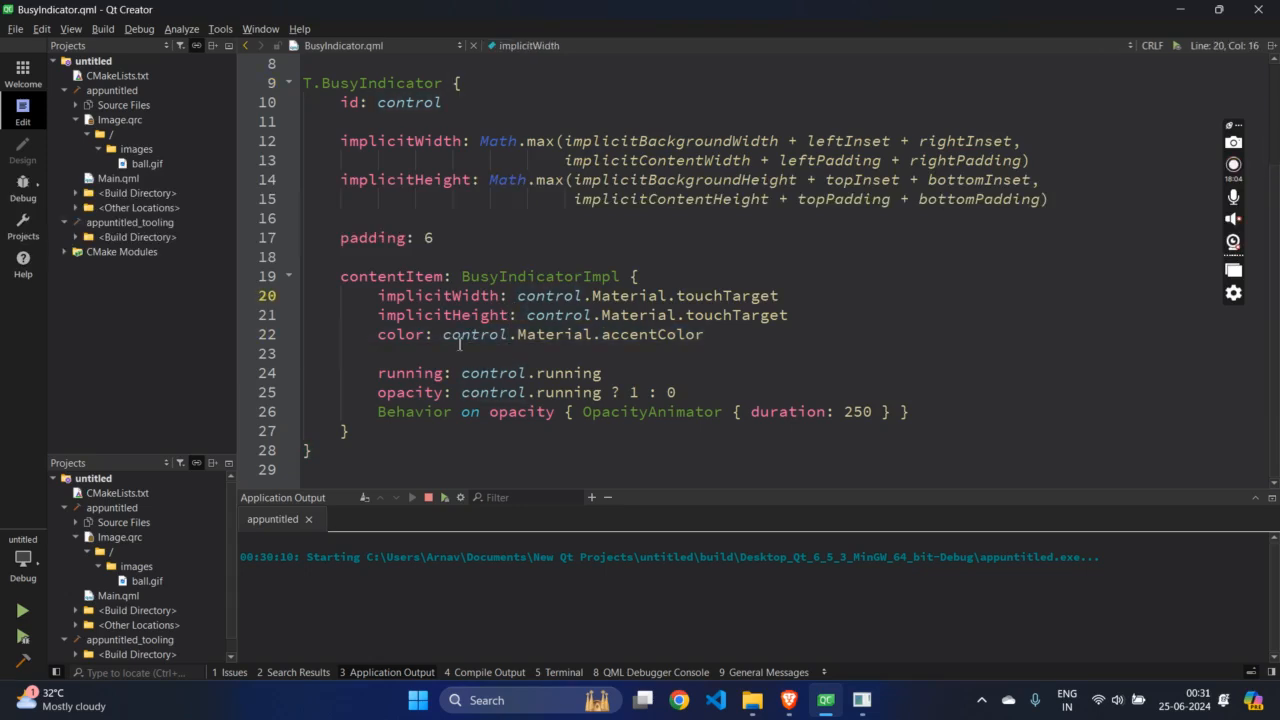
click(474, 334)
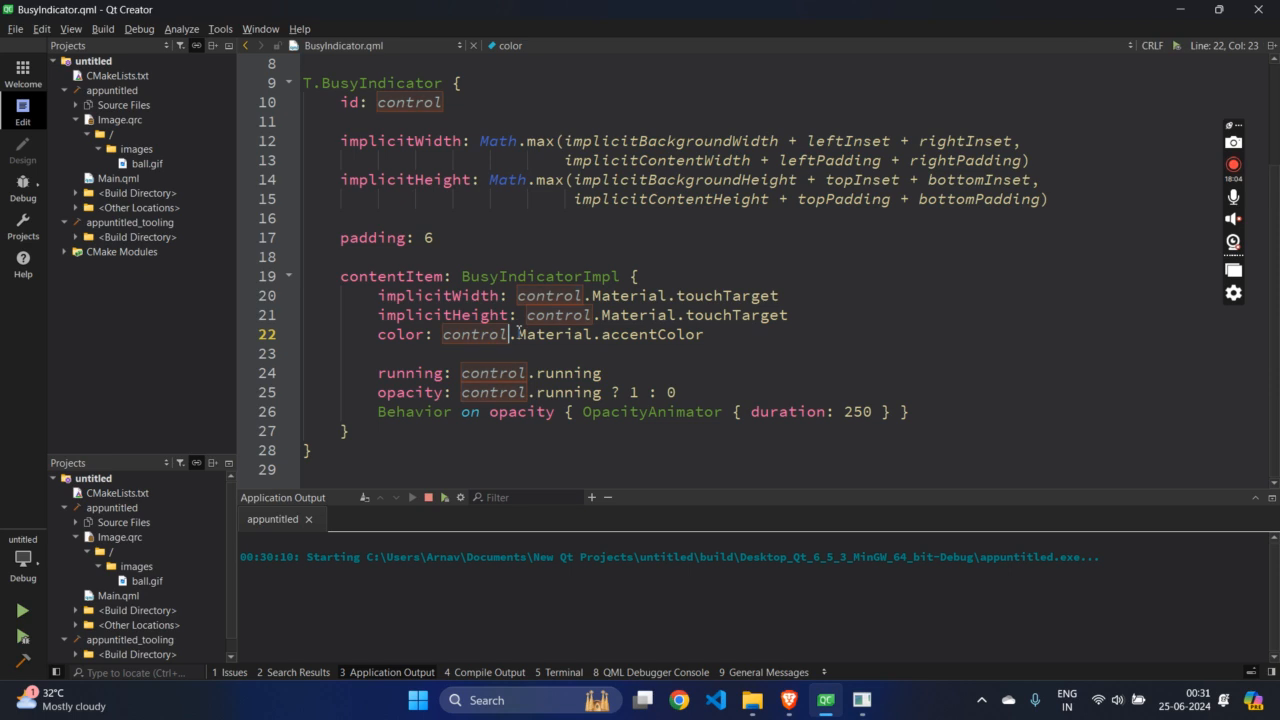
drag(516, 334, 704, 334)
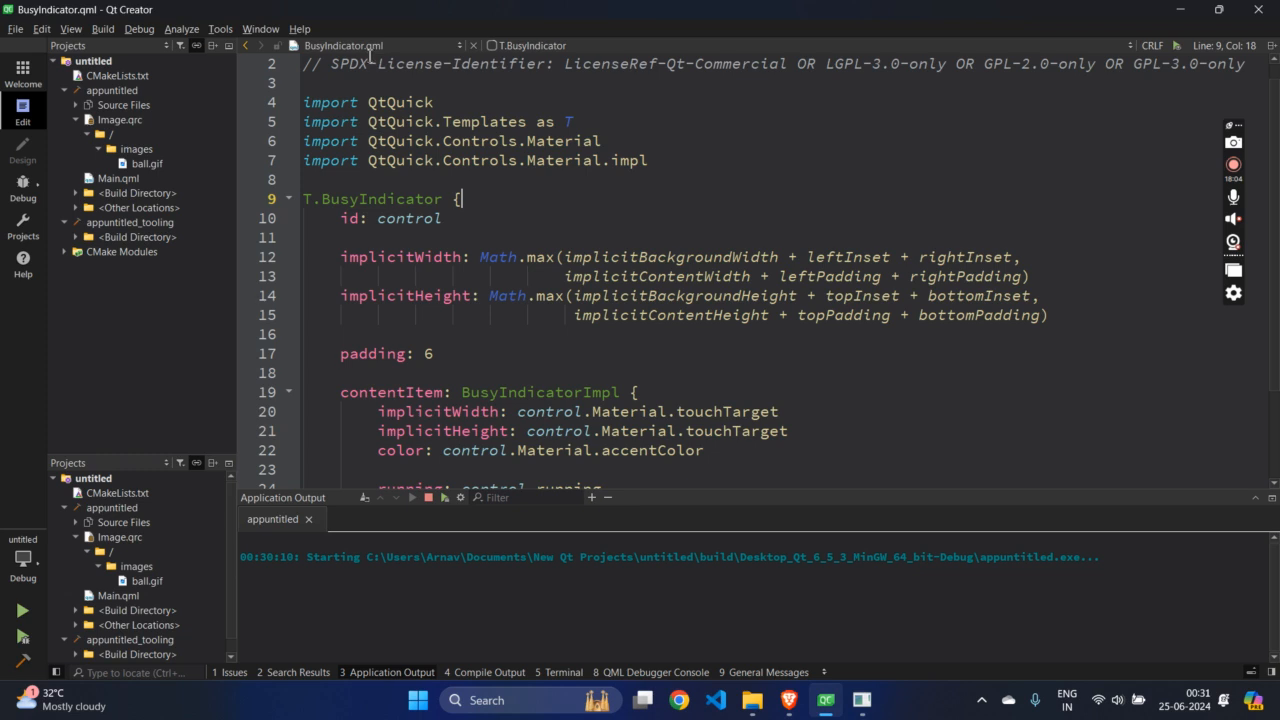
click(116, 178)
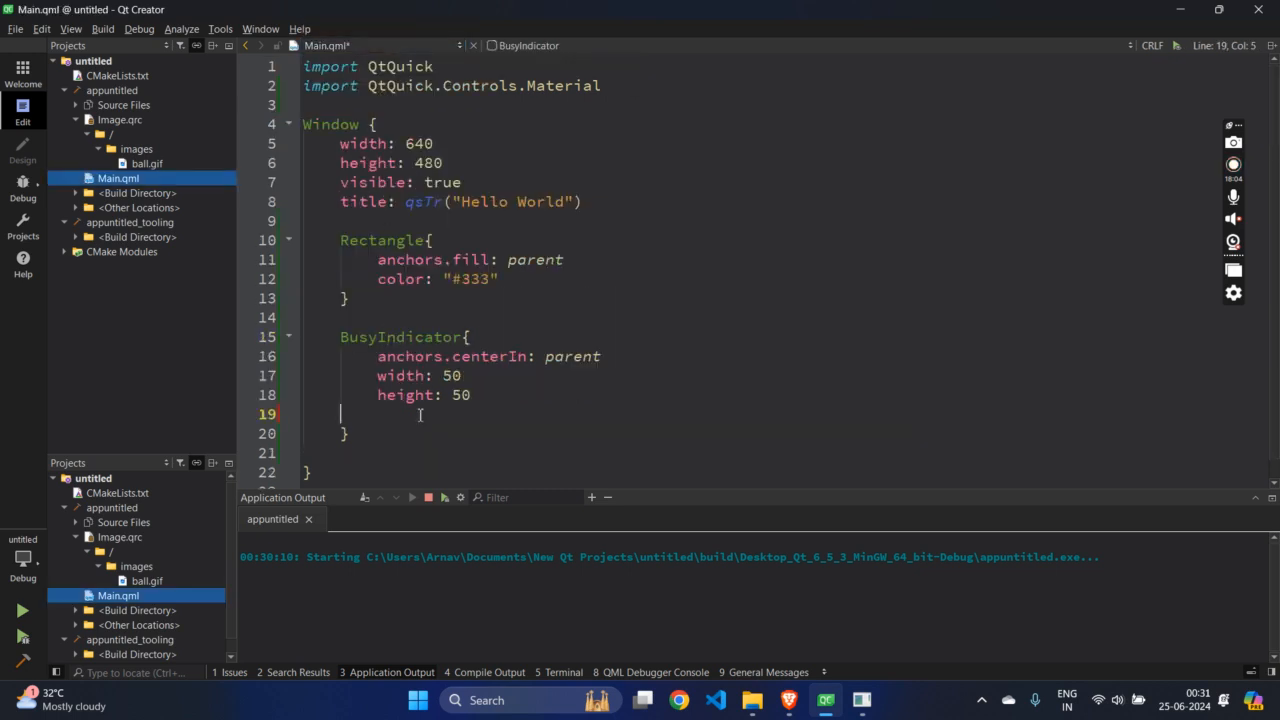
Add padding: 20 to the BusyIndicator and select its type name in Main.qml
text(padding: 20)
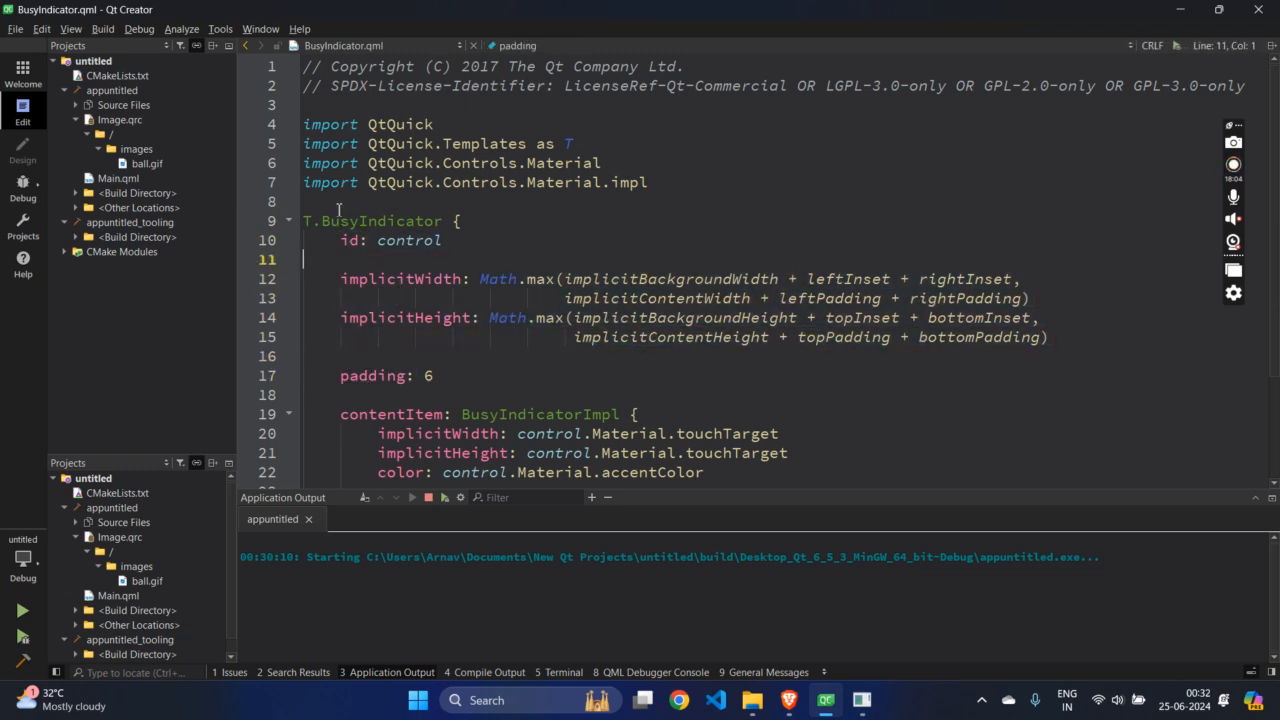
double_click(384, 220)
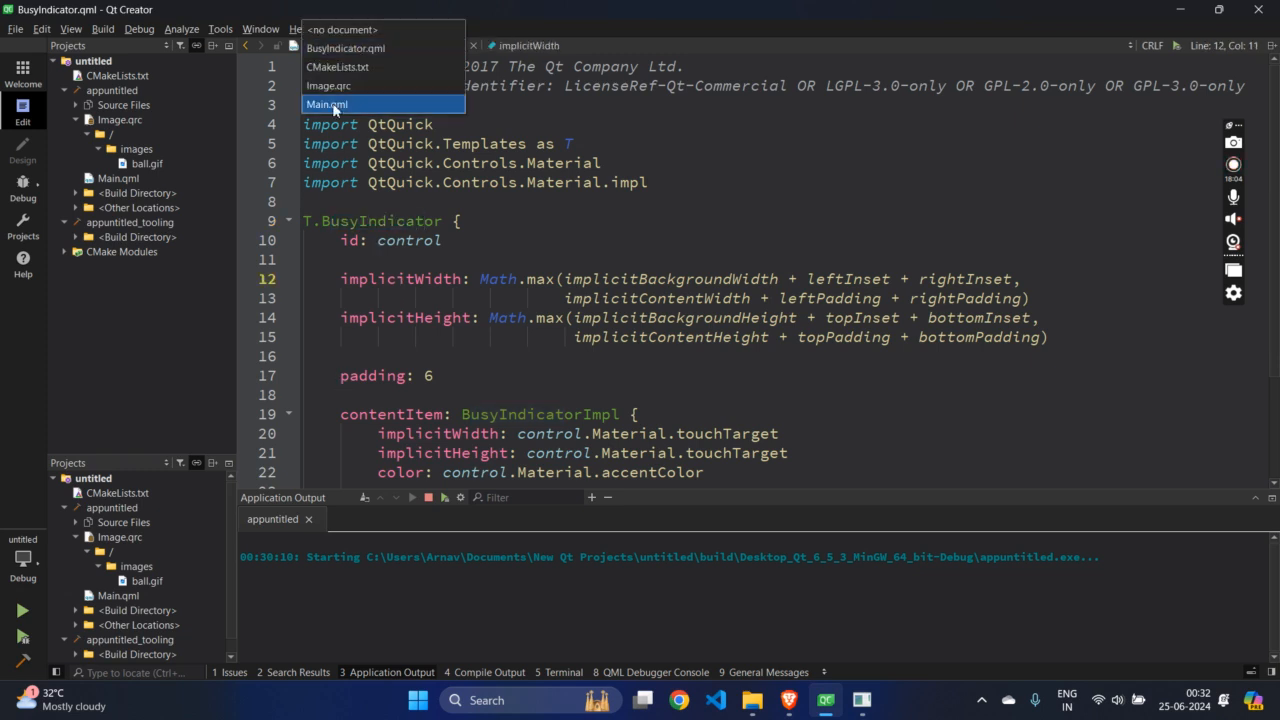
click(328, 104)
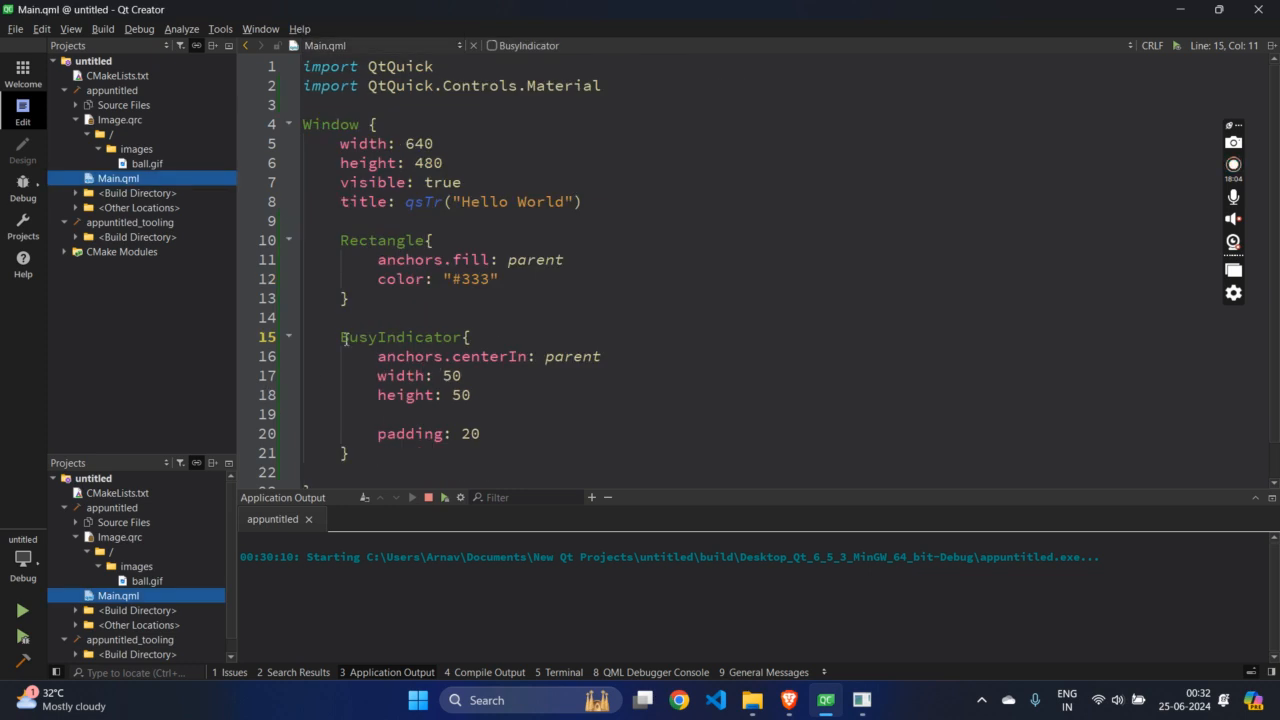
drag(378, 356, 348, 452)
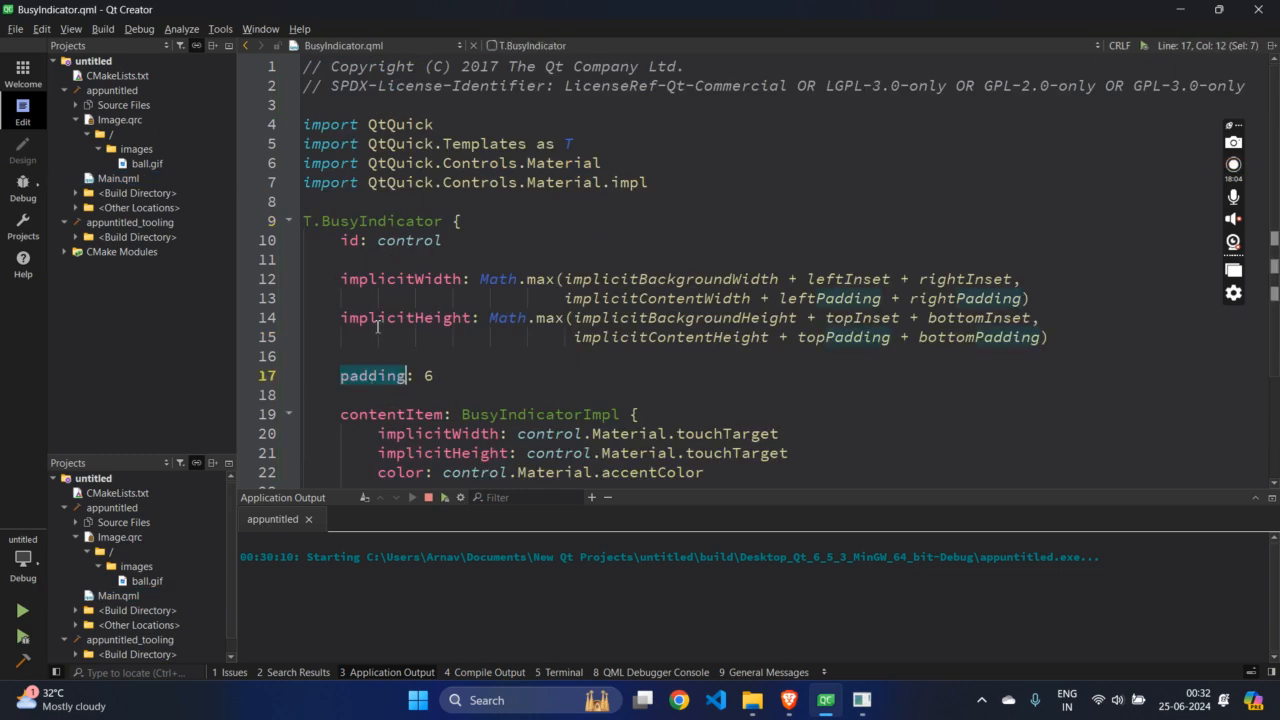
Find the opacity fade duration in the Material source and write duration on the BusyIndicator
scroll(down, 3)
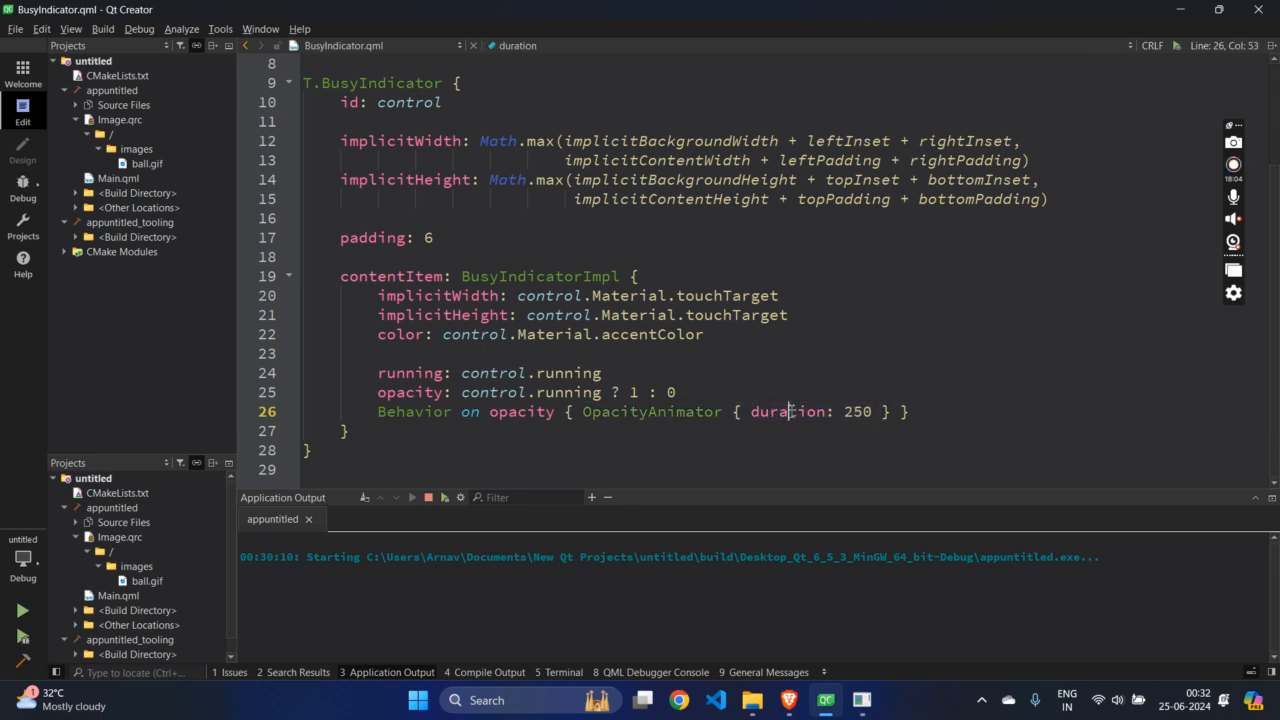
double_click(786, 412)
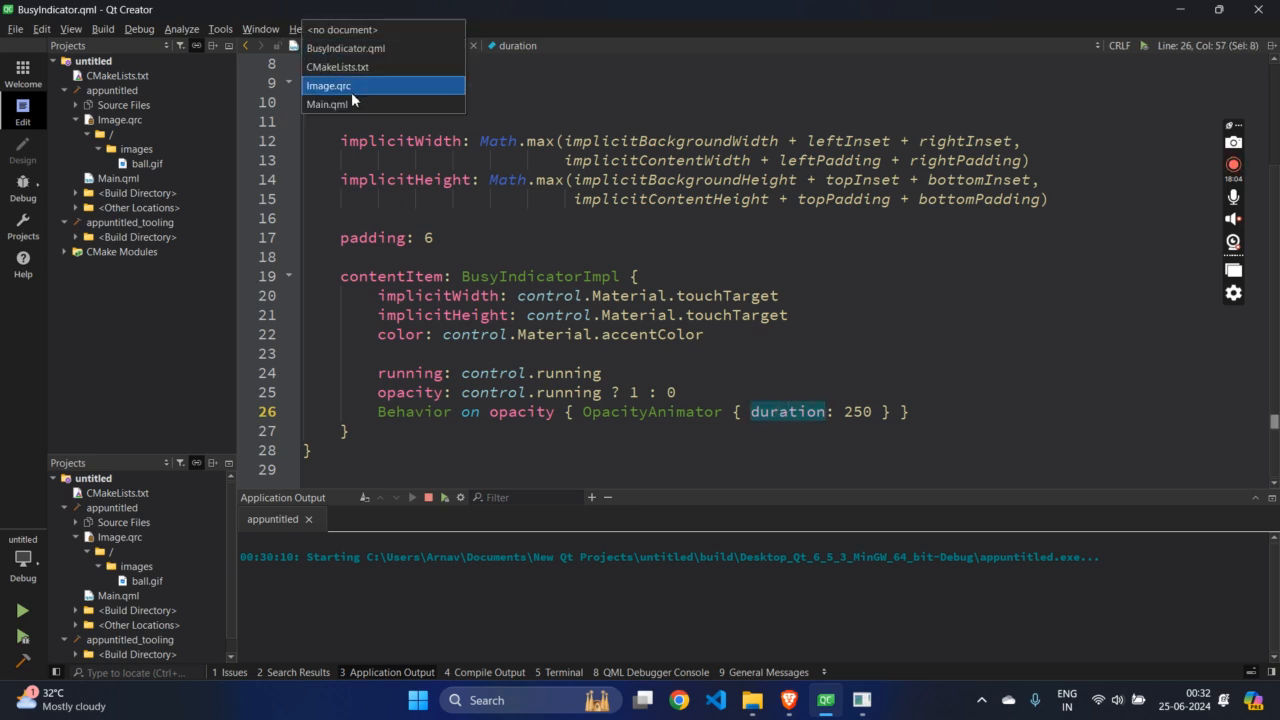
click(328, 84)
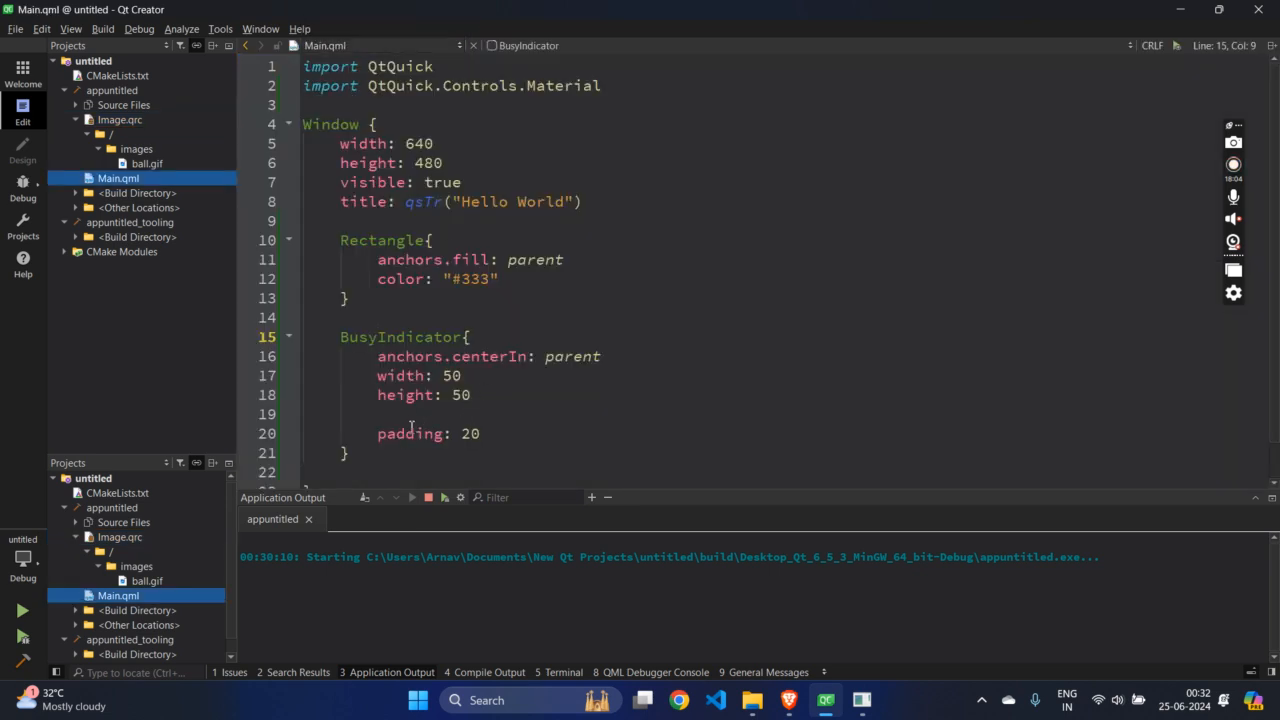
text(duration)
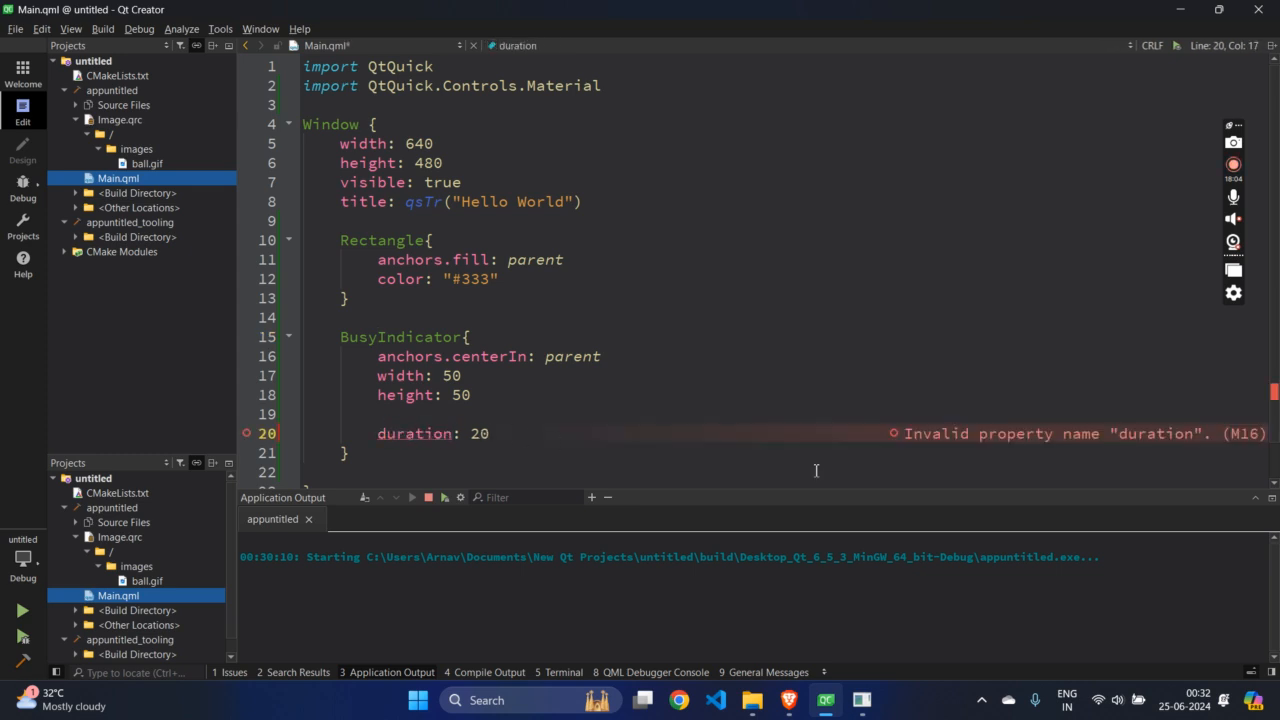
mouse_move(458, 240)
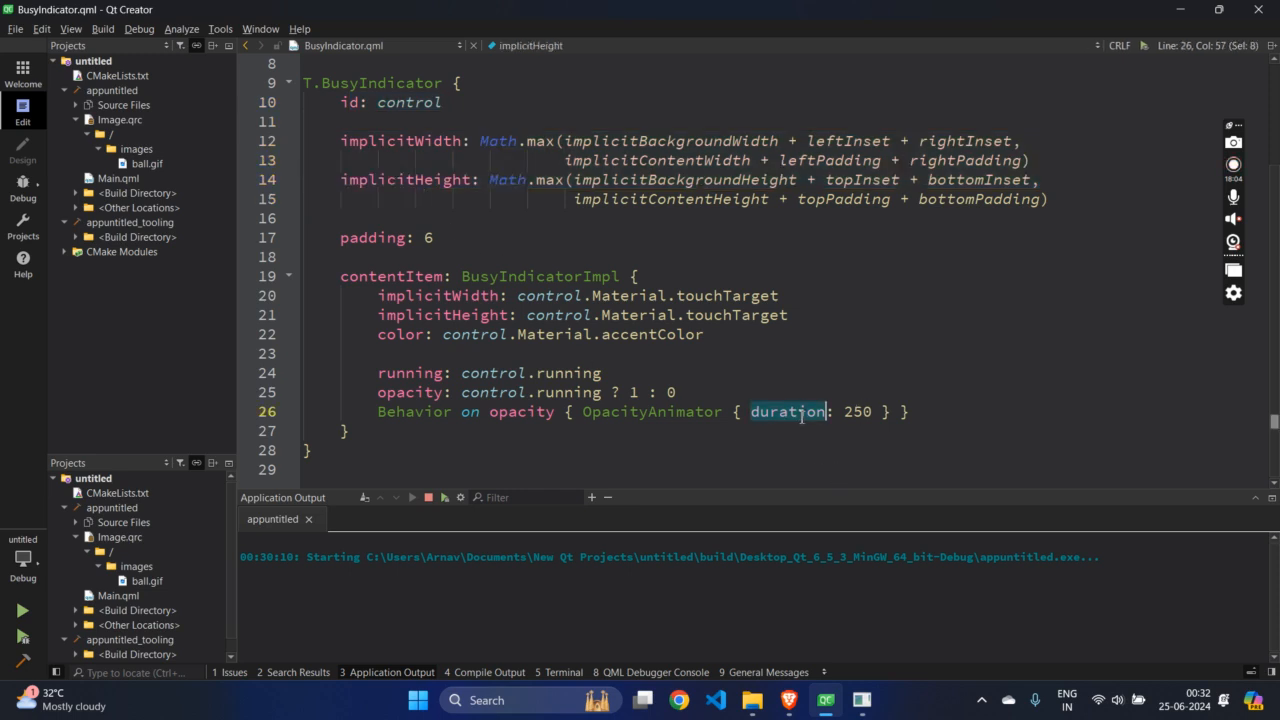
text(pr)
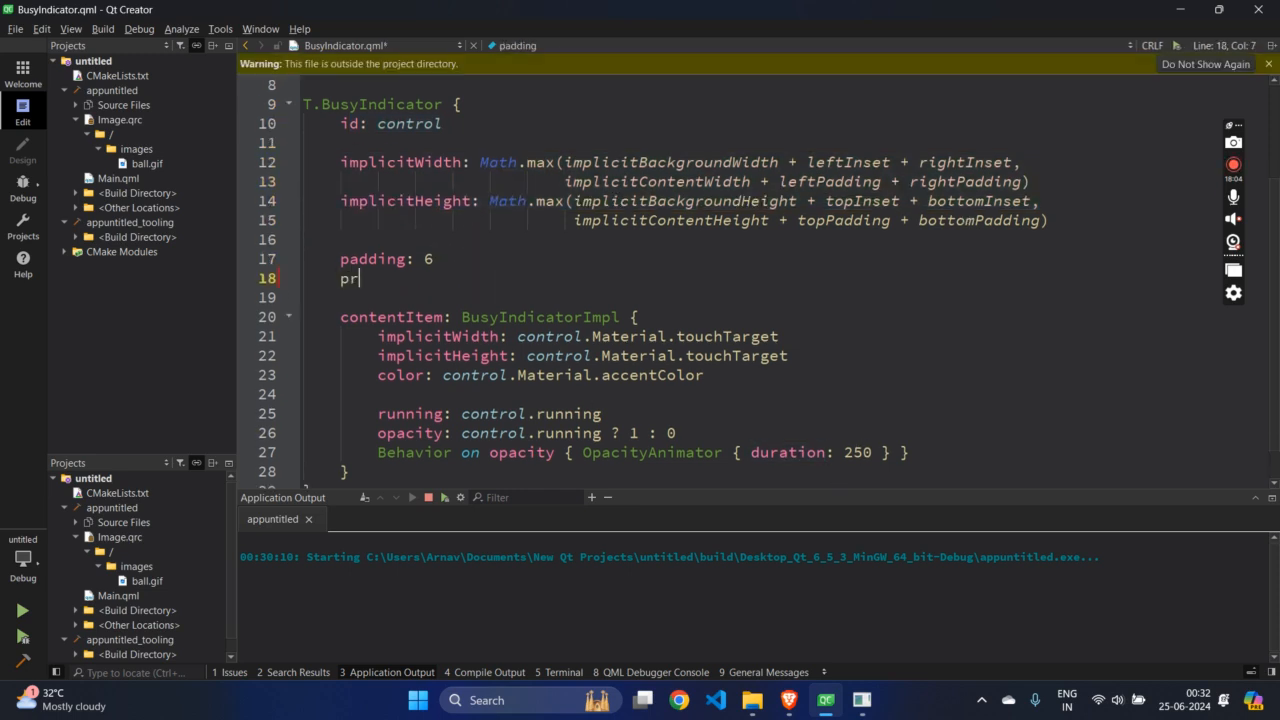
text(operty)
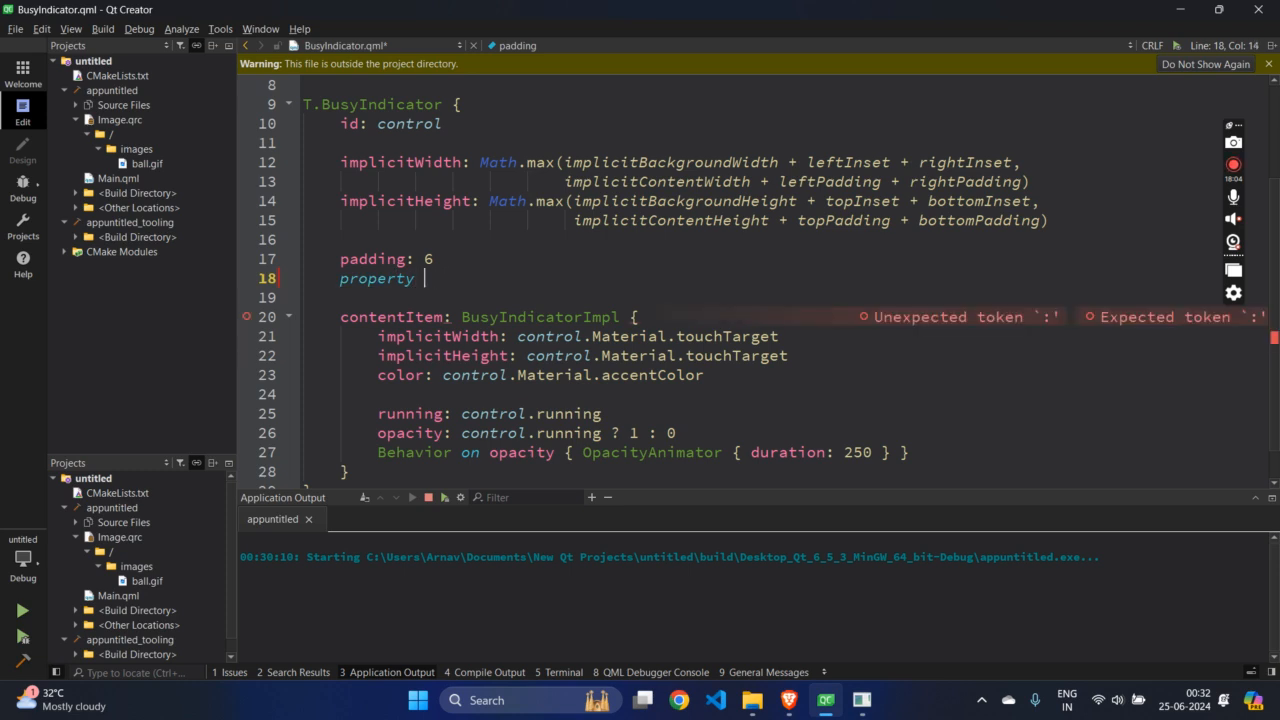
text(int dur)
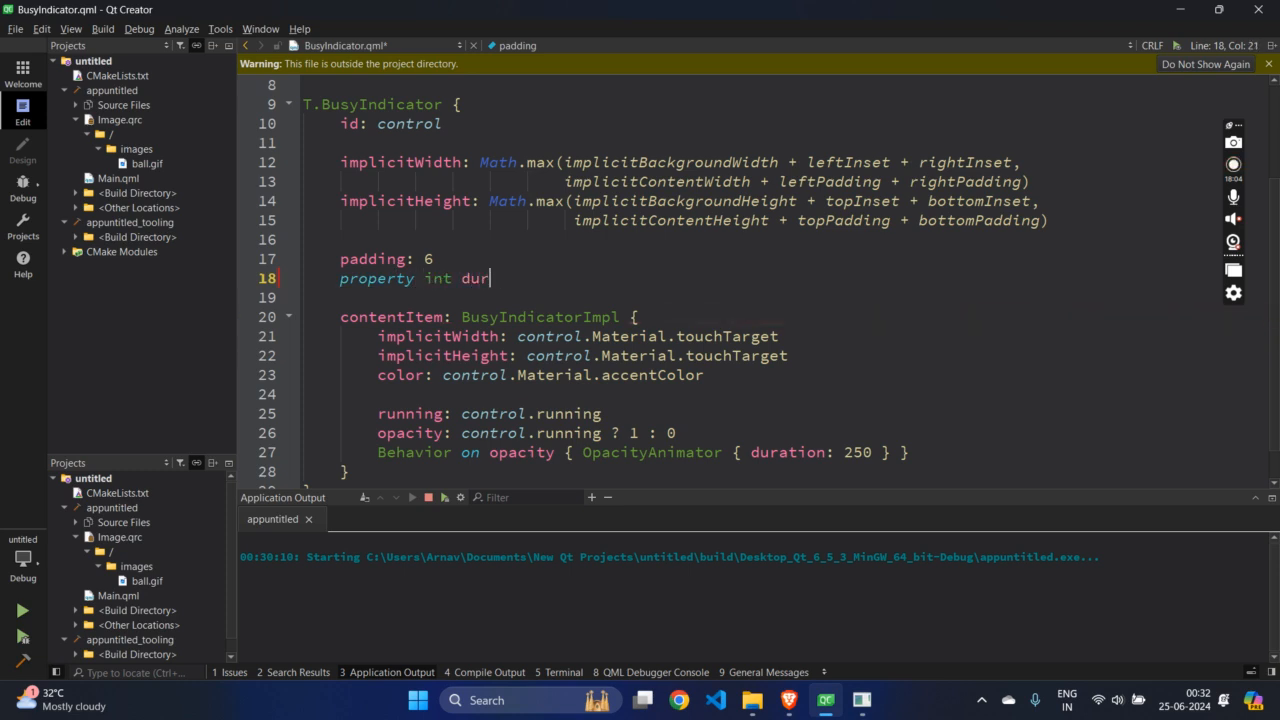
text(: 250)
click(650, 452)
text(control.dur)
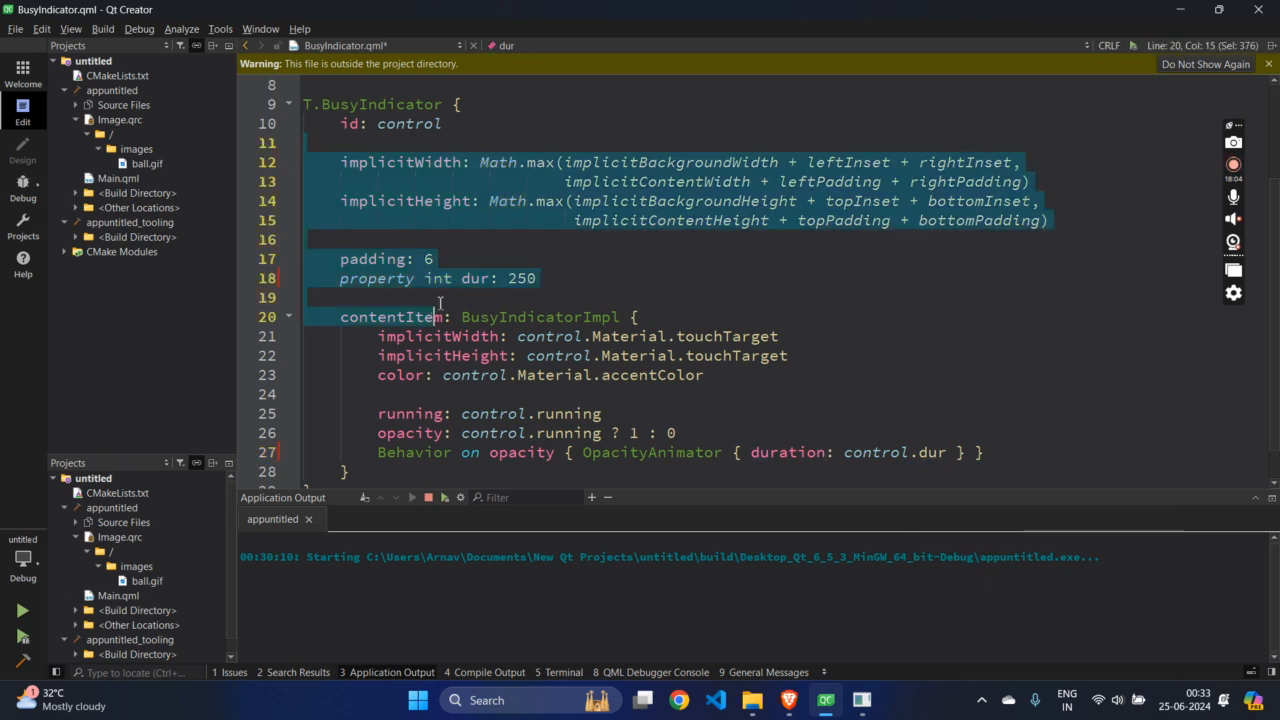
click(876, 452)
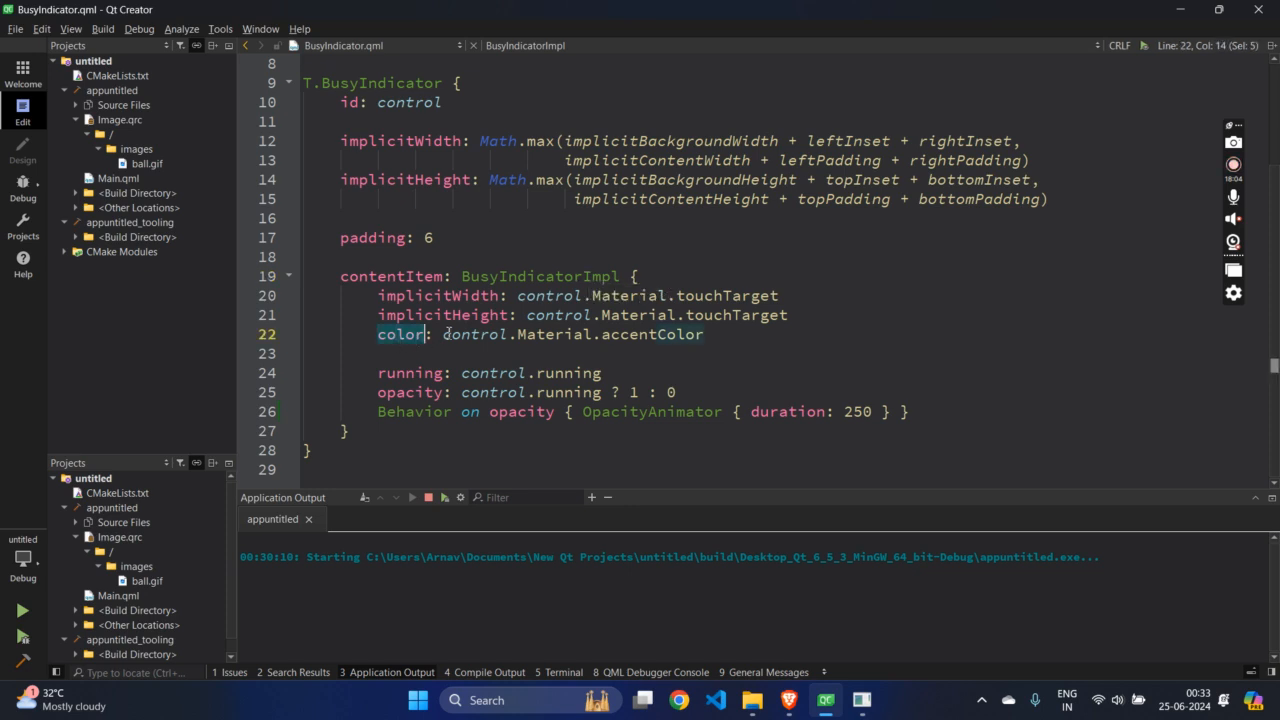
click(476, 334)
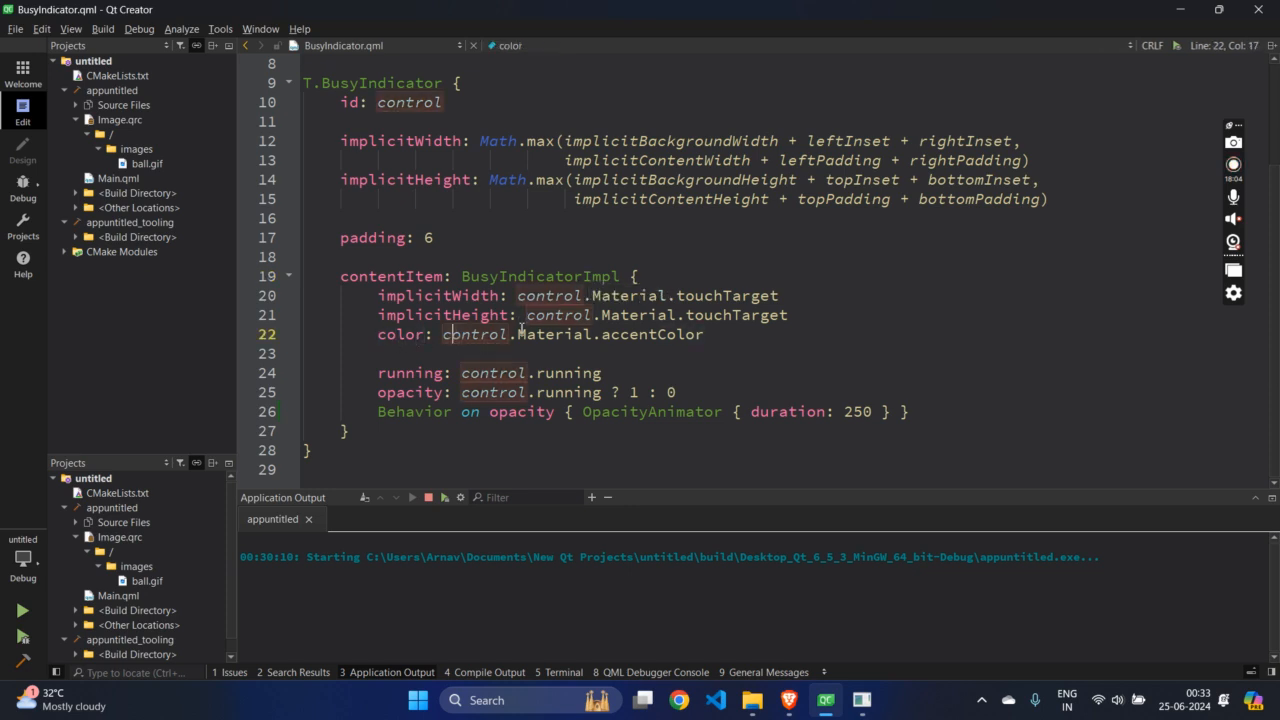
drag(516, 334, 704, 334)
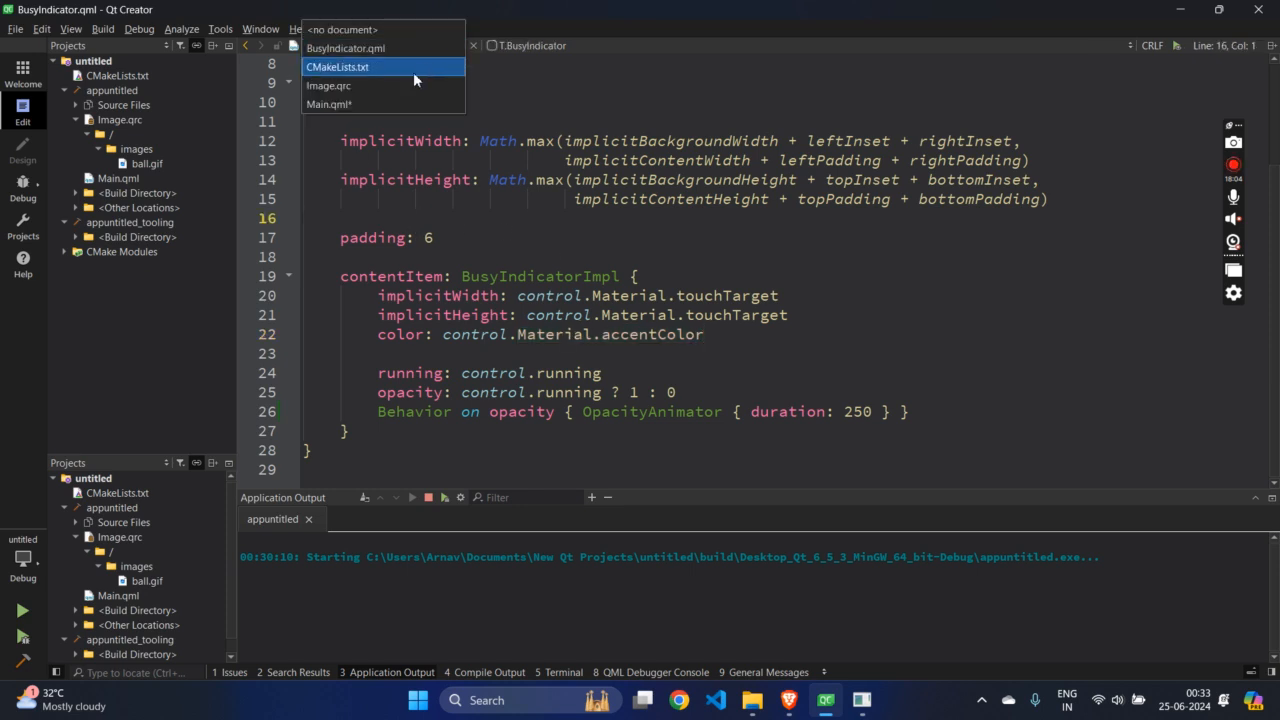
Give the BusyIndicator Material.accent: "green", fixing accentColor to accent, and run to test it
click(352, 104)
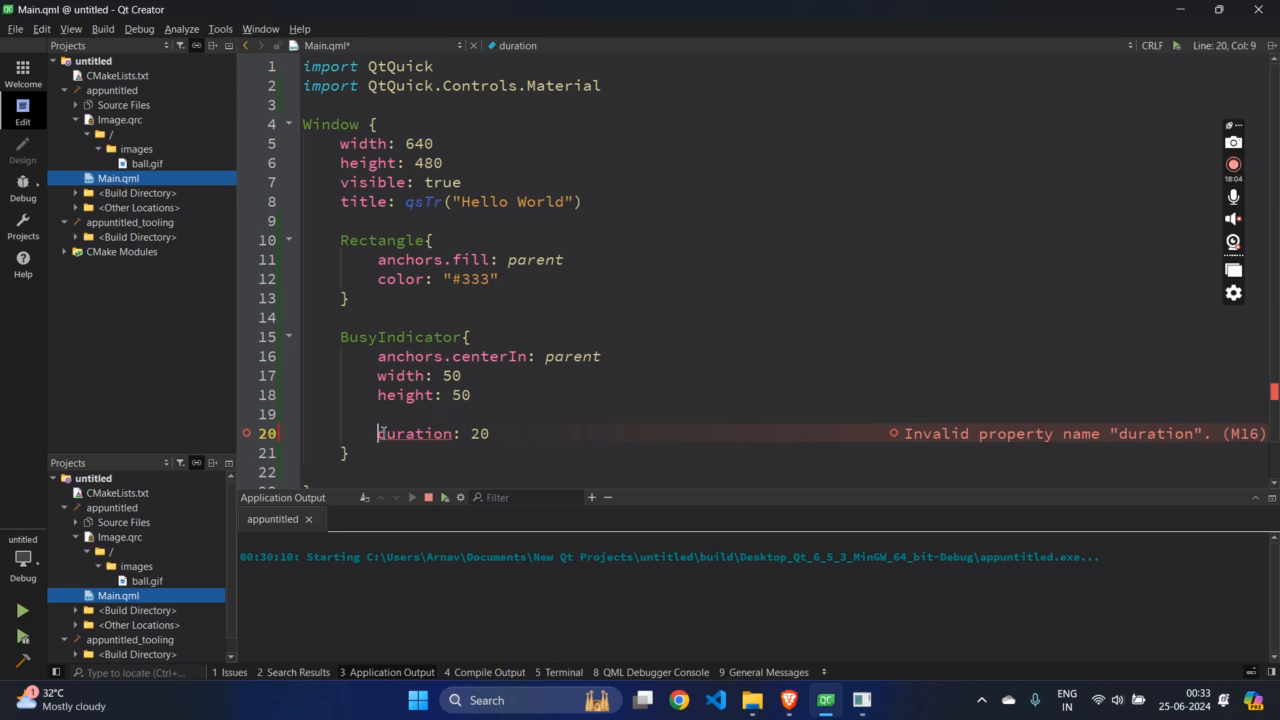
text(Material.accentColor: "g)
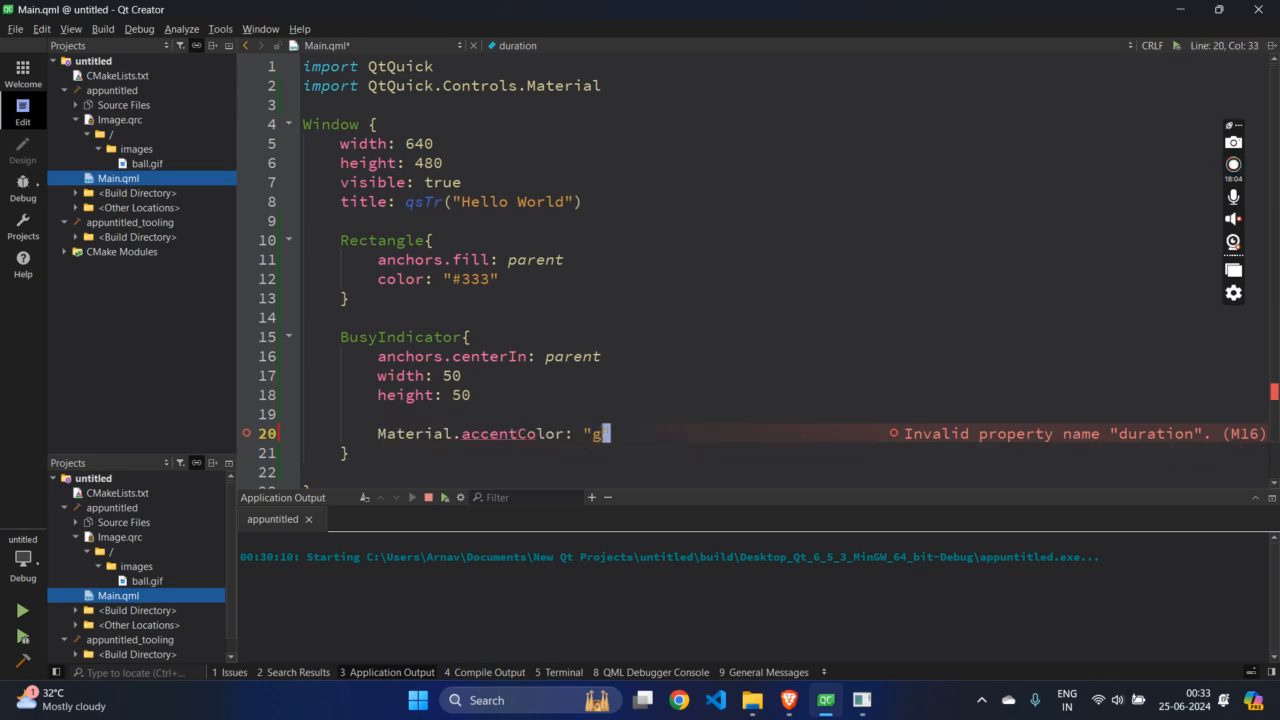
text(reen)
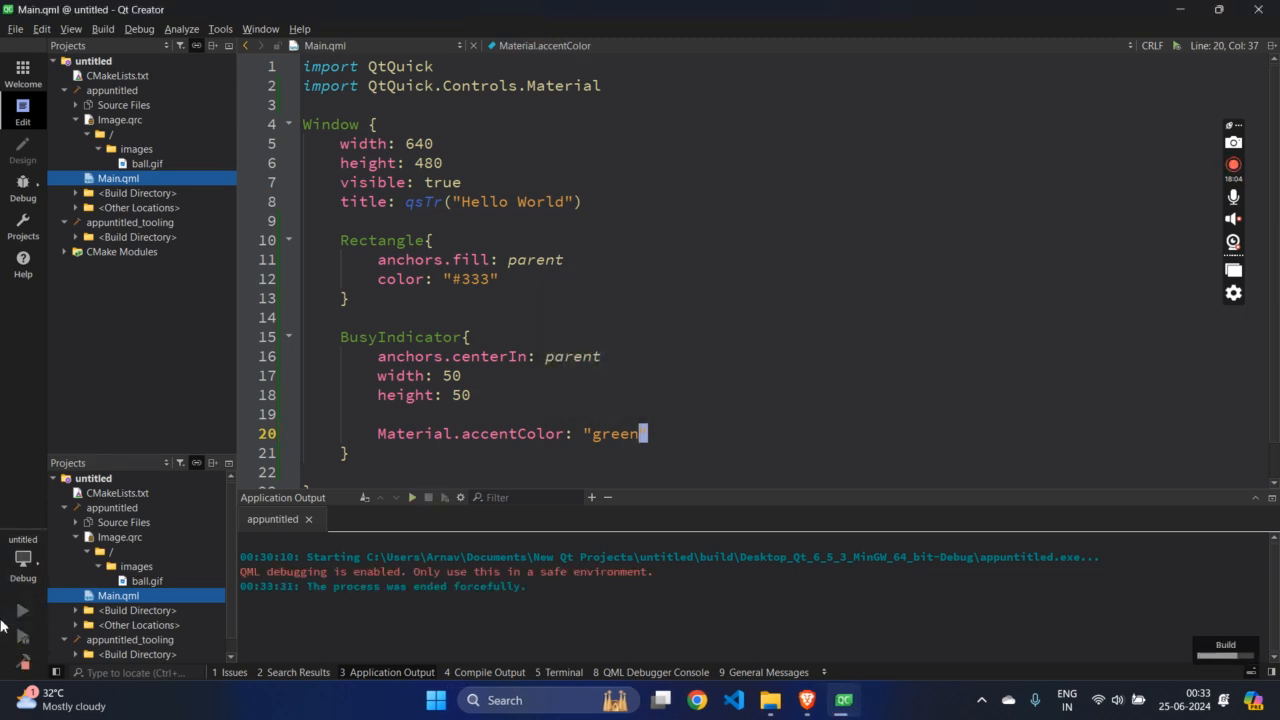
click(366, 498)
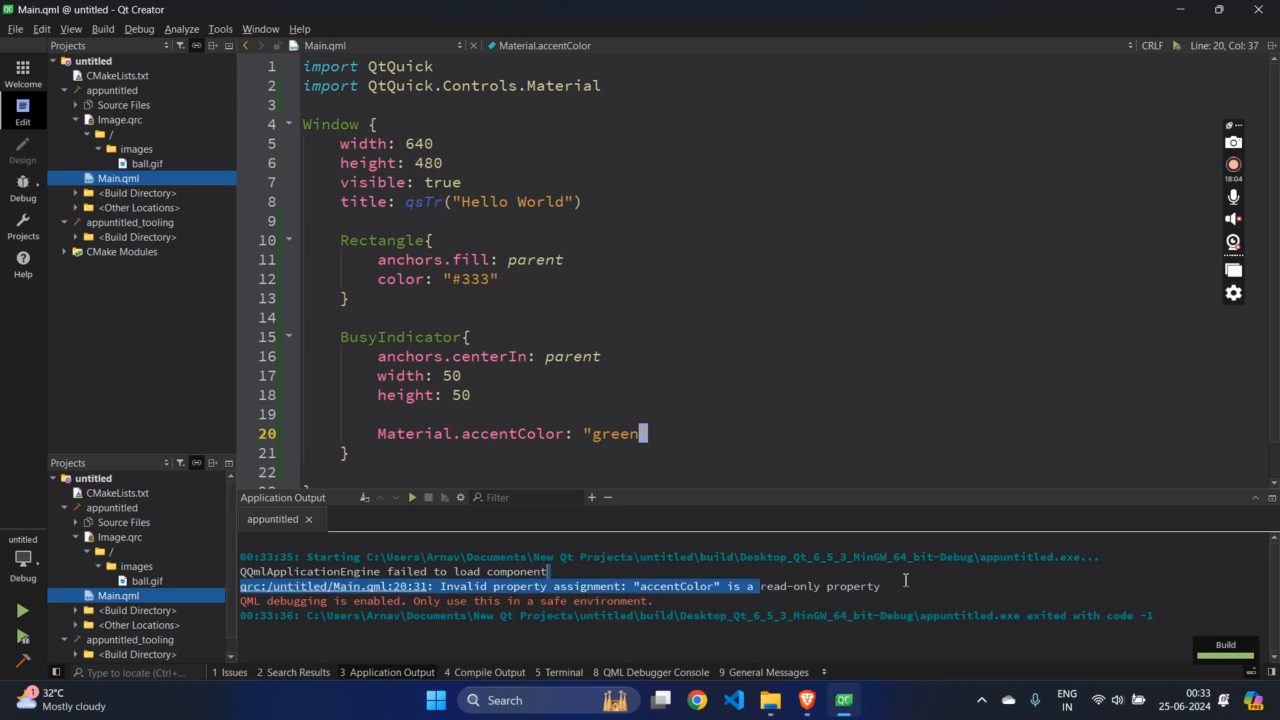
double_click(512, 434)
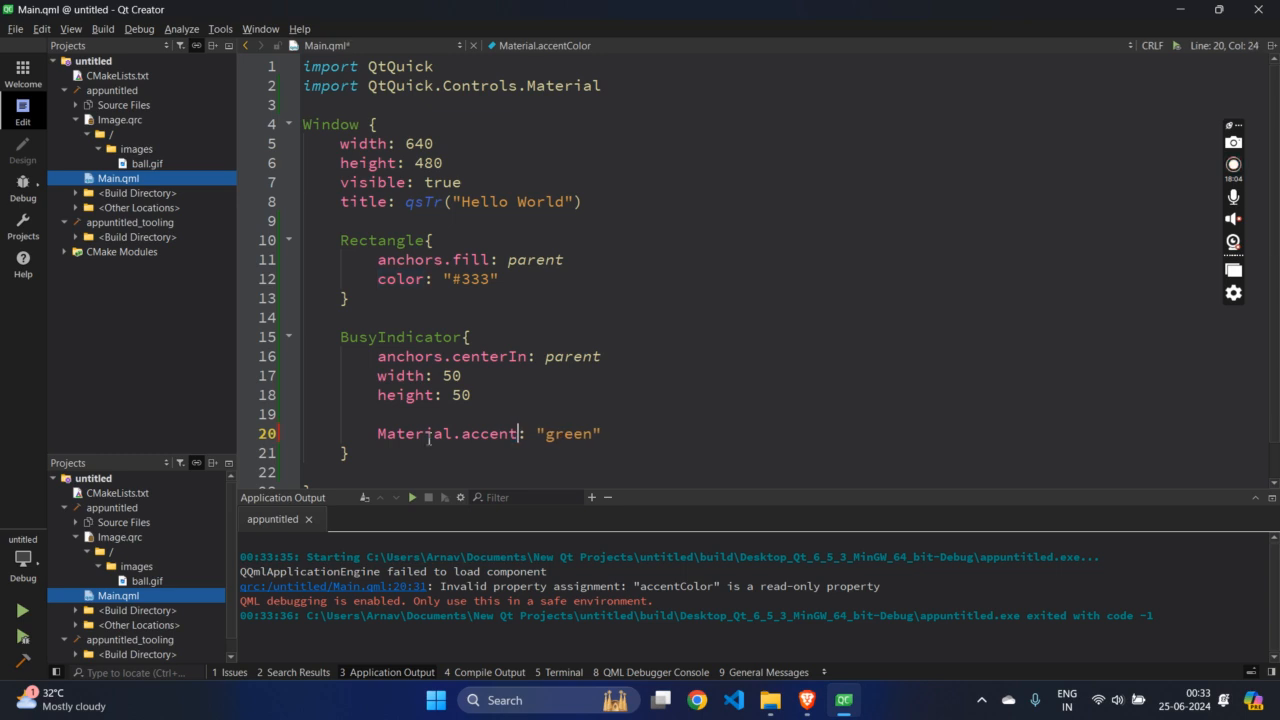
key(BackSpace)
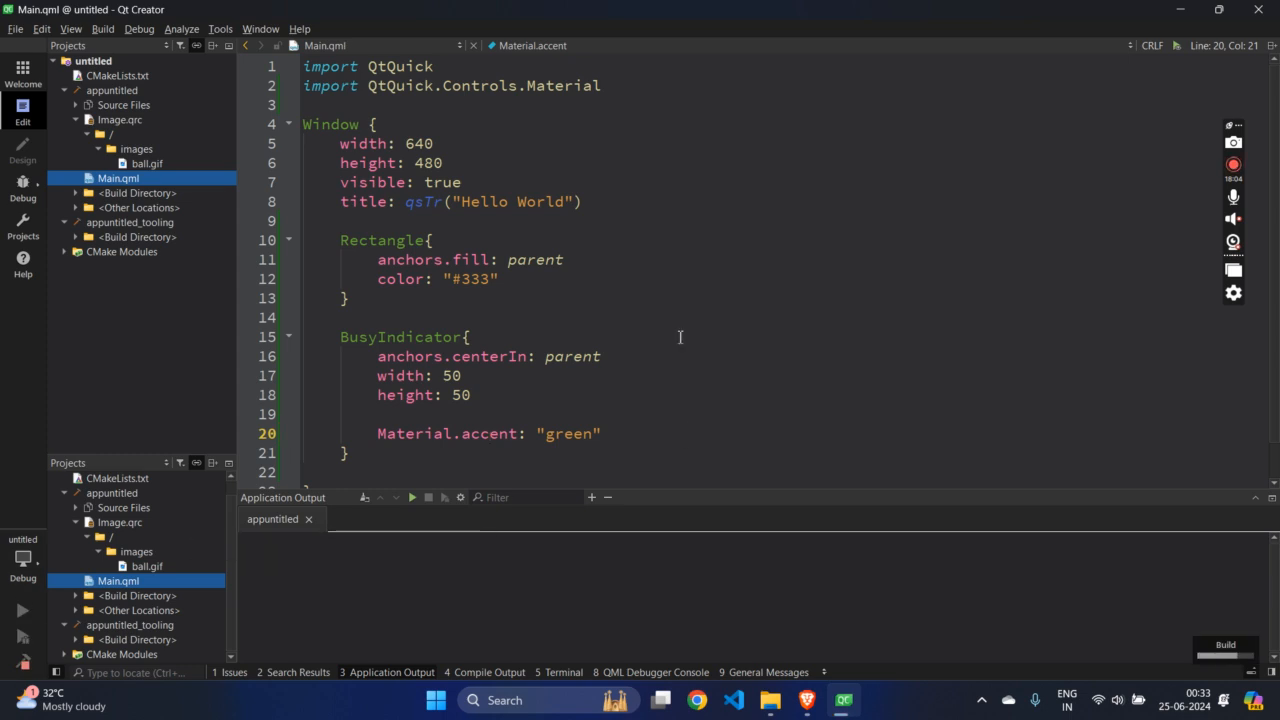
click(16, 612)
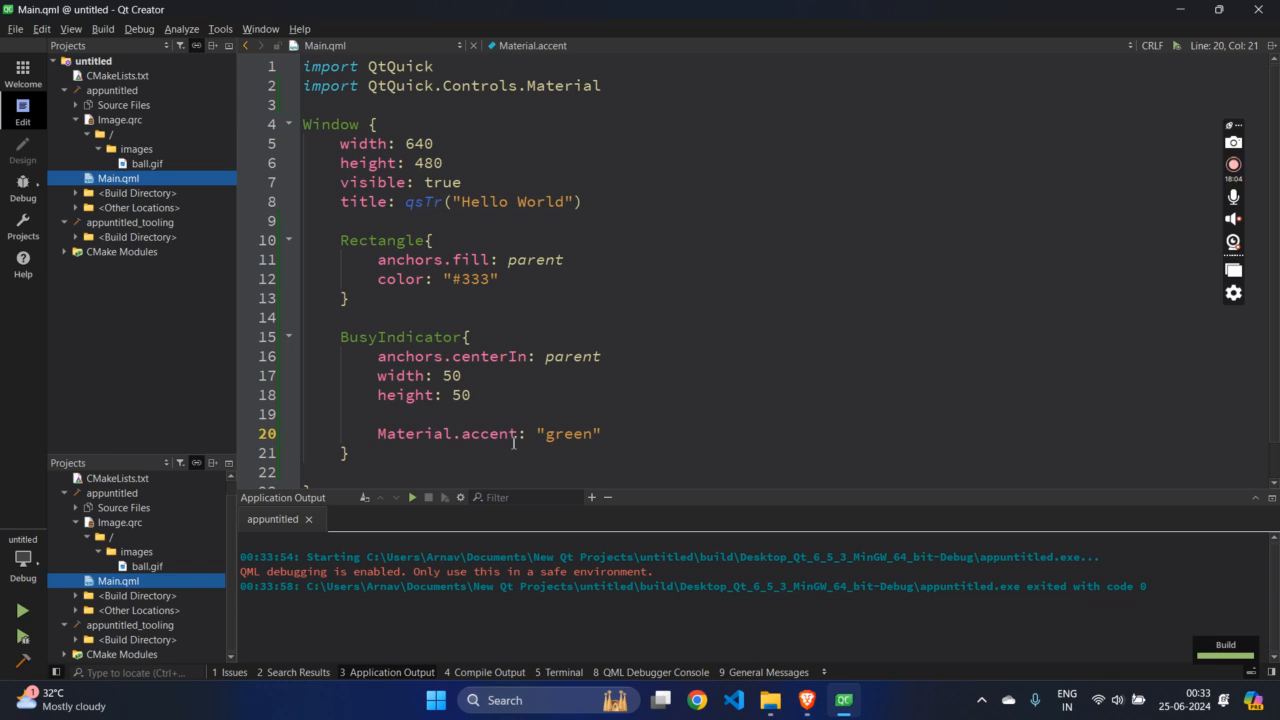
Comment out the green accent line, rerun, and change the import style to Universal
key(ctrl+/)
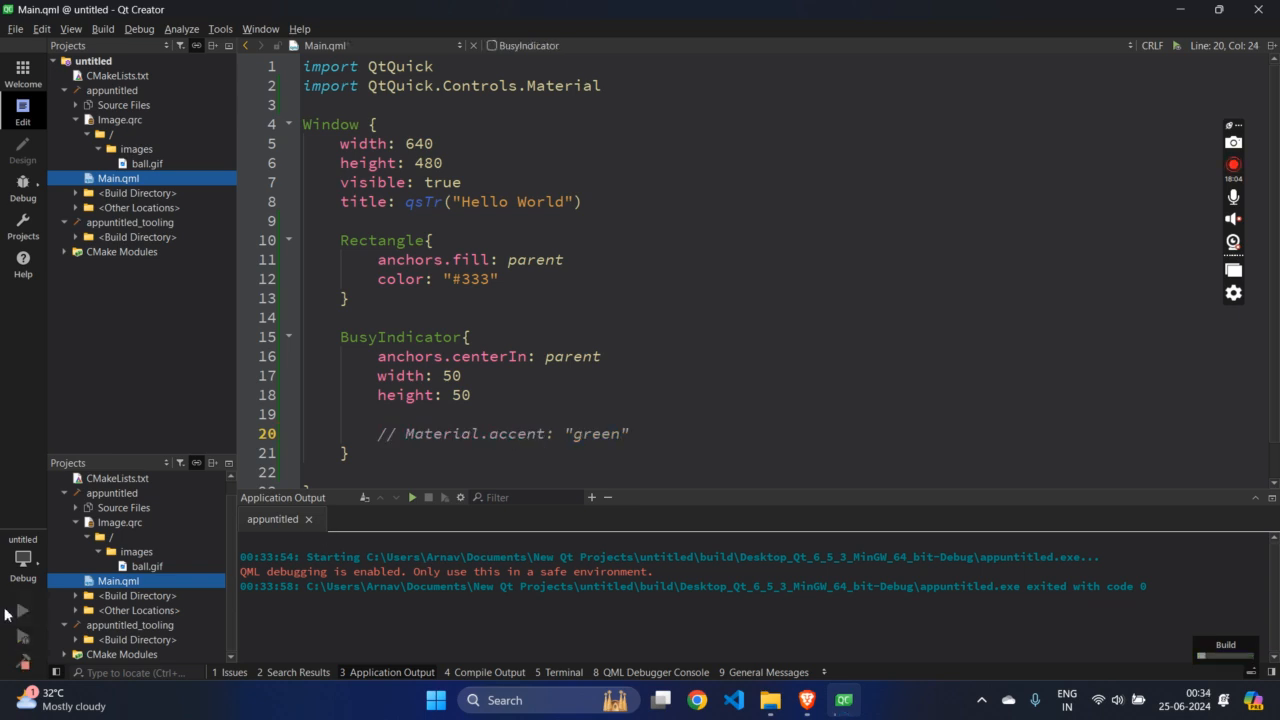
click(366, 496)
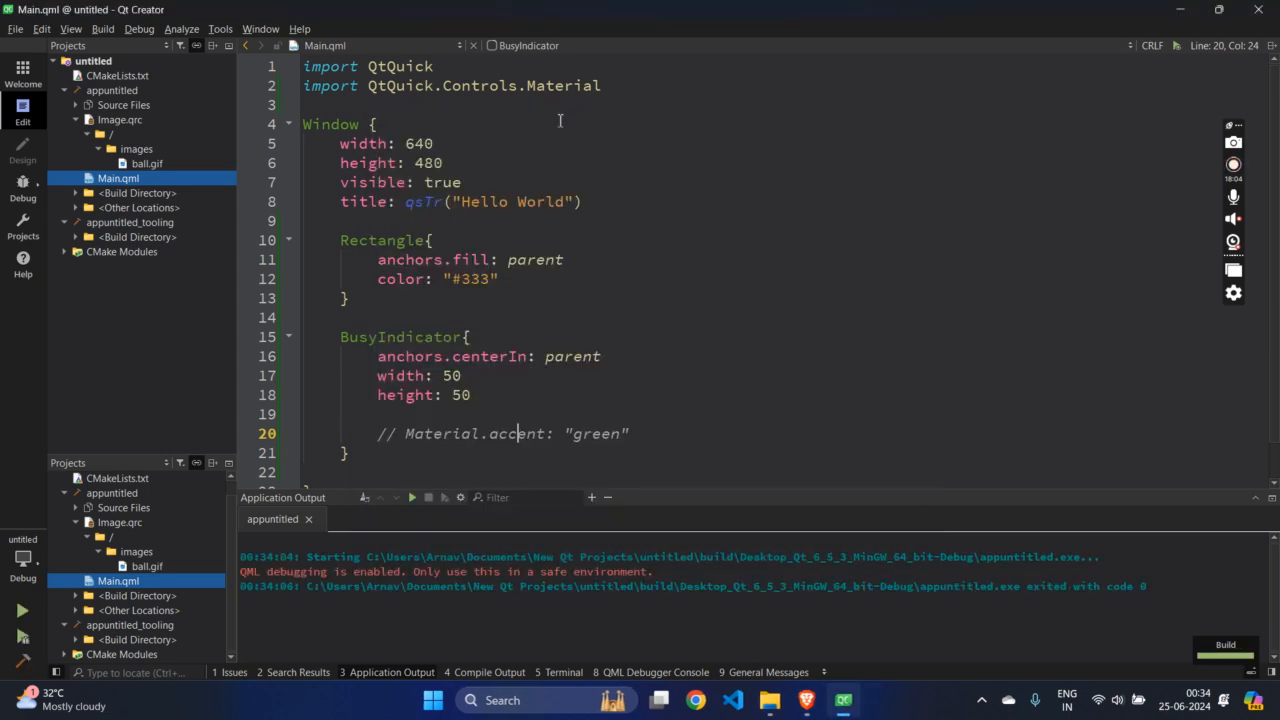
text(Univers)
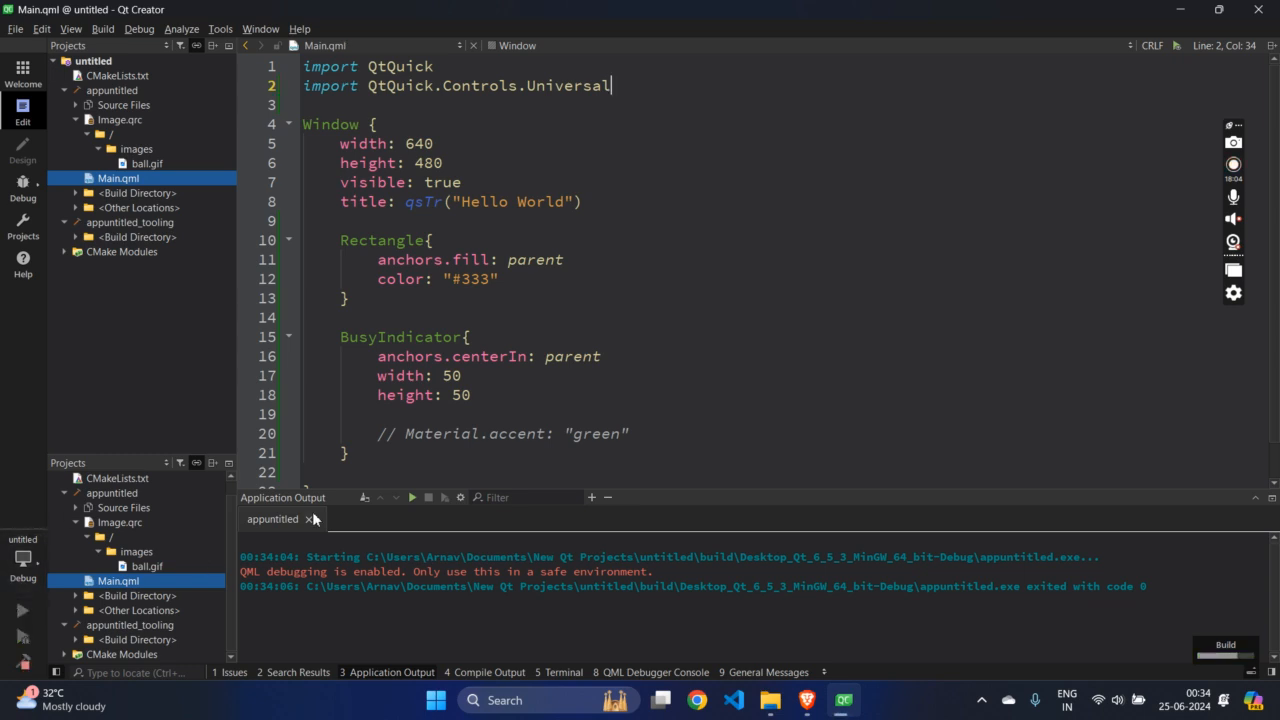
Review the Universal BusyIndicator source and return to Main.qml
click(364, 496)
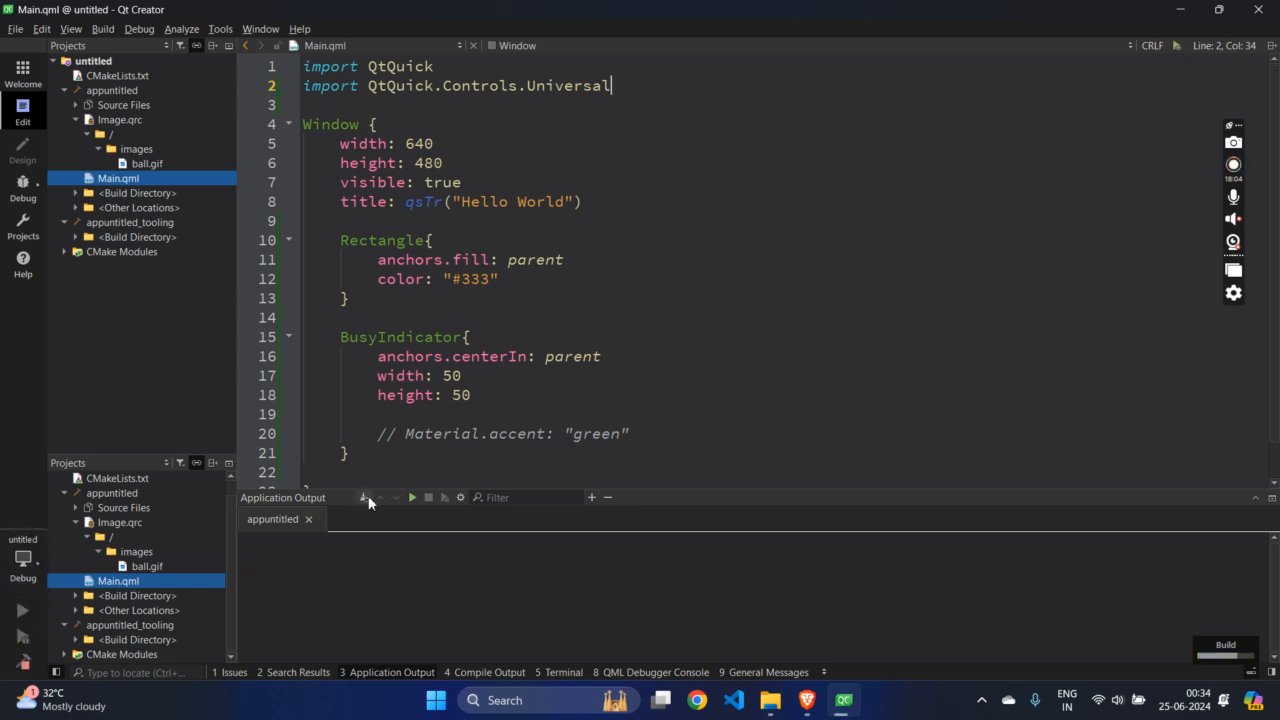
click(20, 612)
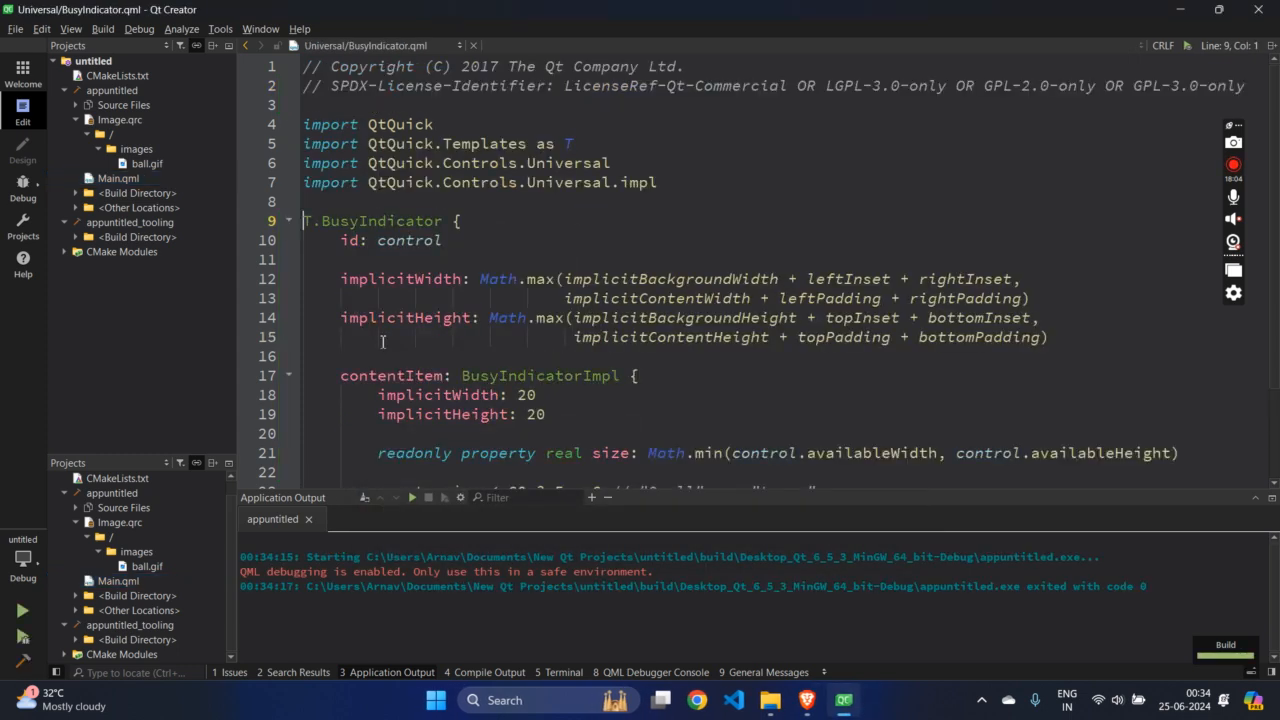
scroll(down, 3)
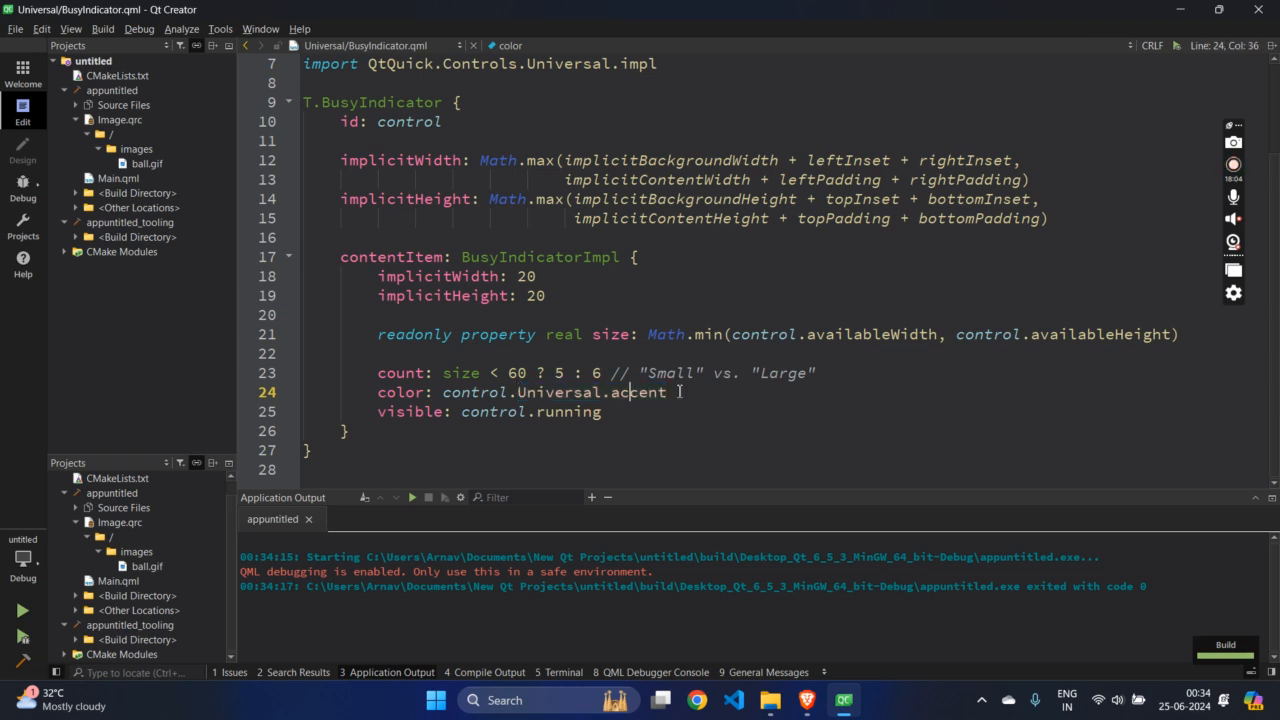
click(118, 178)
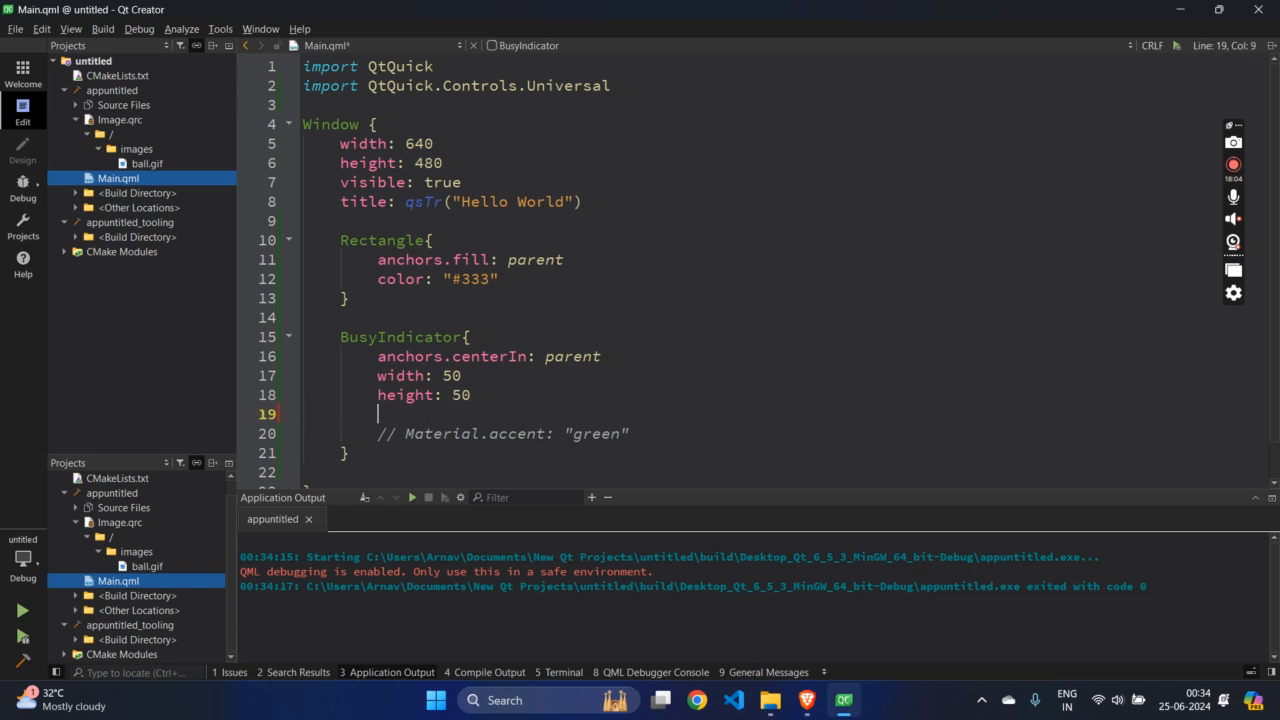
Add Universal.accent: "red" to the BusyIndicator and erase the Universal style name from the import
text(Universal.accent:)
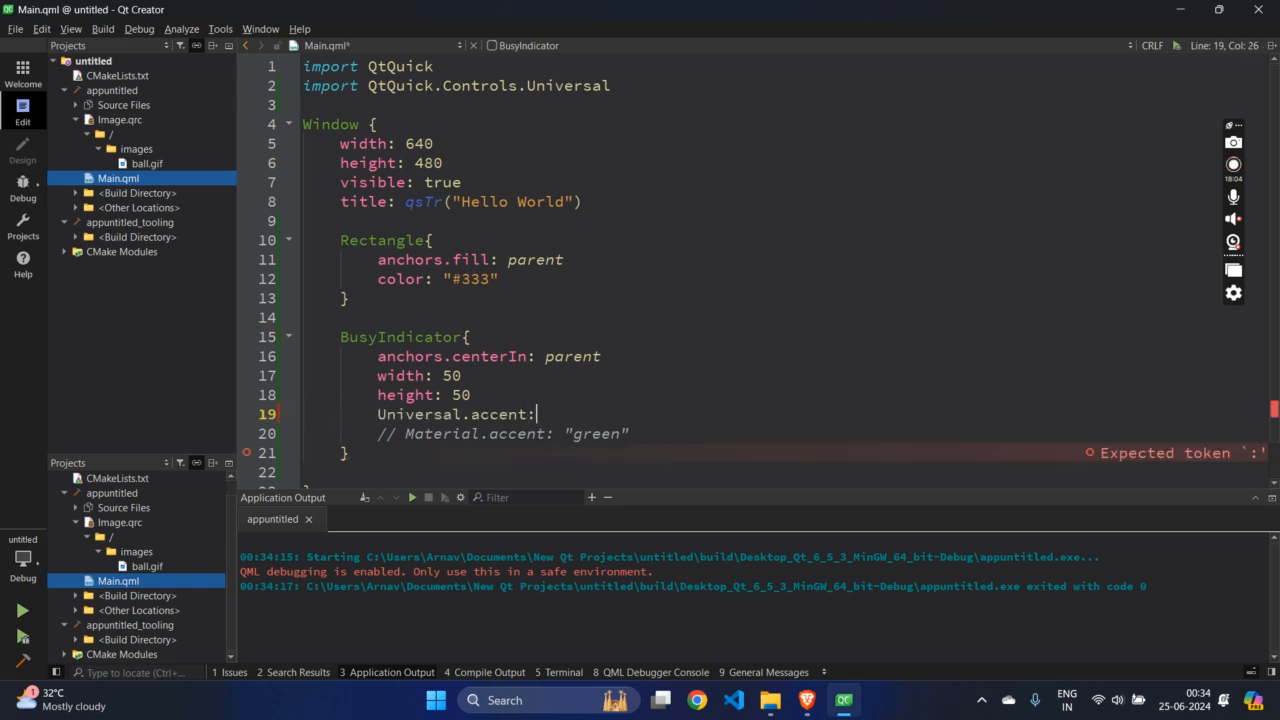
text("red")
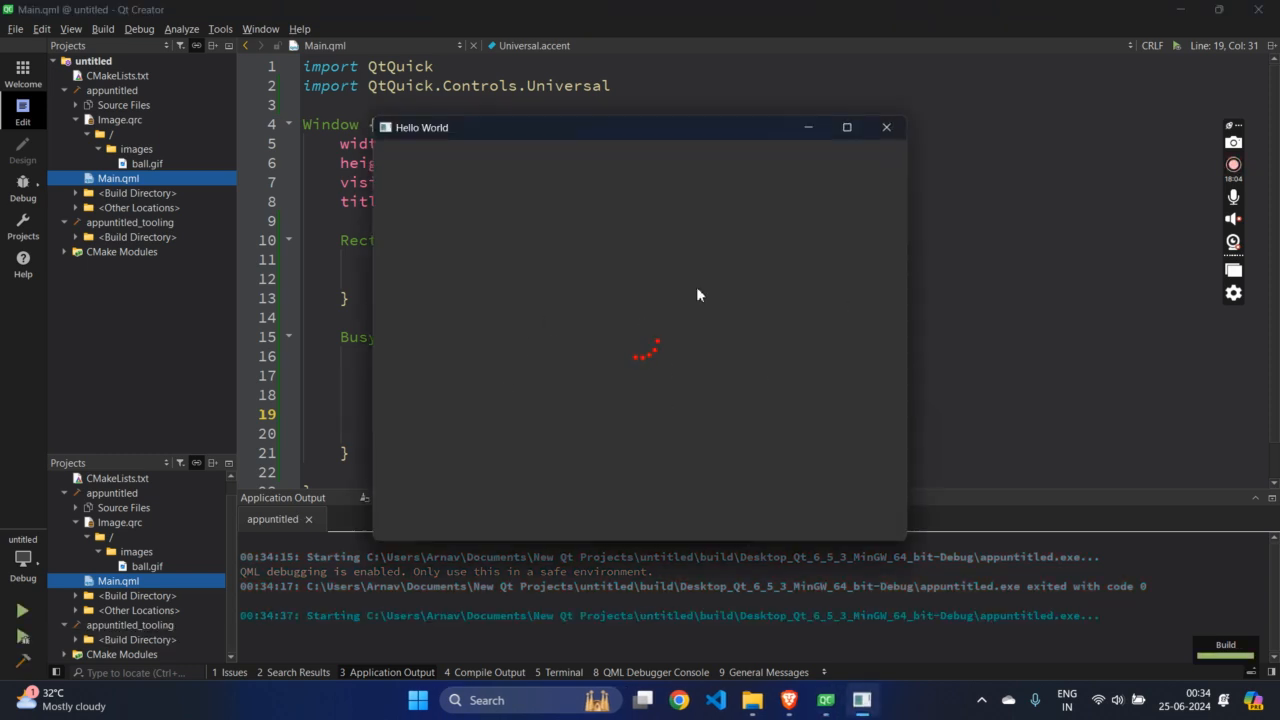
click(886, 128)
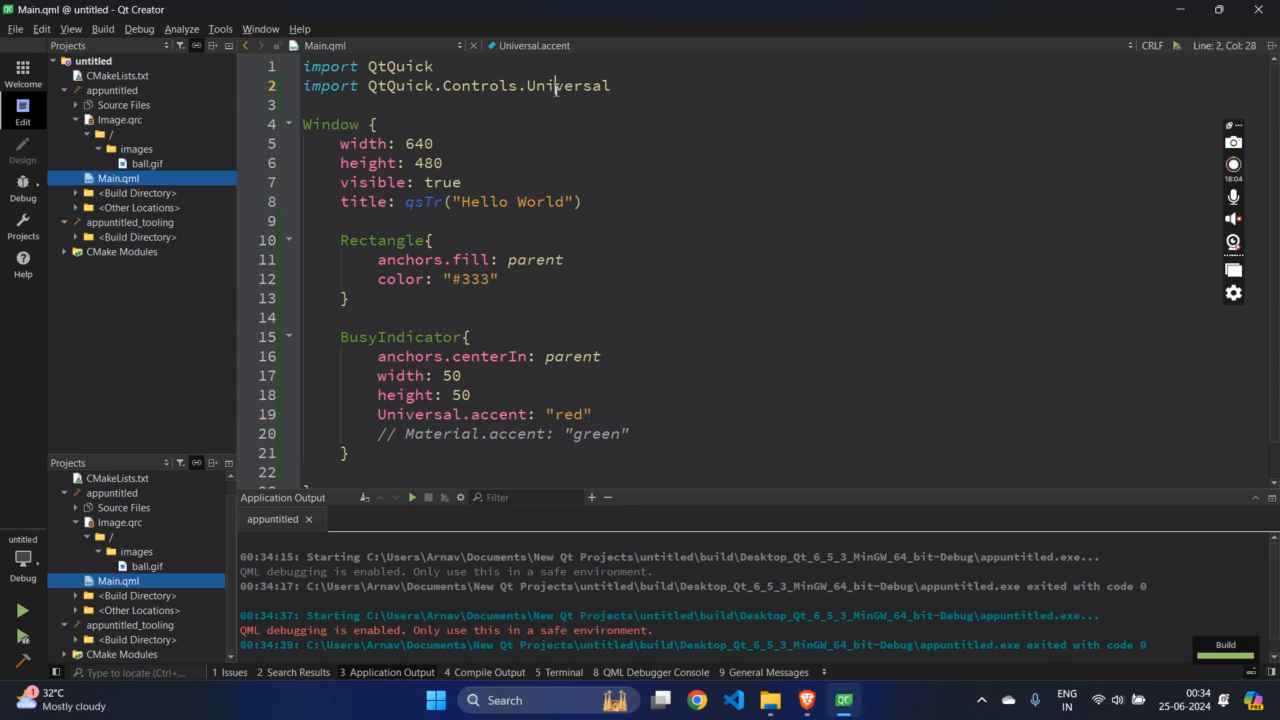
key(BackSpace)
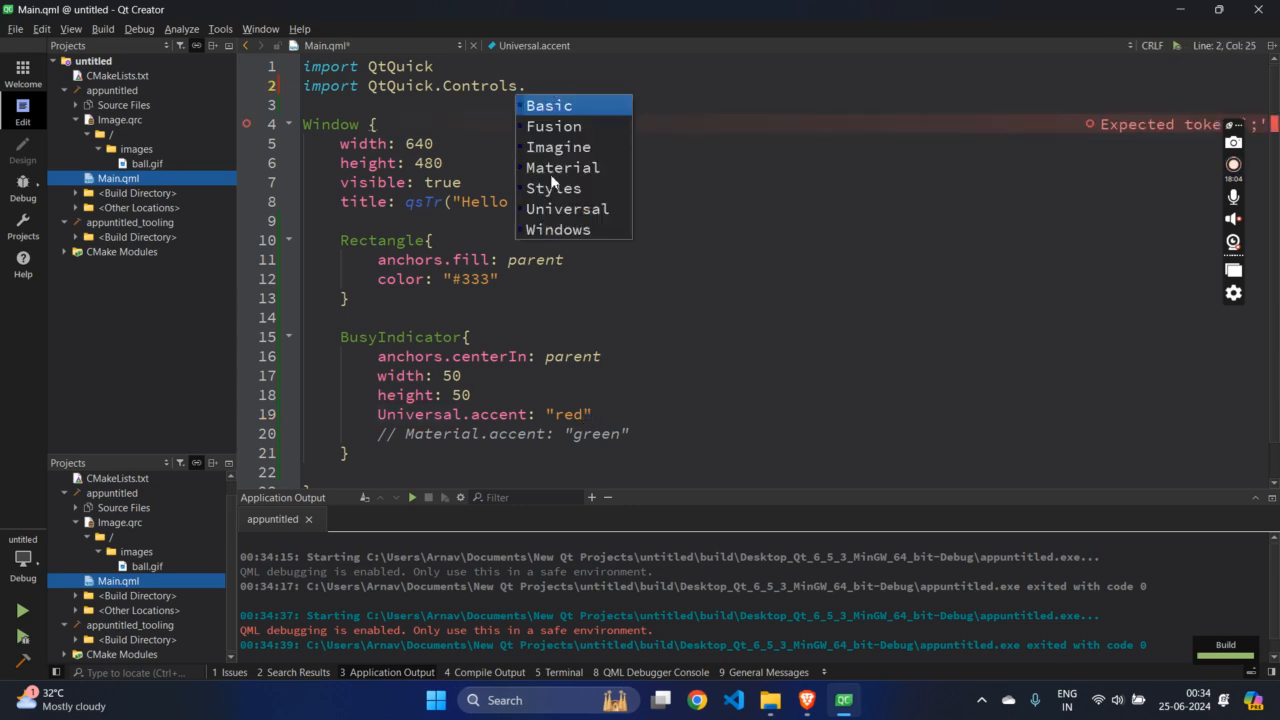
mouse_move(556, 126)
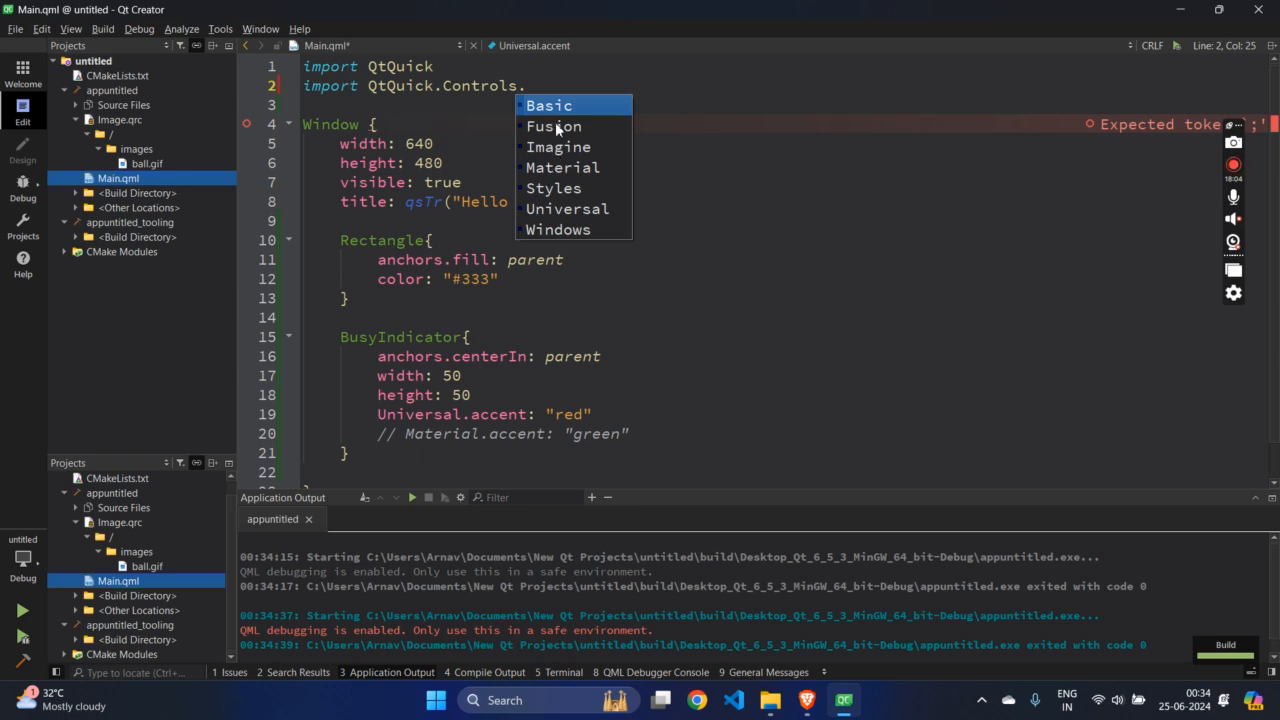
mouse_move(556, 126)
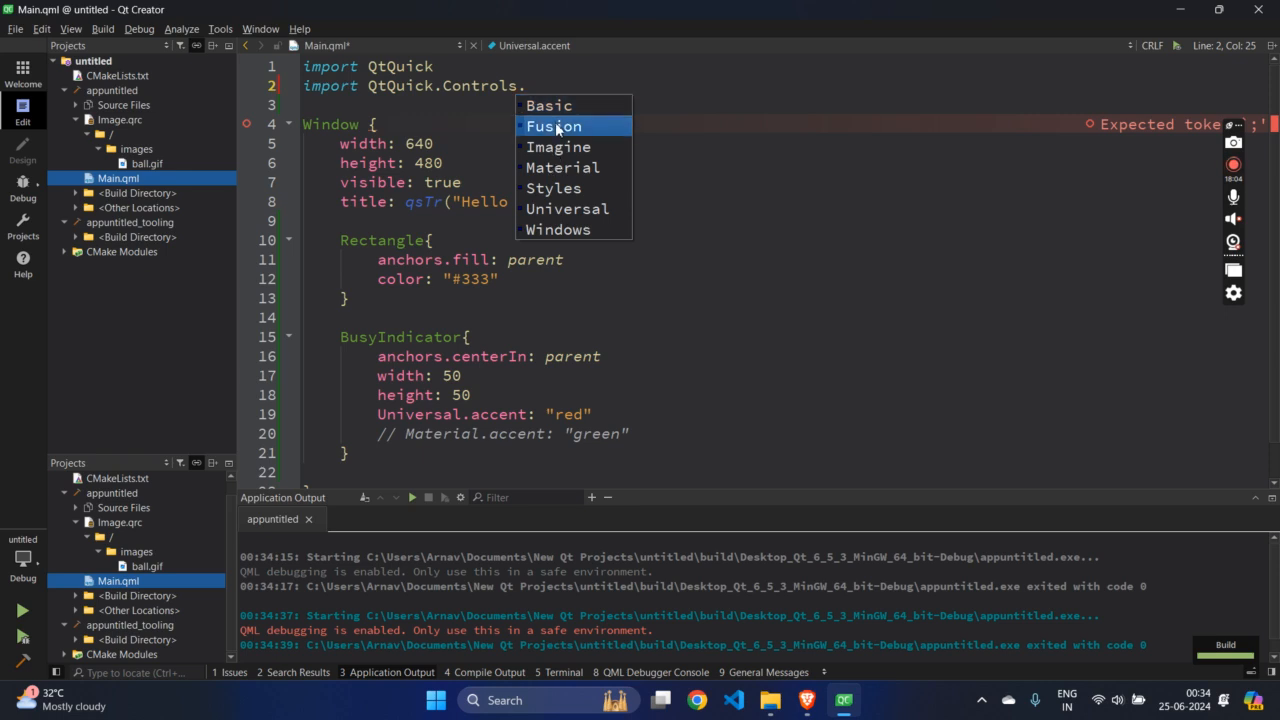
Choose the Fusion style and find the palette.text colour property in its BusyIndicator source
click(552, 124)
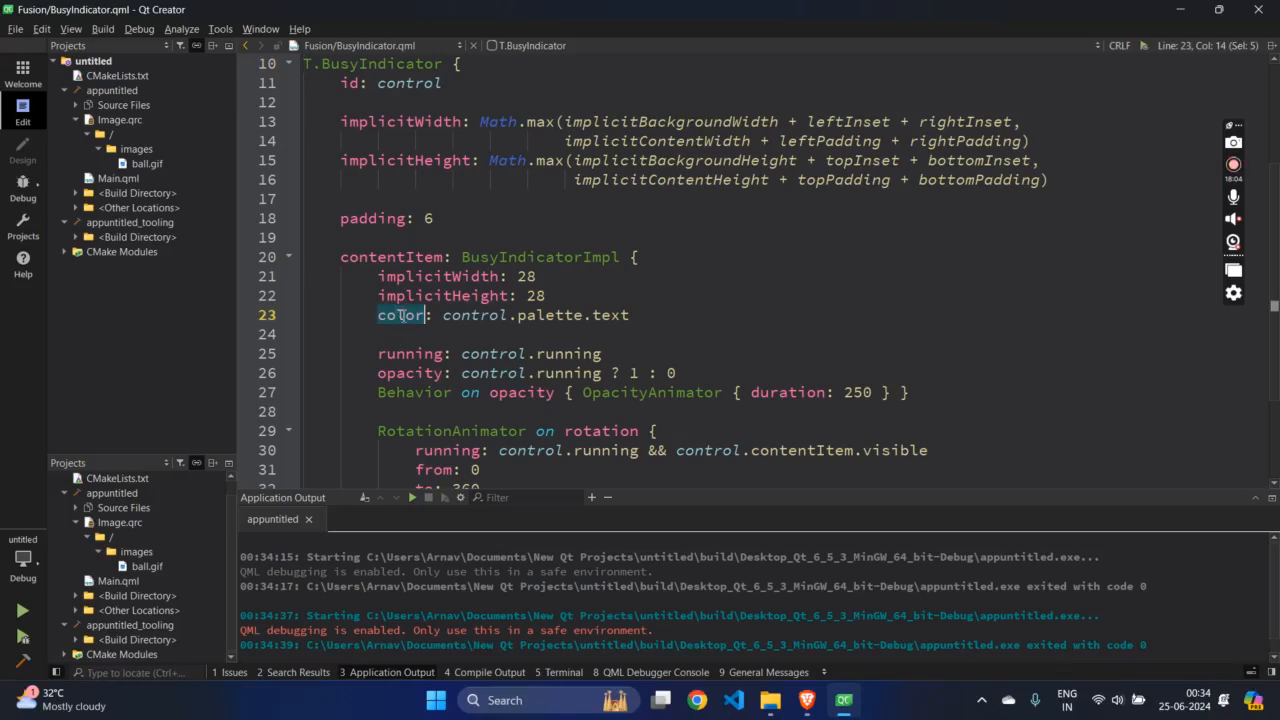
double_click(576, 314)
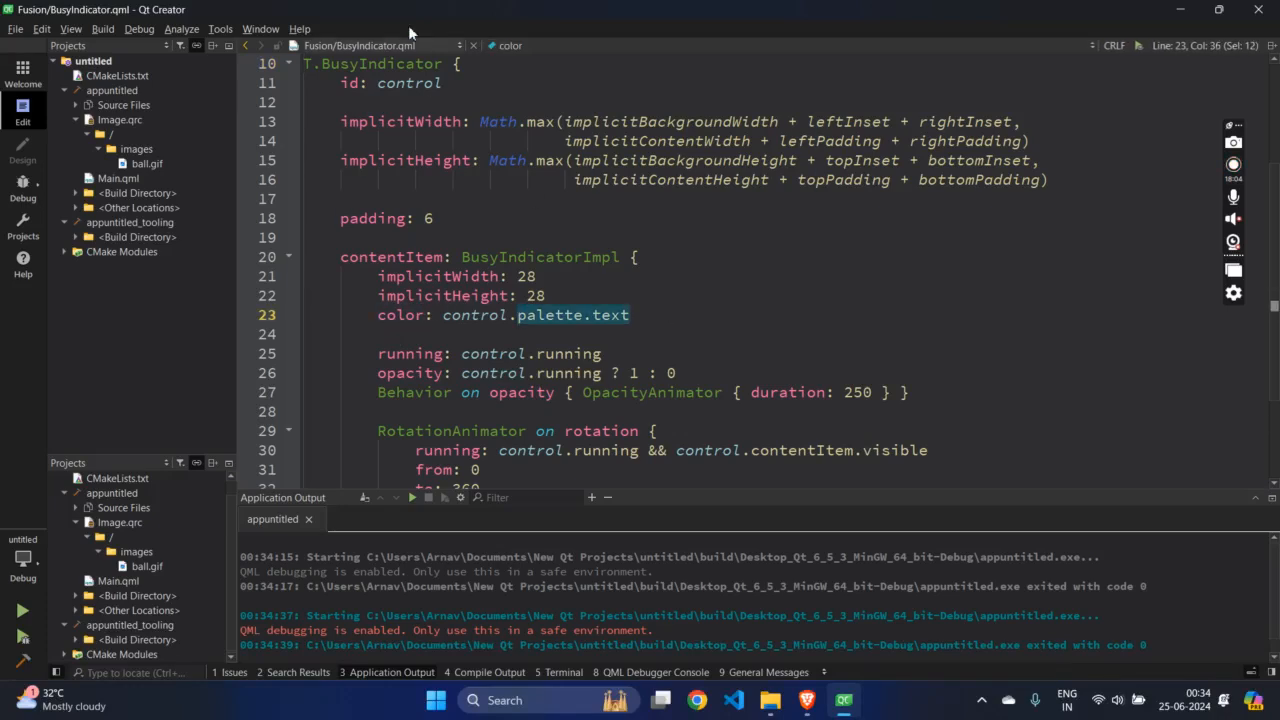
click(118, 178)
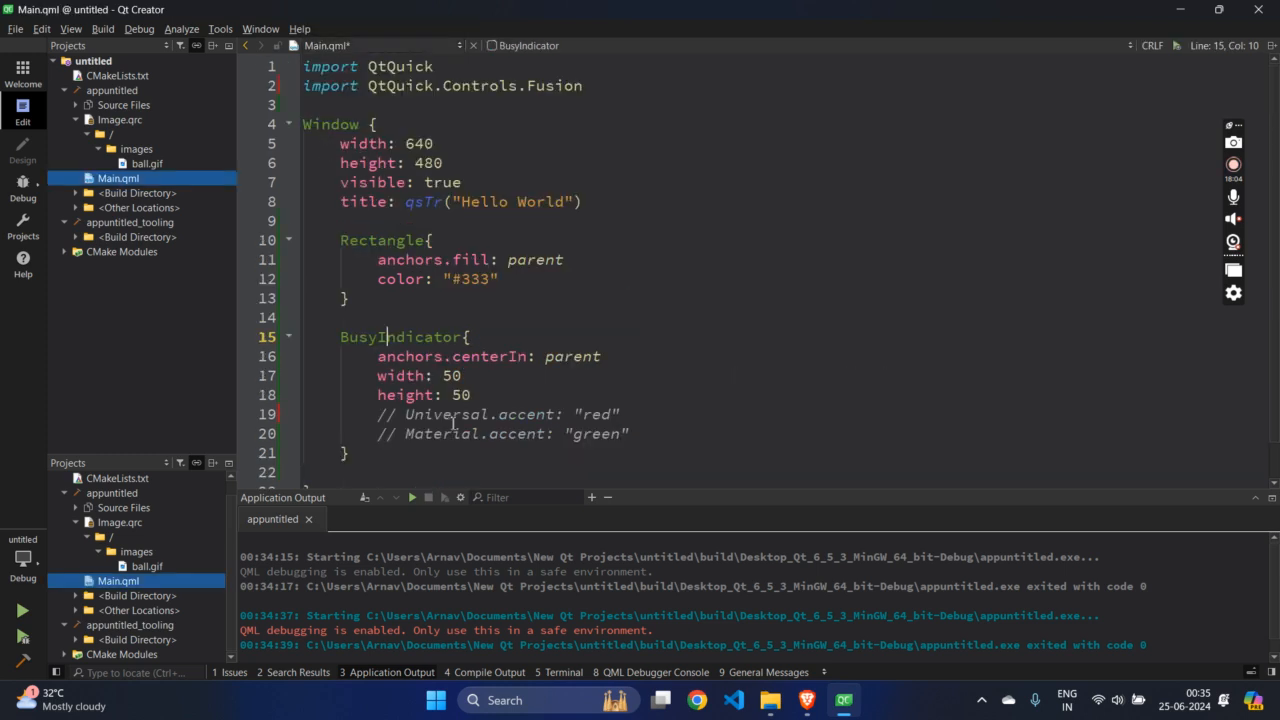
Add palette.text: "blue" to the BusyIndicator, then change the import style to Imagine
text(palette.text)
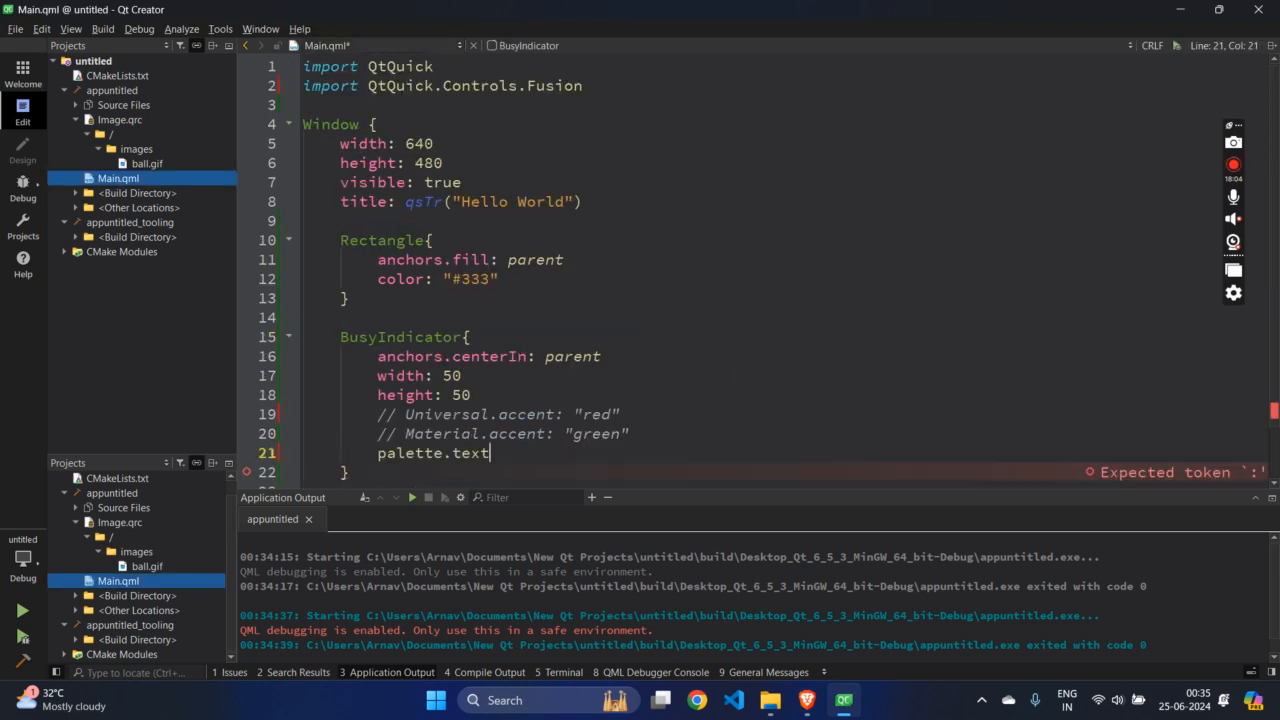
text(: ")
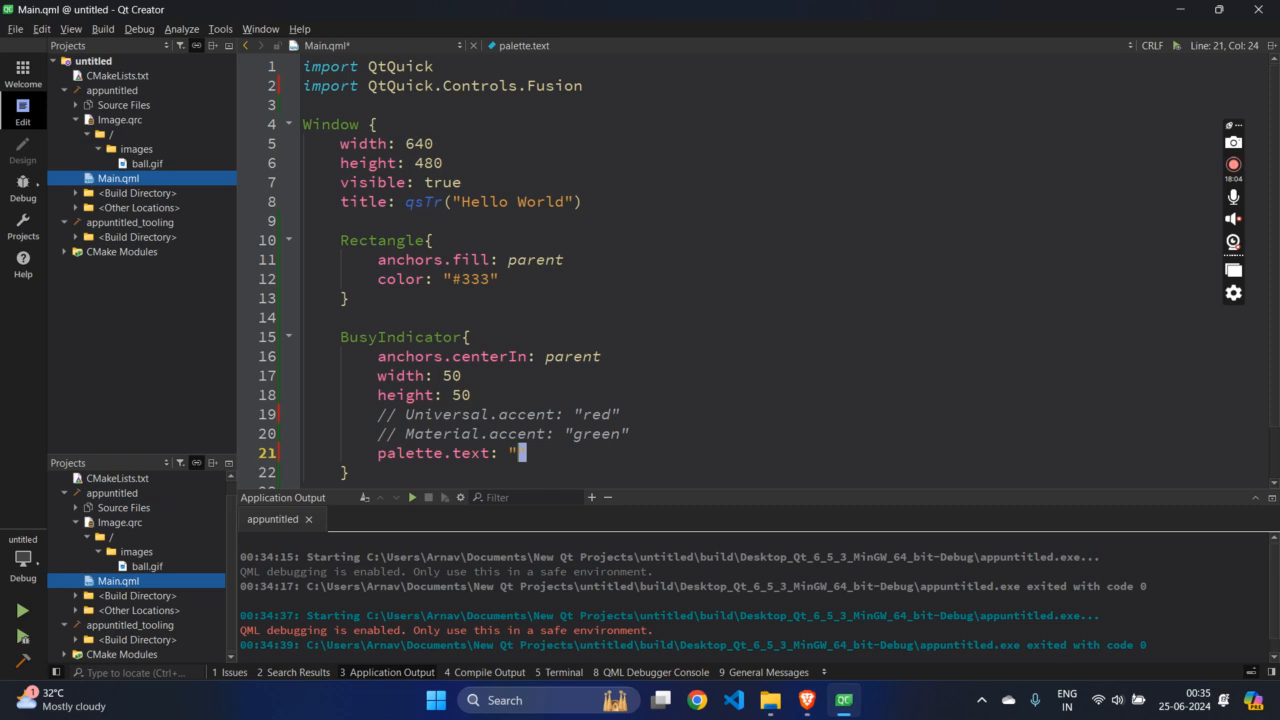
text(blue)
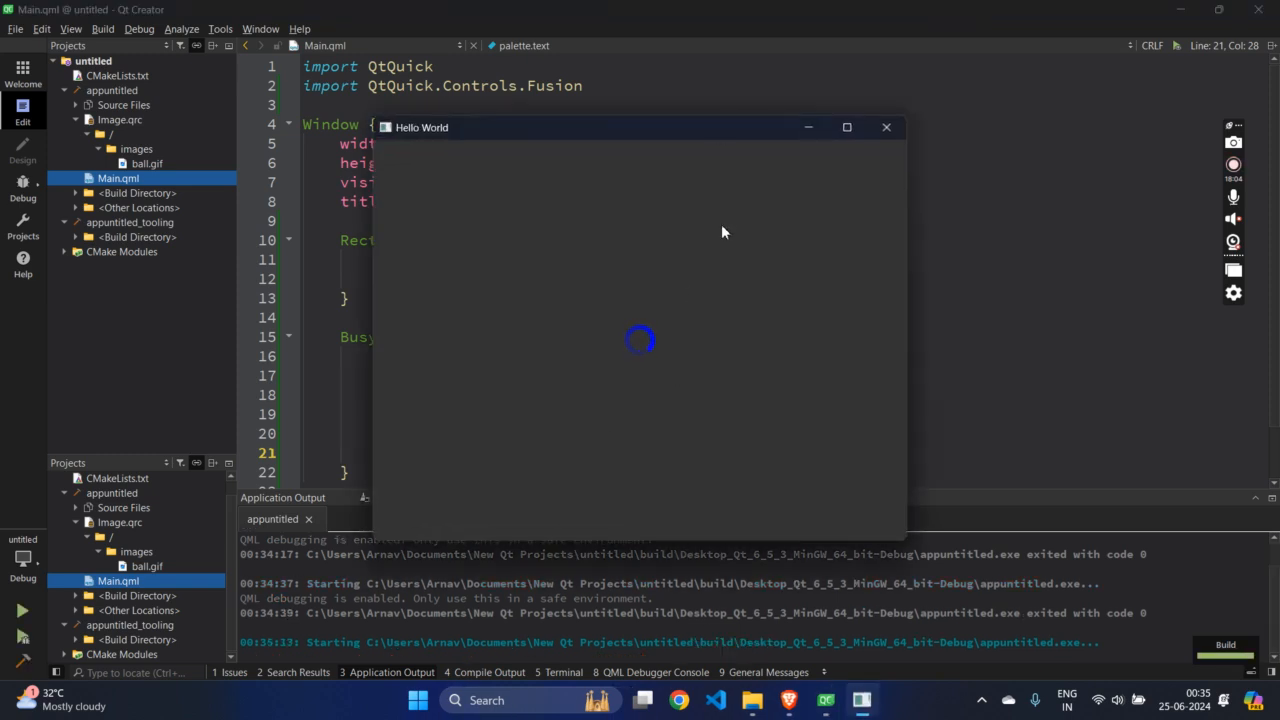
mouse_move(884, 148)
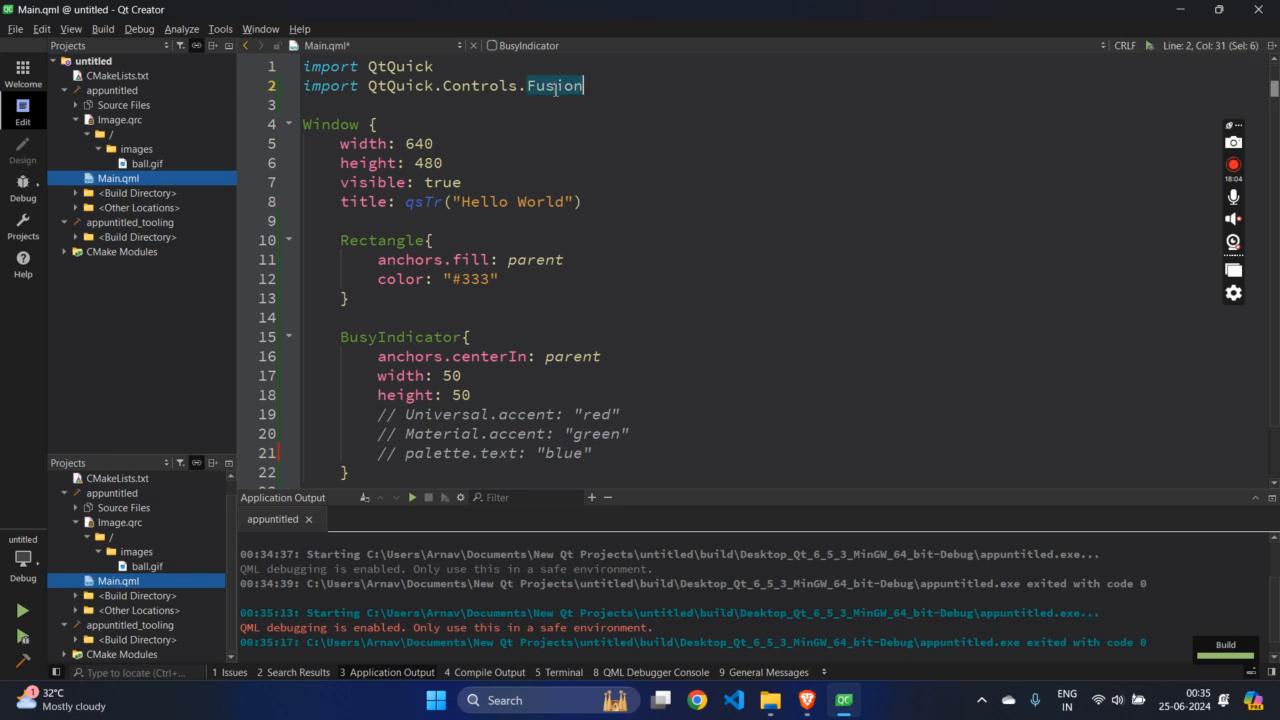
text(Imagine)
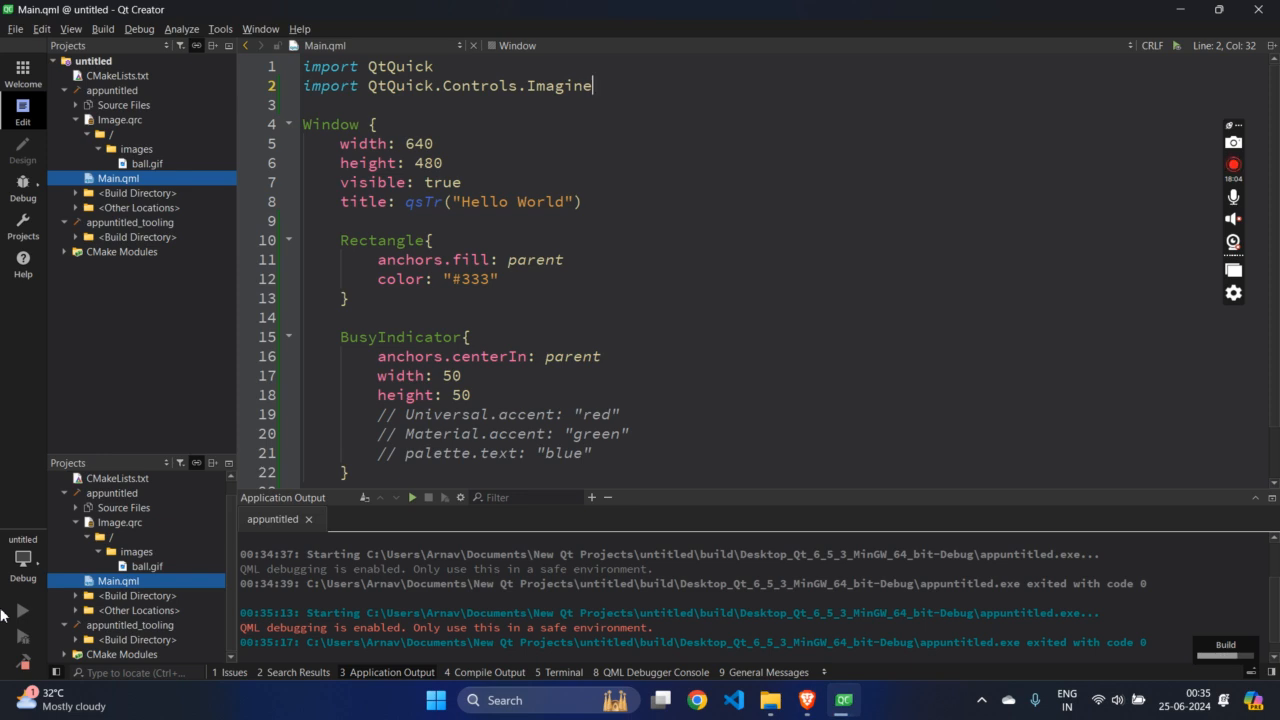
Run the app with the Imagine style and scroll through Imagine's BusyIndicator.qml animation images
click(364, 498)
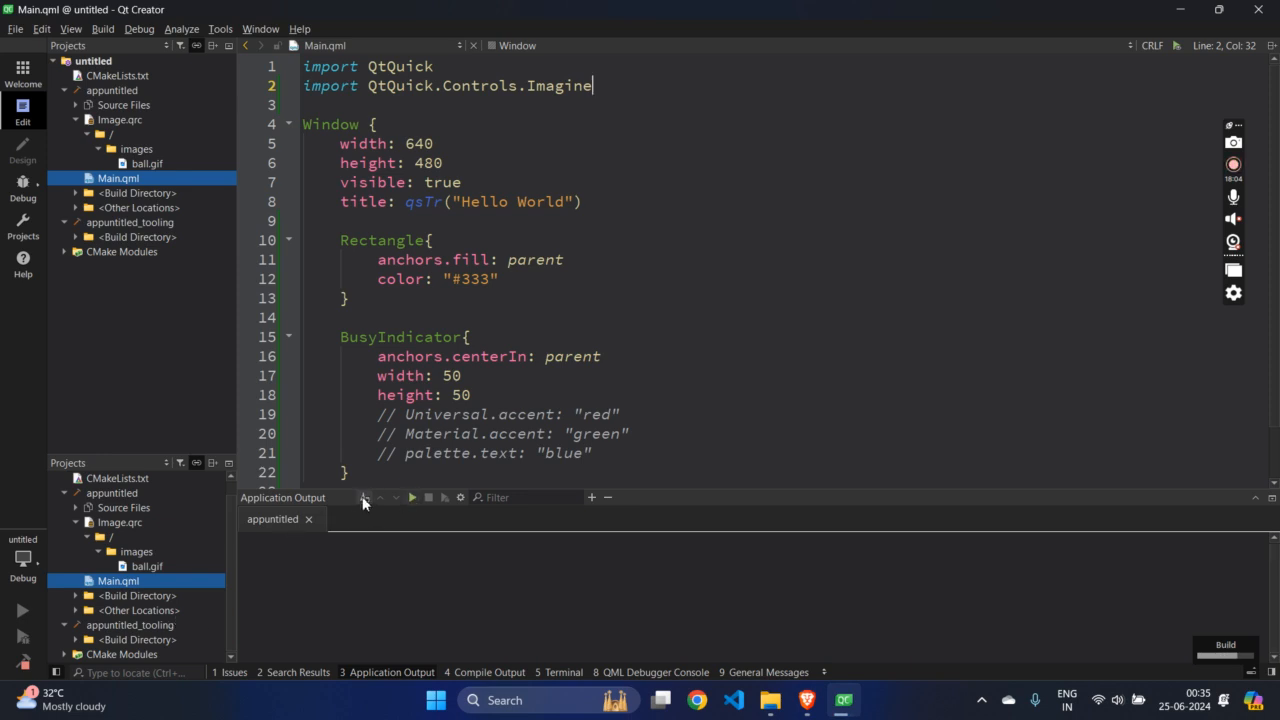
click(12, 610)
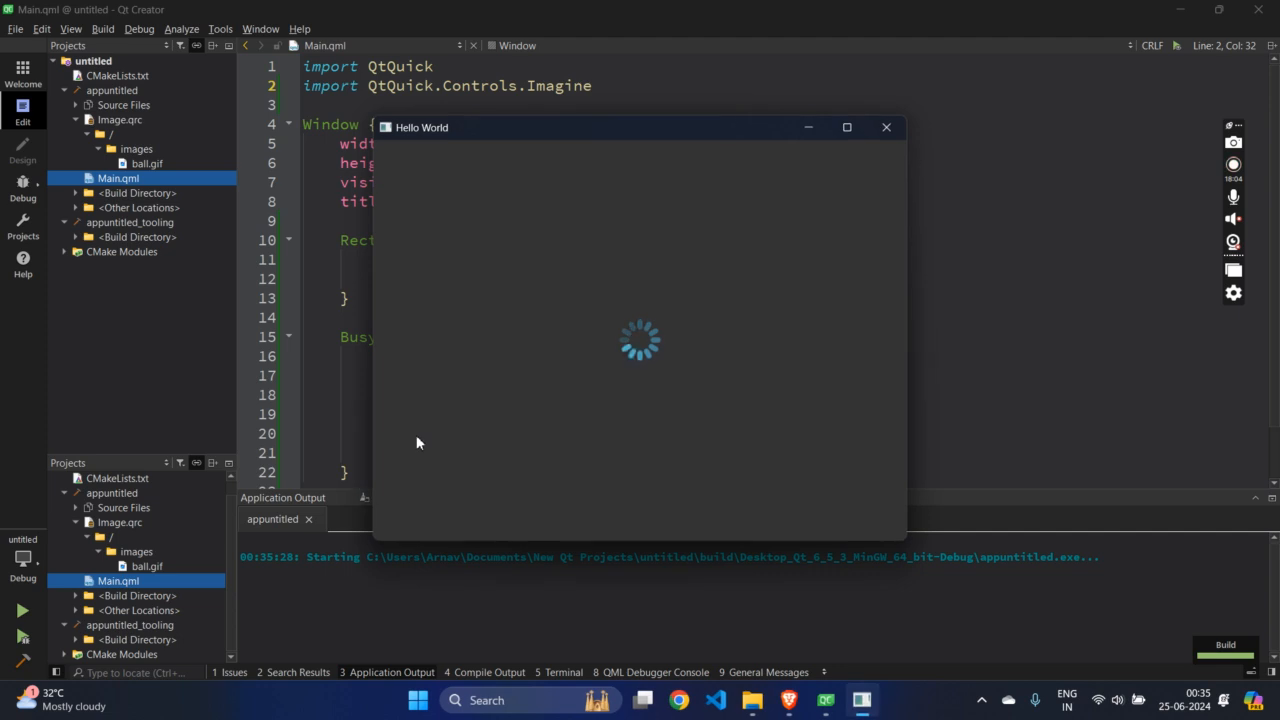
mouse_move(612, 322)
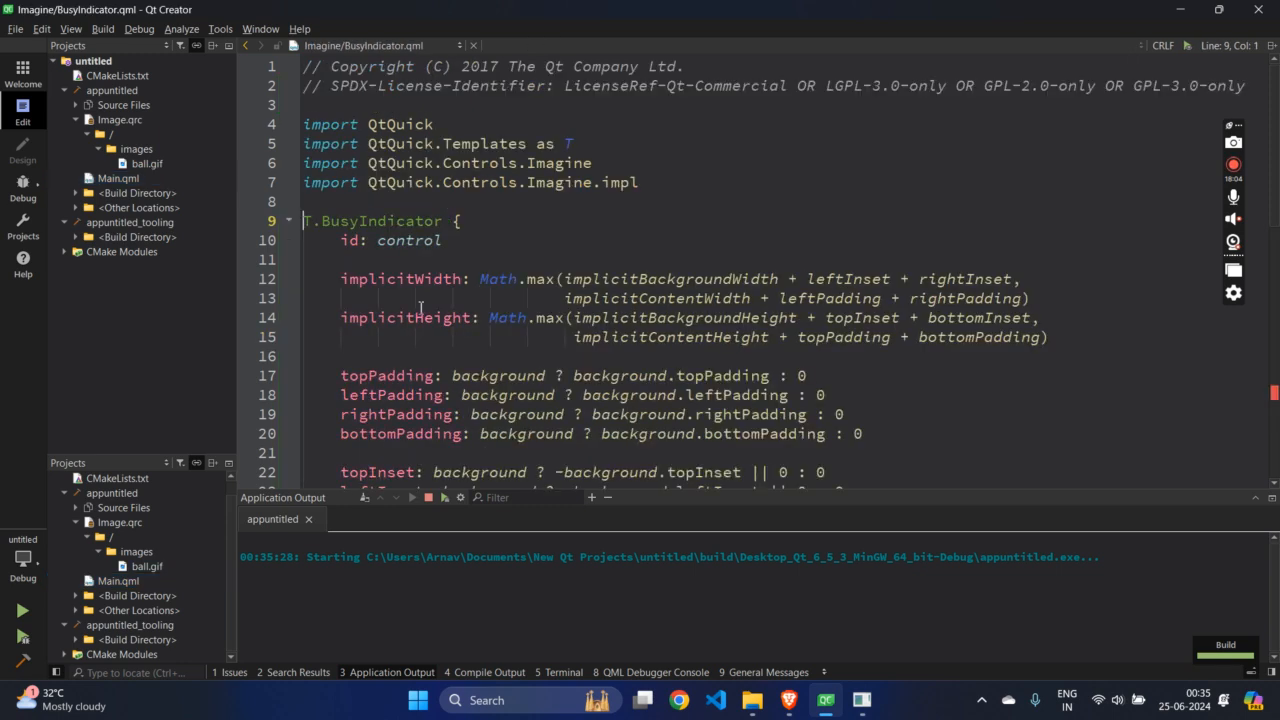
scroll(down, 3)
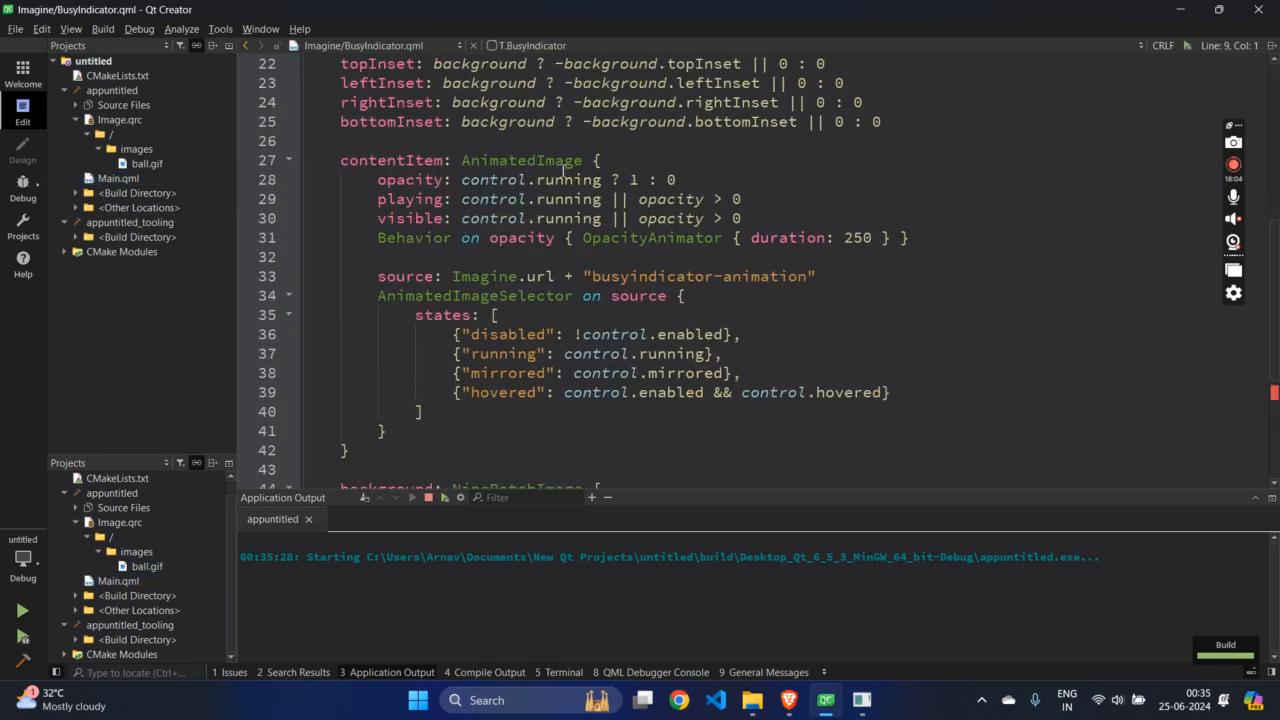
scroll(down, 3)
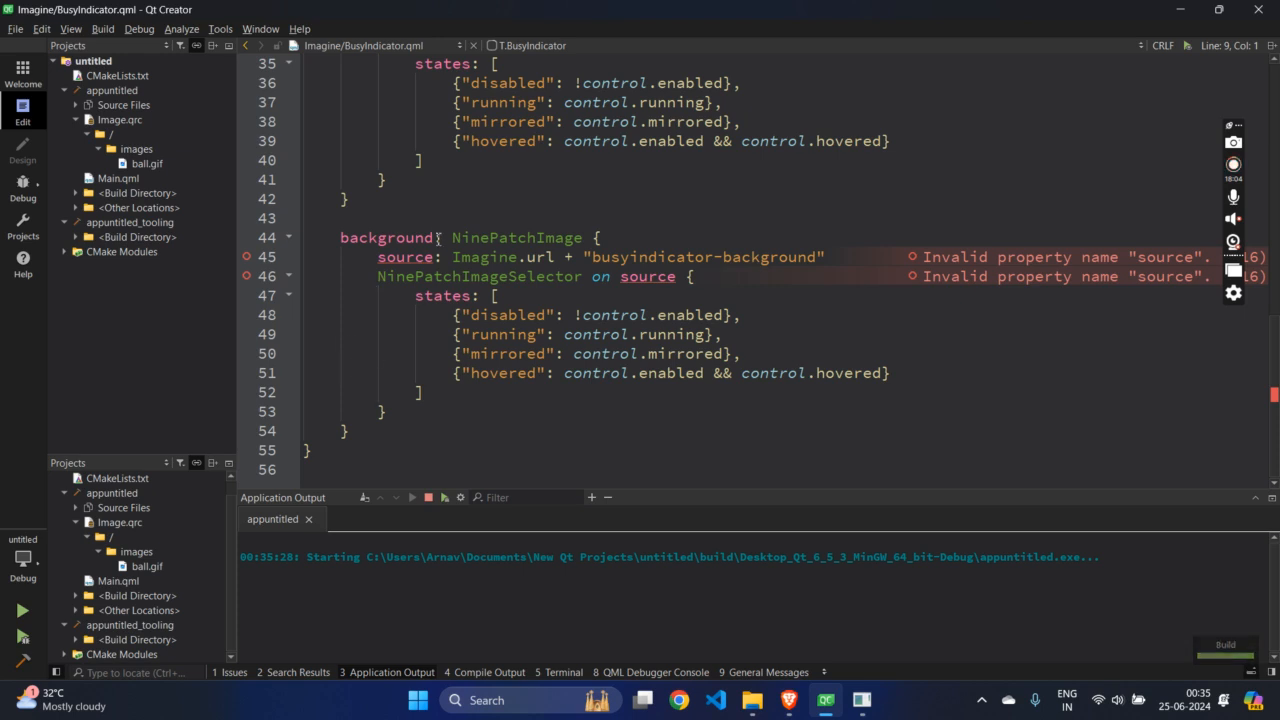
double_click(516, 236)
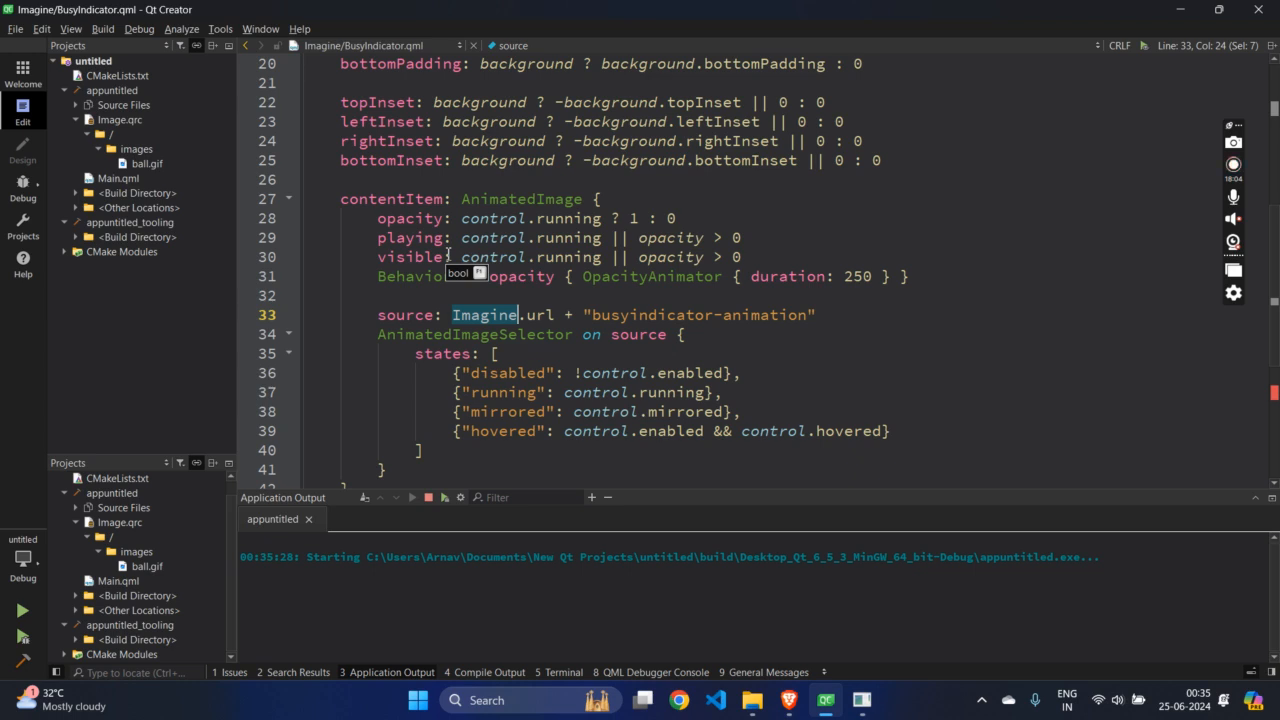
scroll(down, 3)
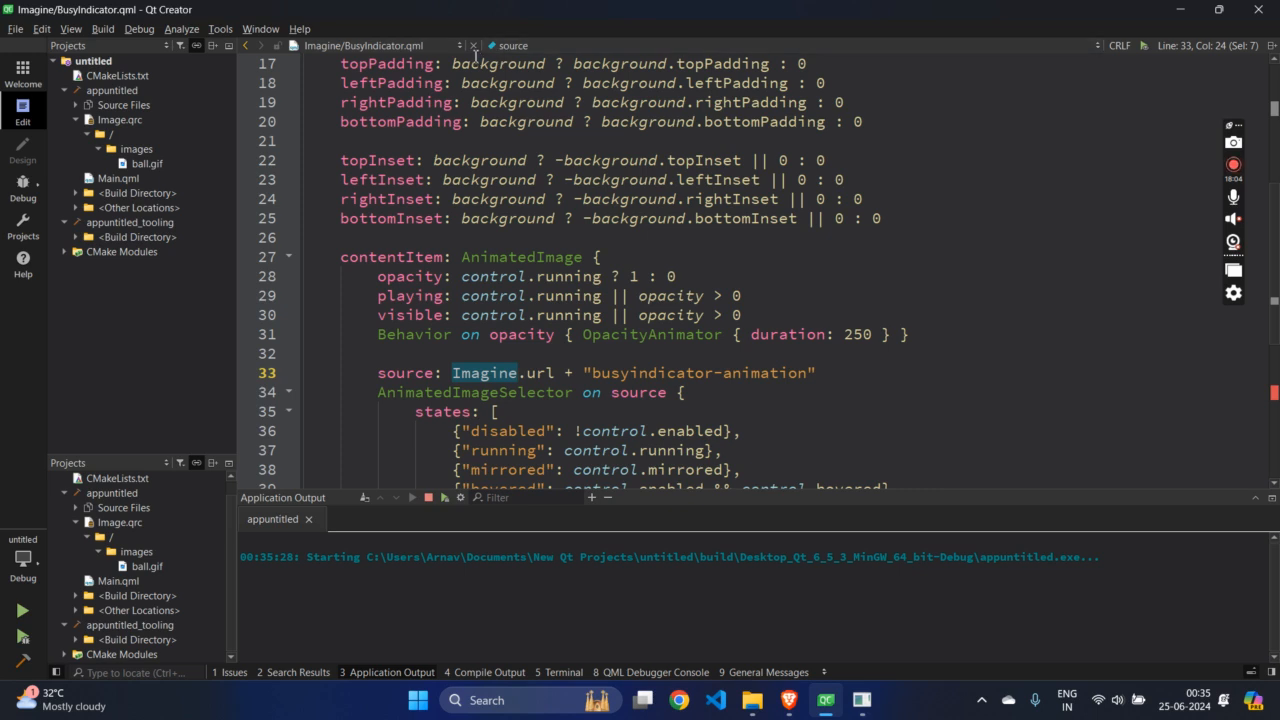
Change the import style from Imagine to Material and comment out the whole BusyIndicator block
click(118, 176)
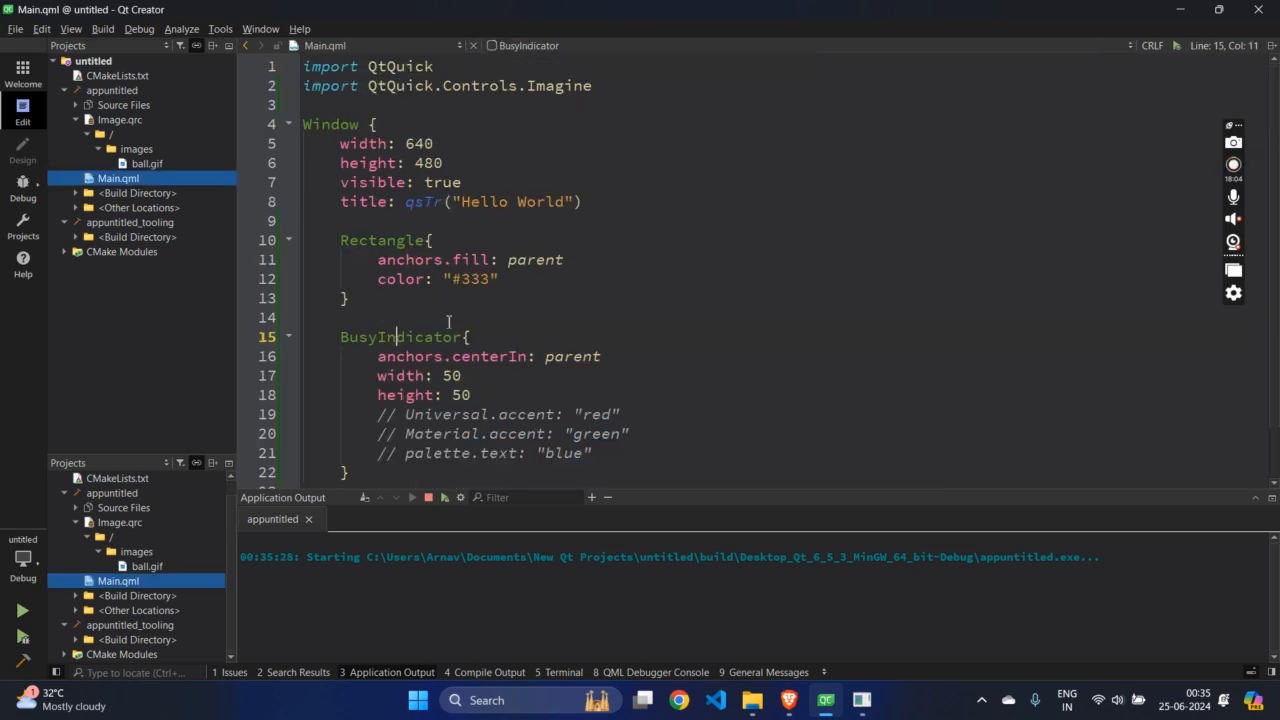
double_click(558, 84)
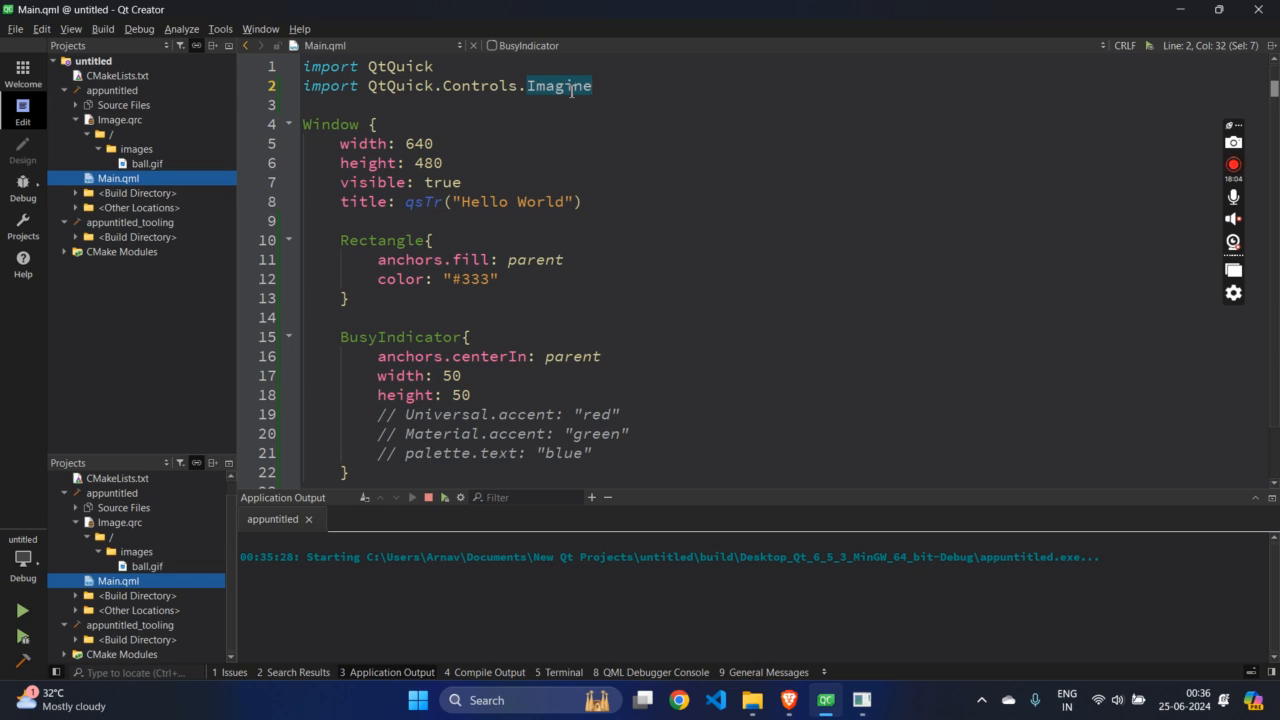
text(Material)
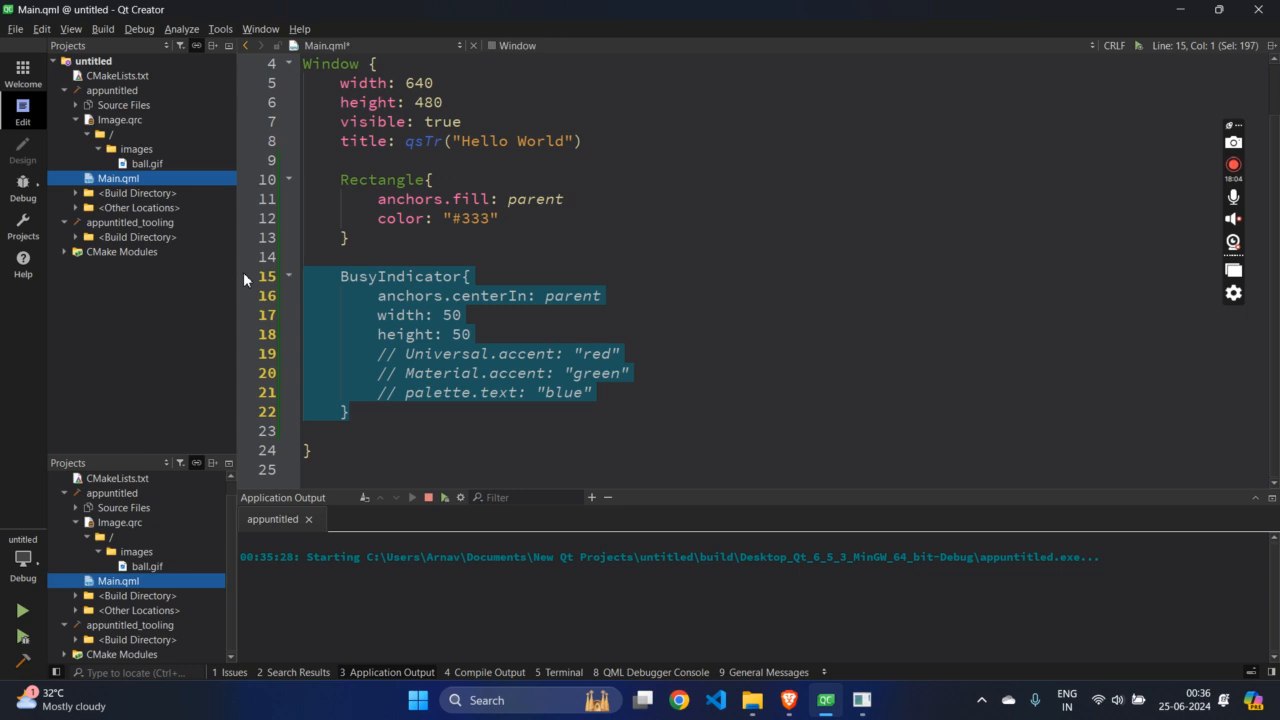
key(Ctrl+/)
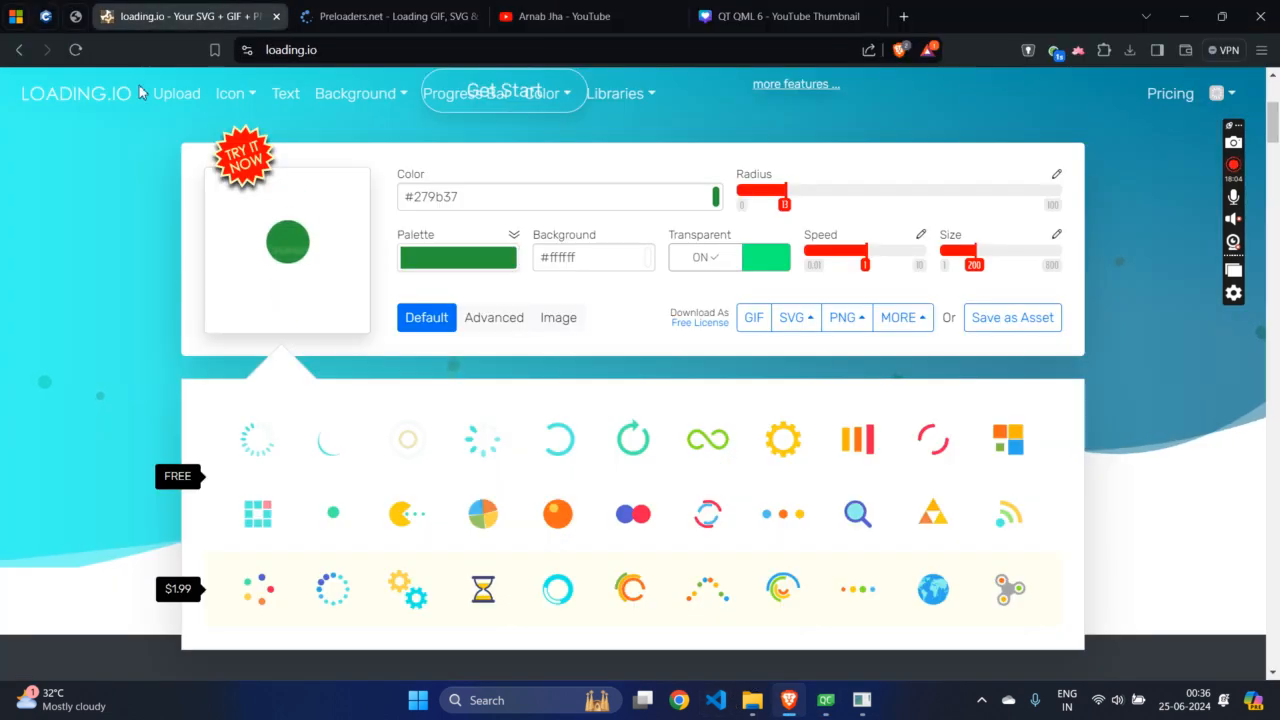
mouse_move(300, 310)
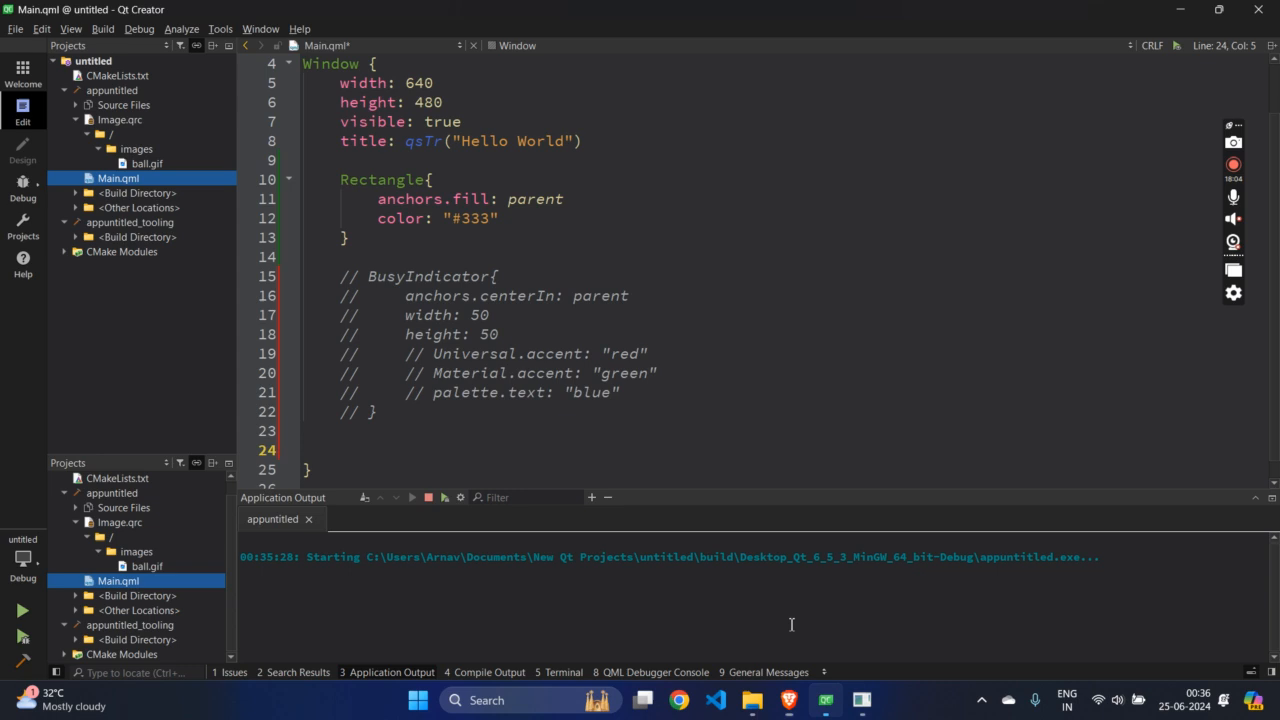
Add an AnimatedImage { } item in Main.qml below the commented-out BusyIndicator
text(Animat)
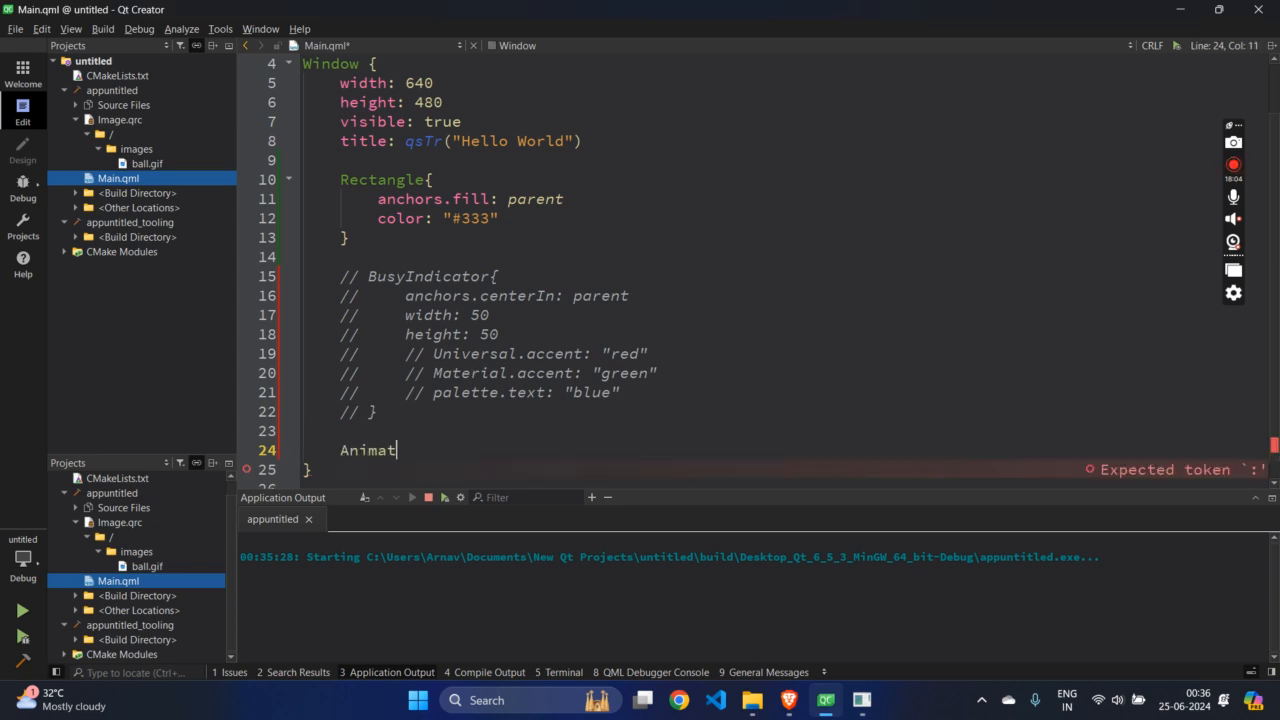
text(edImageP)
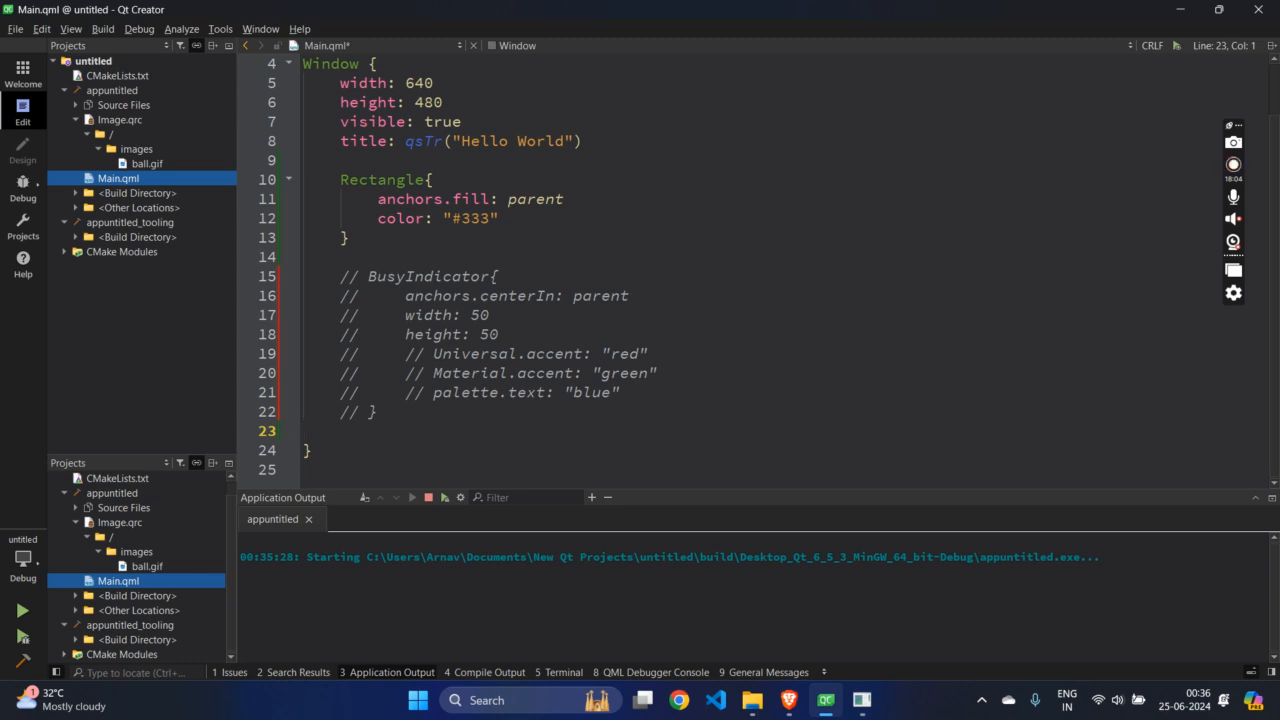
text(AnimatedImage)
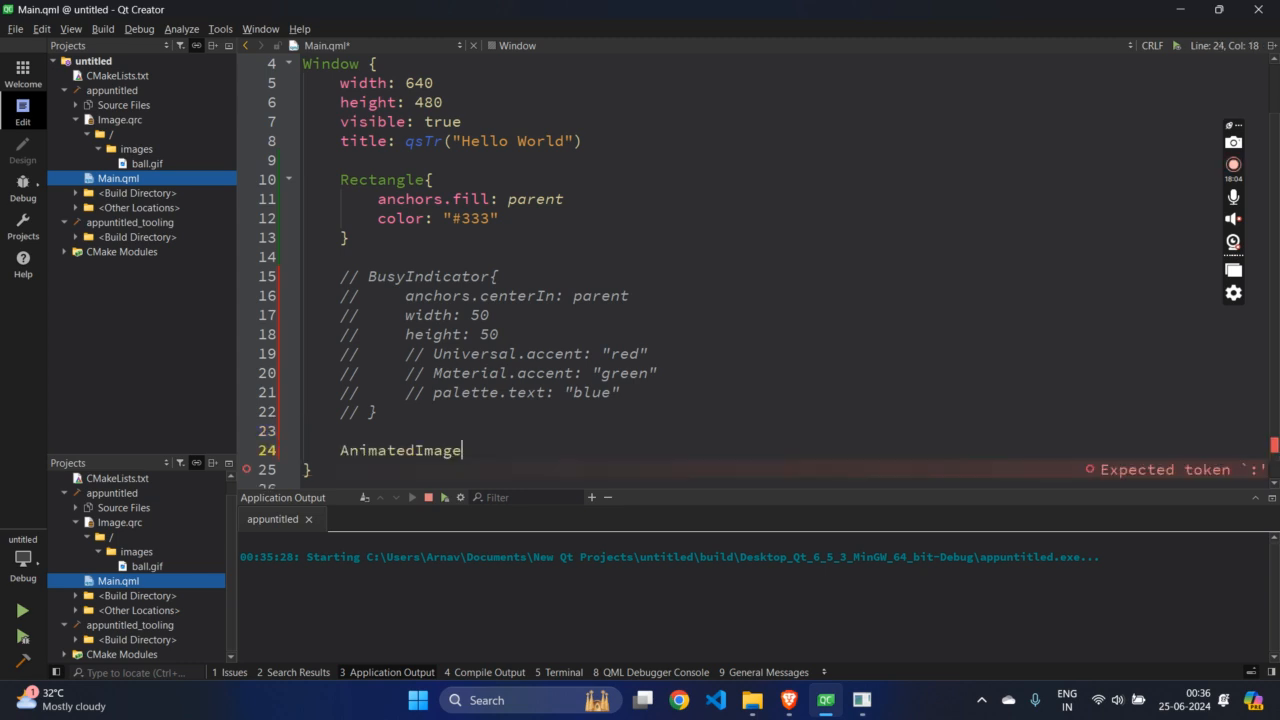
text({)
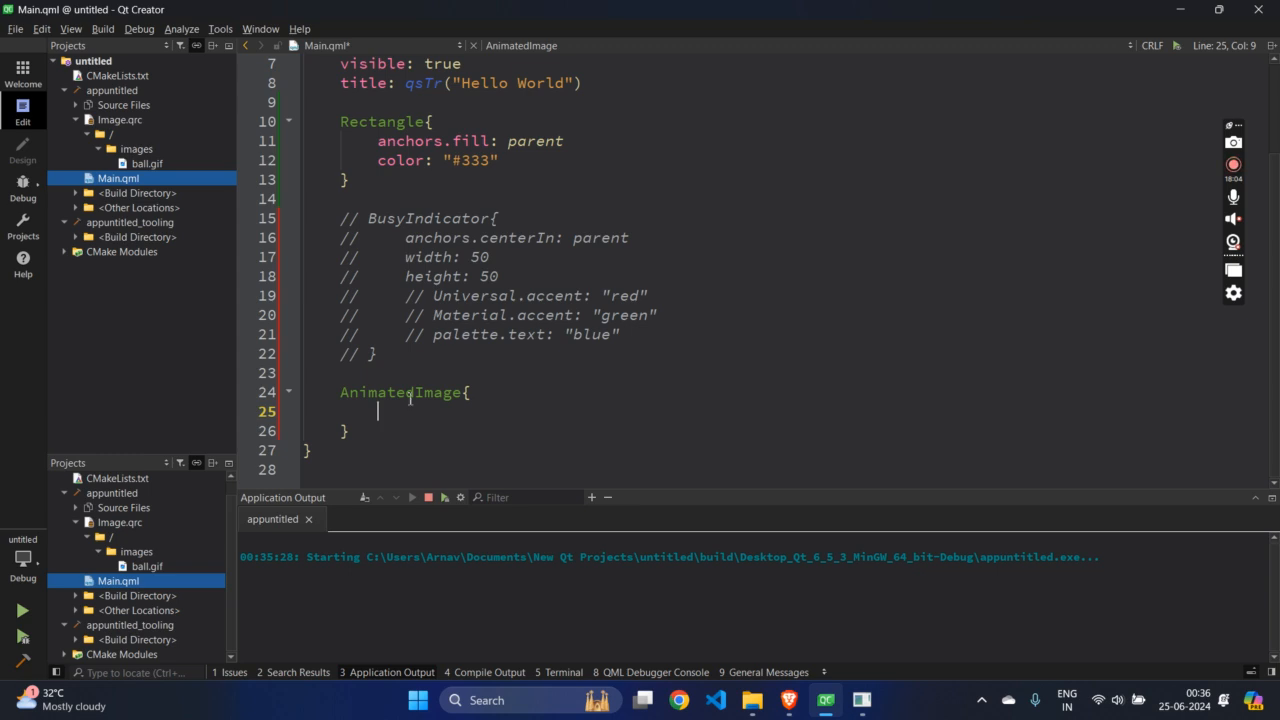
mouse_move(528, 442)
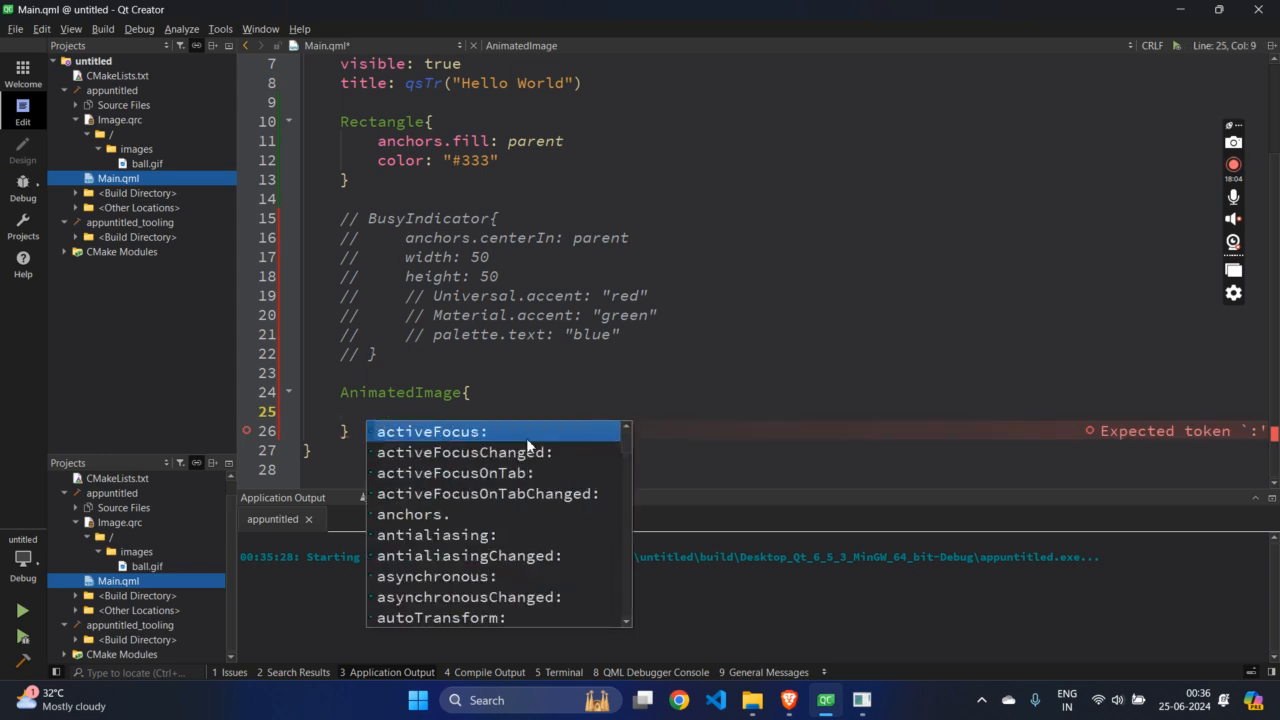
key(Escape)
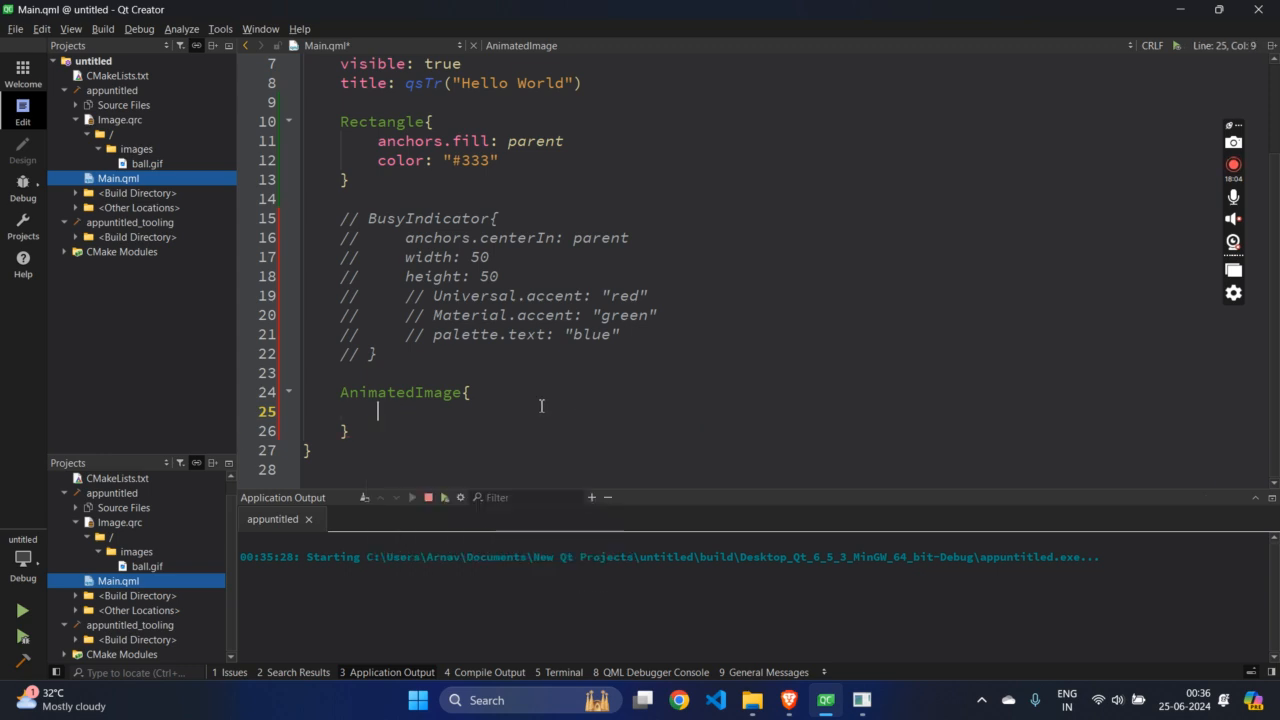
Give the AnimatedImage anchors.centerIn: parent and begin its source property
text(ancors.ce)
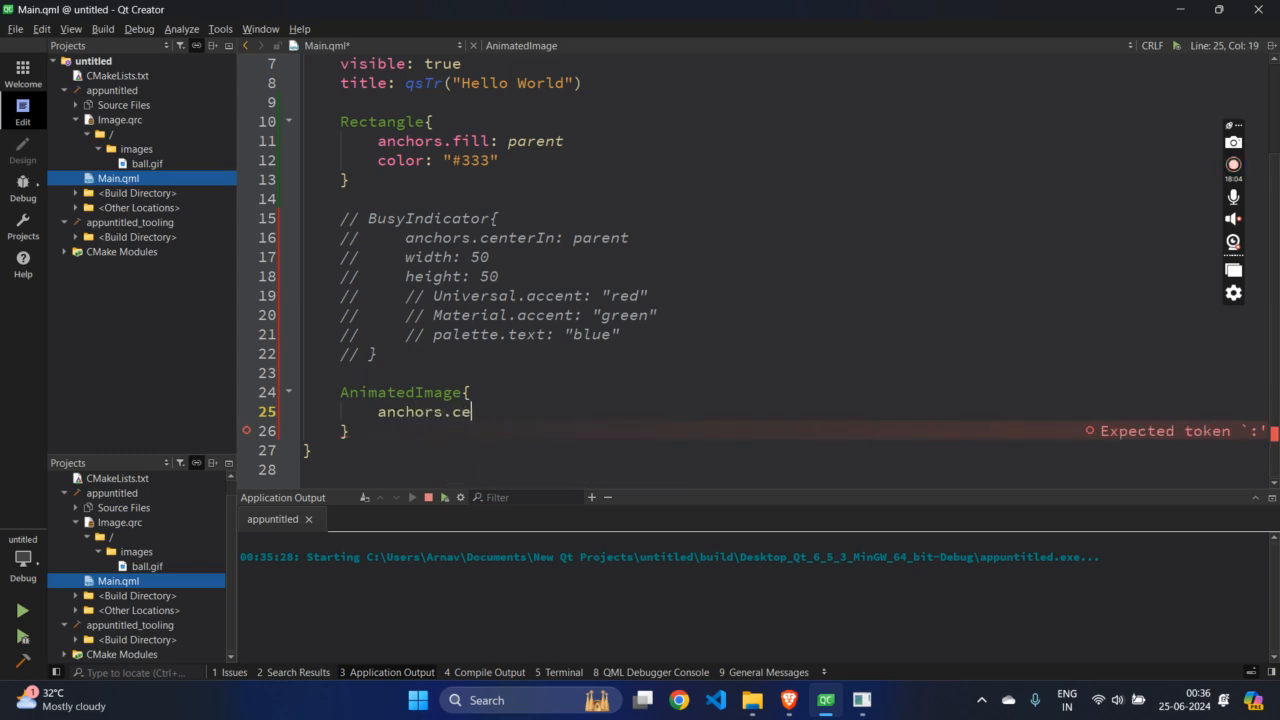
text(nterIn: parent)
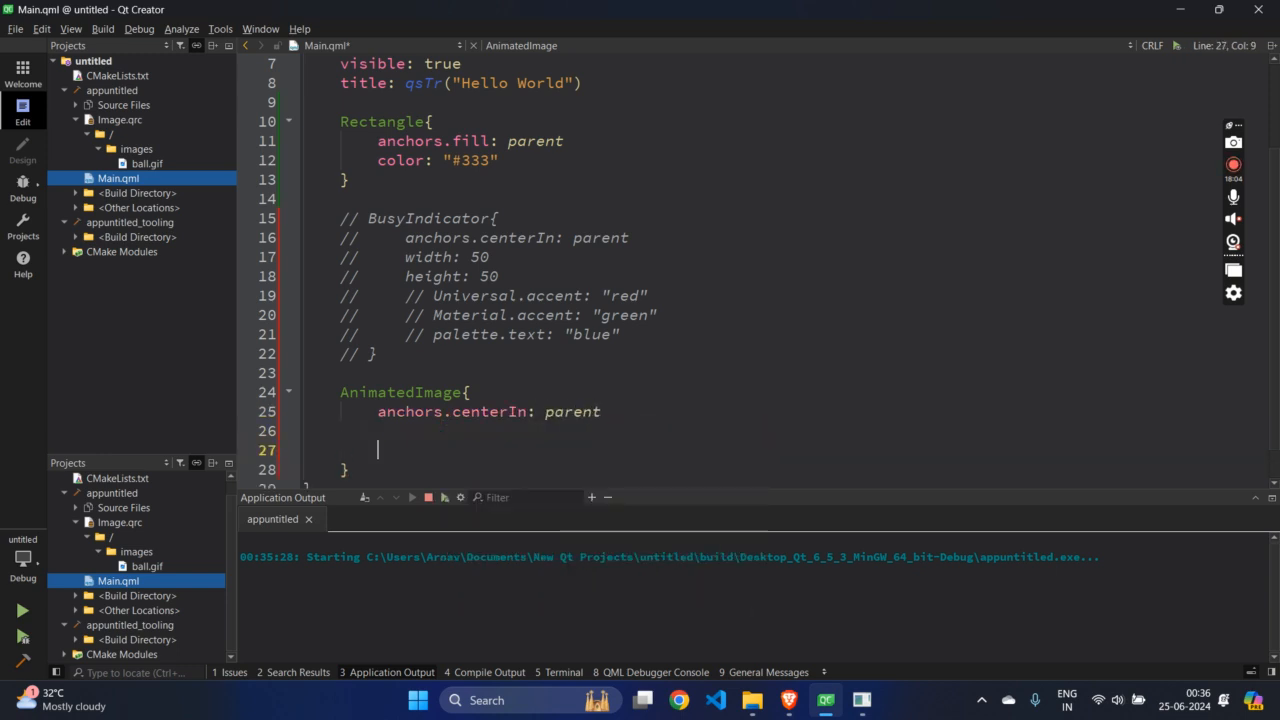
text(source)
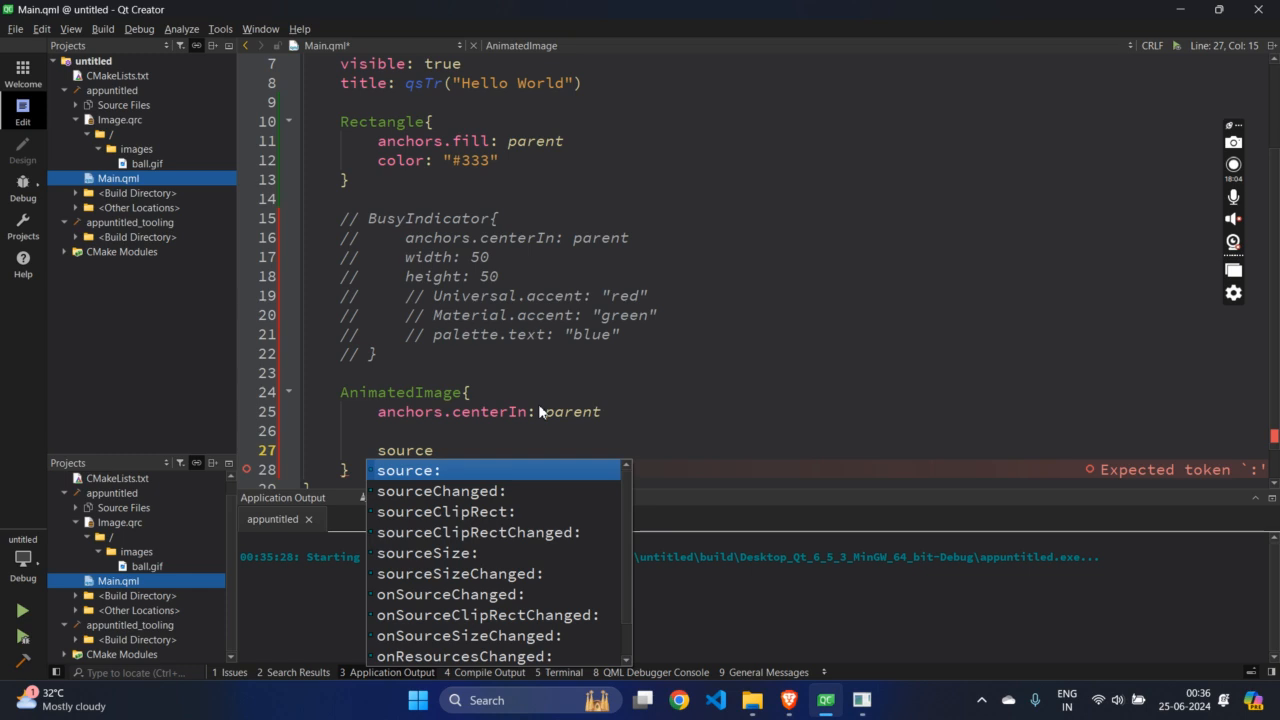
click(408, 470)
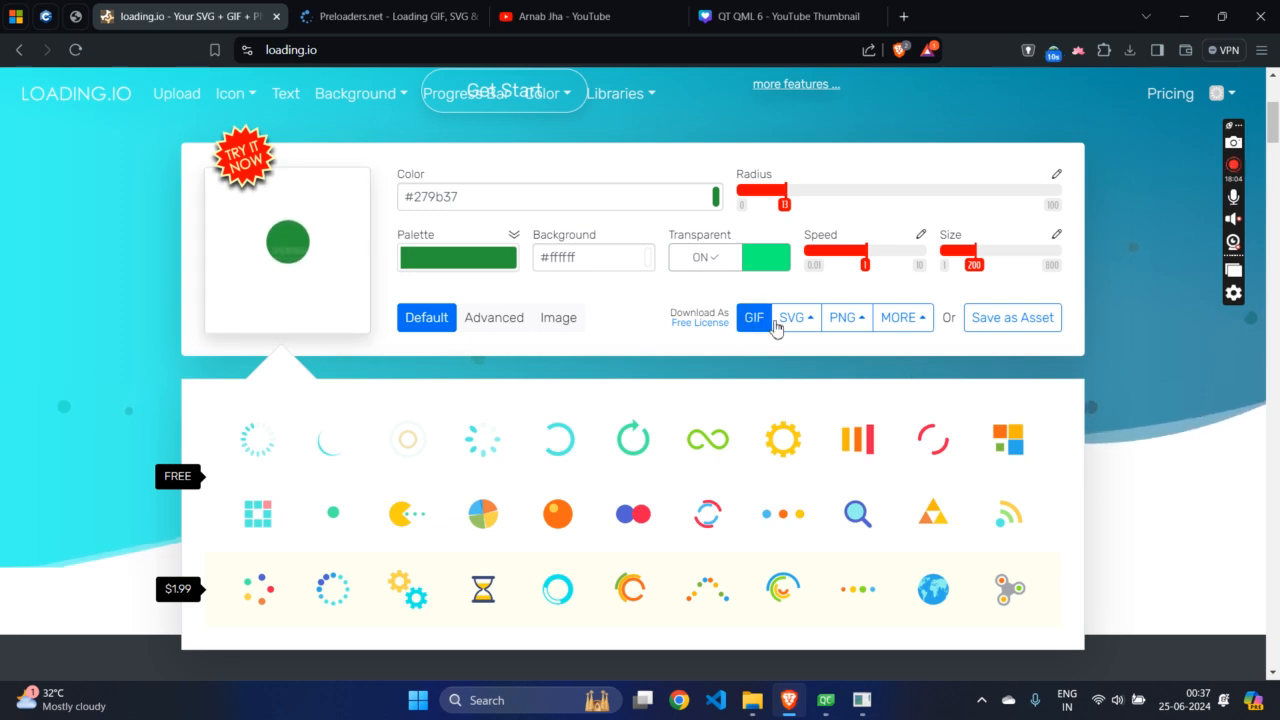
Generate the green Ball spinner as a GIF on loading.io and download it for free
click(754, 316)
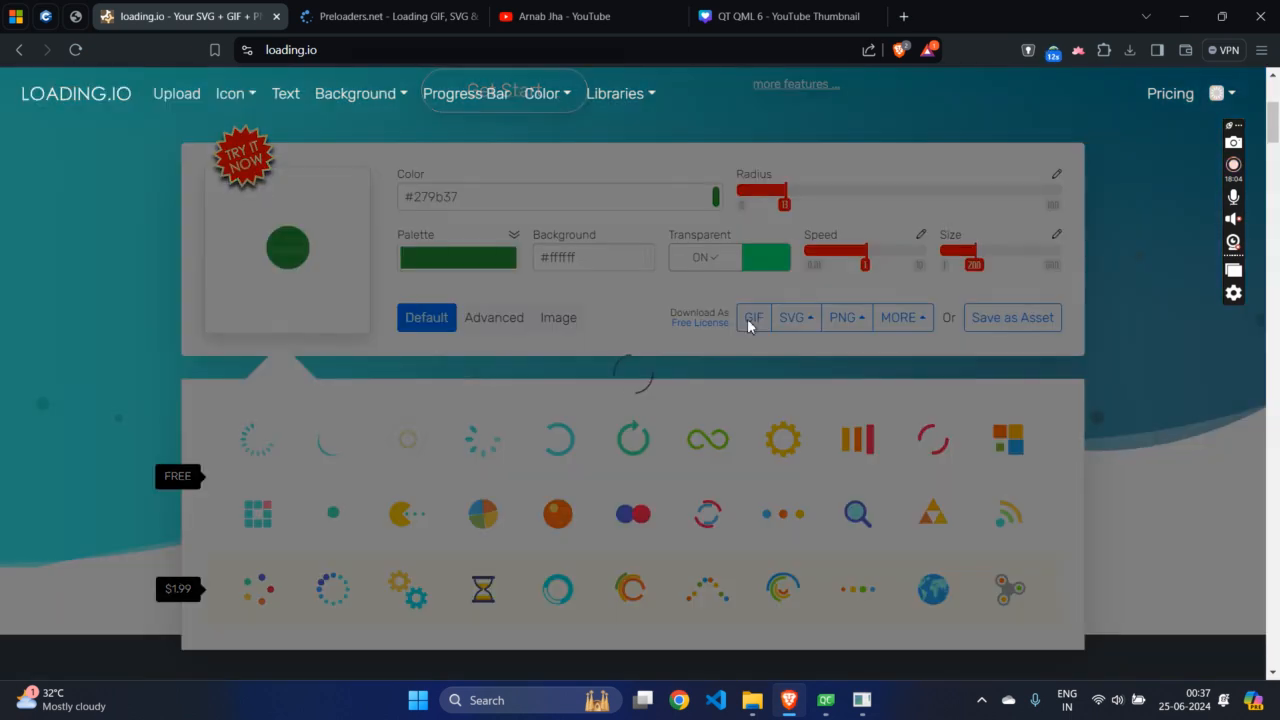
click(752, 316)
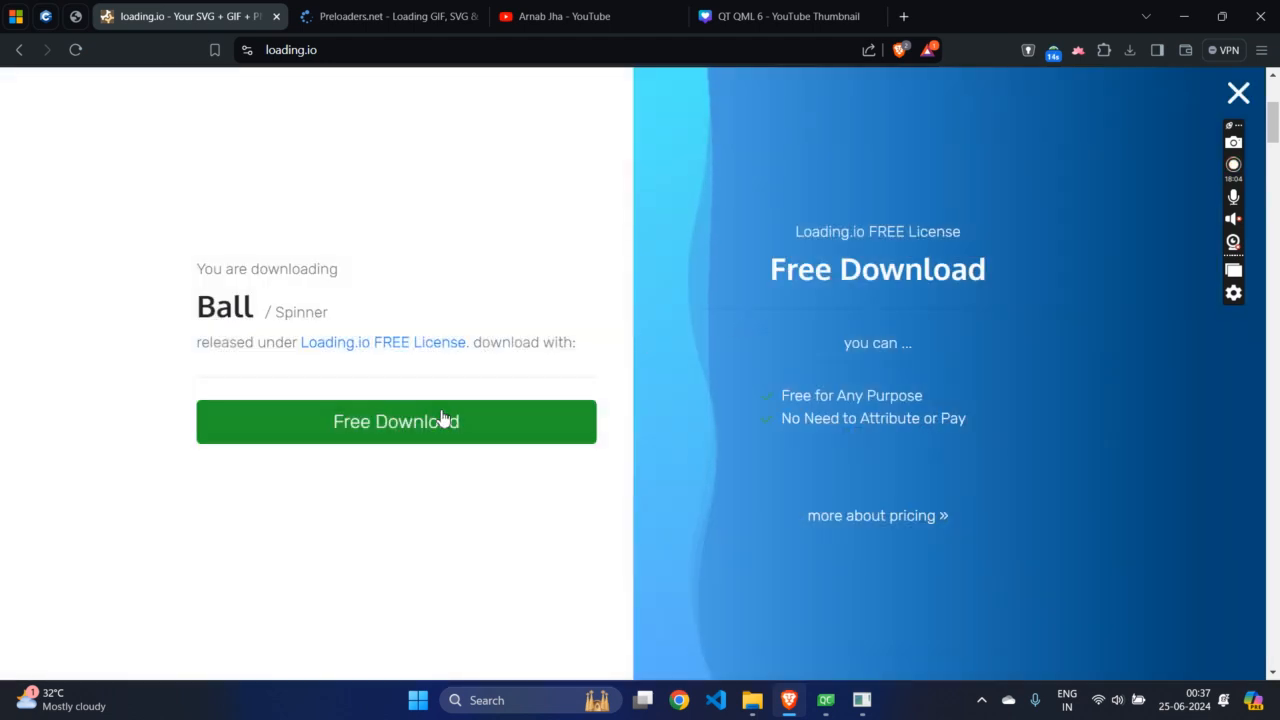
click(396, 422)
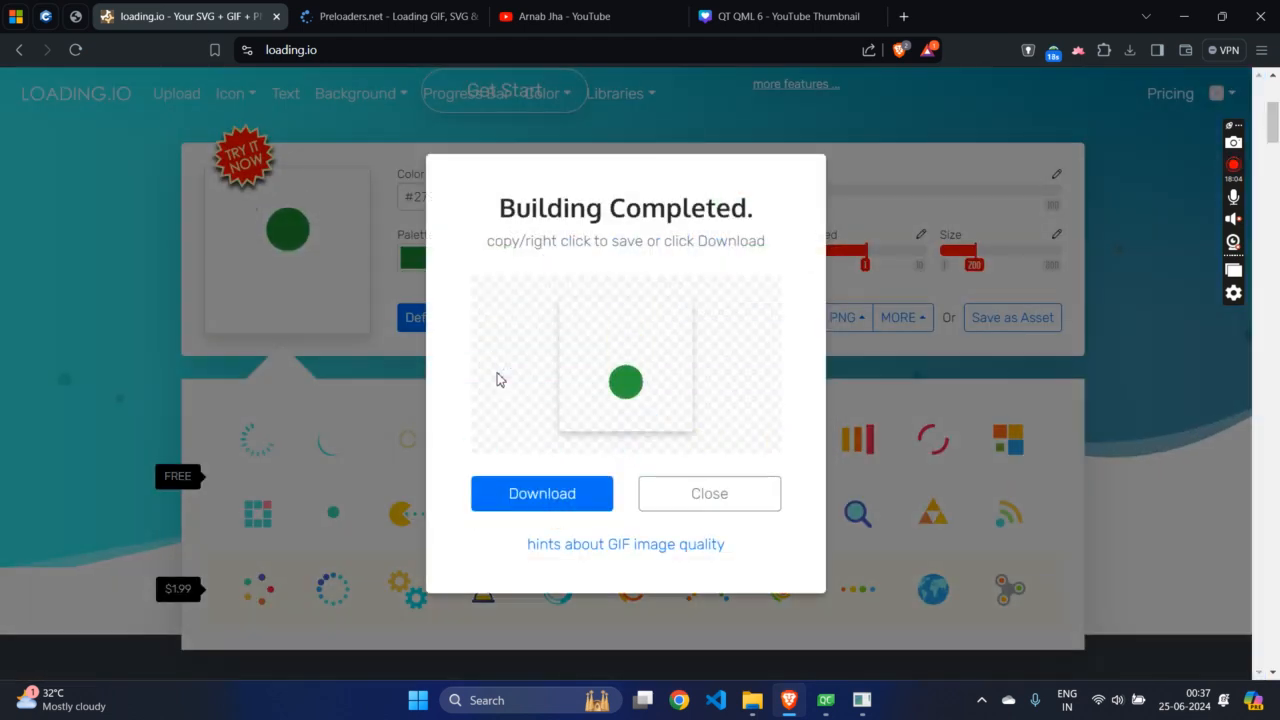
click(708, 492)
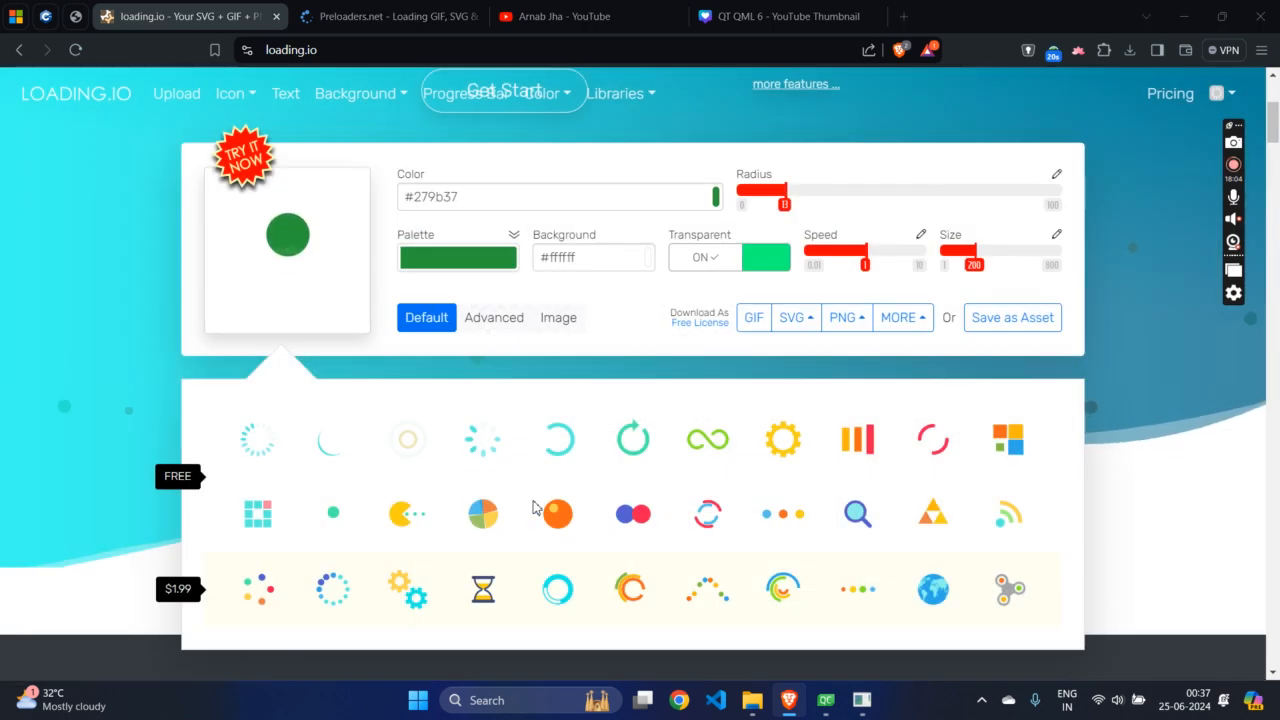
click(752, 316)
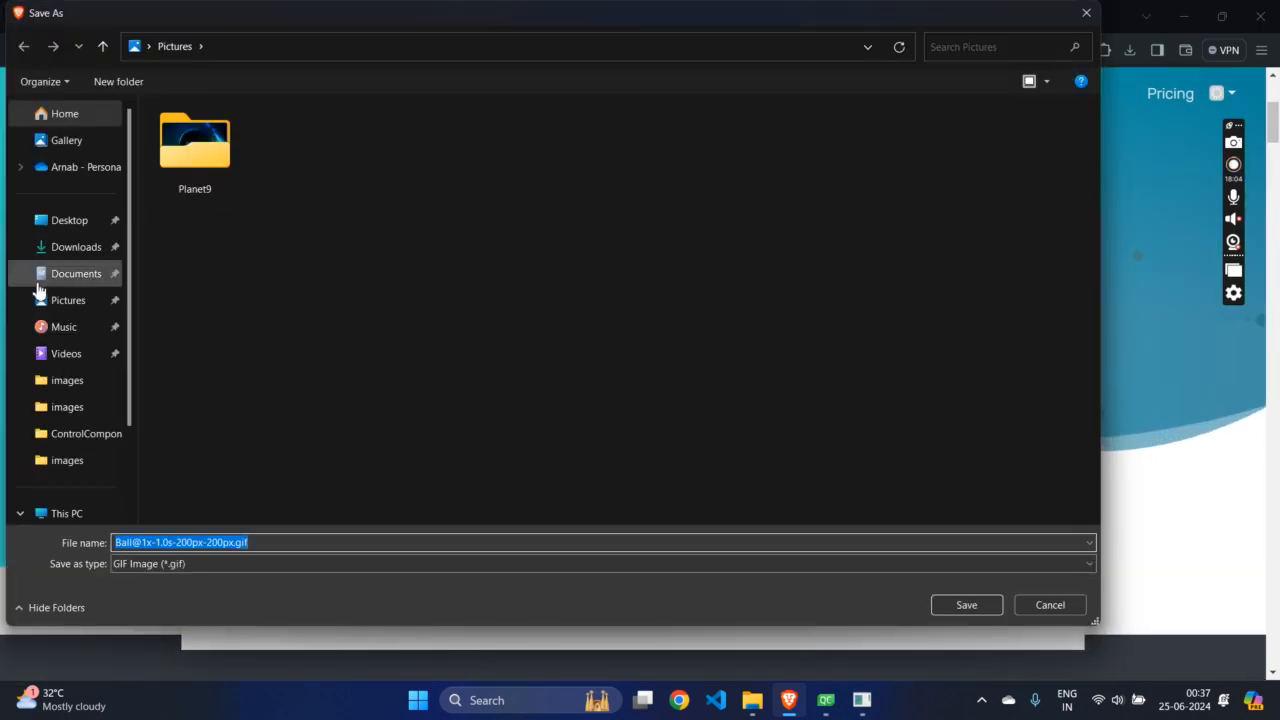
Save the download as ball.gif in Documents > New Qt Projects > untitled > images
click(76, 272)
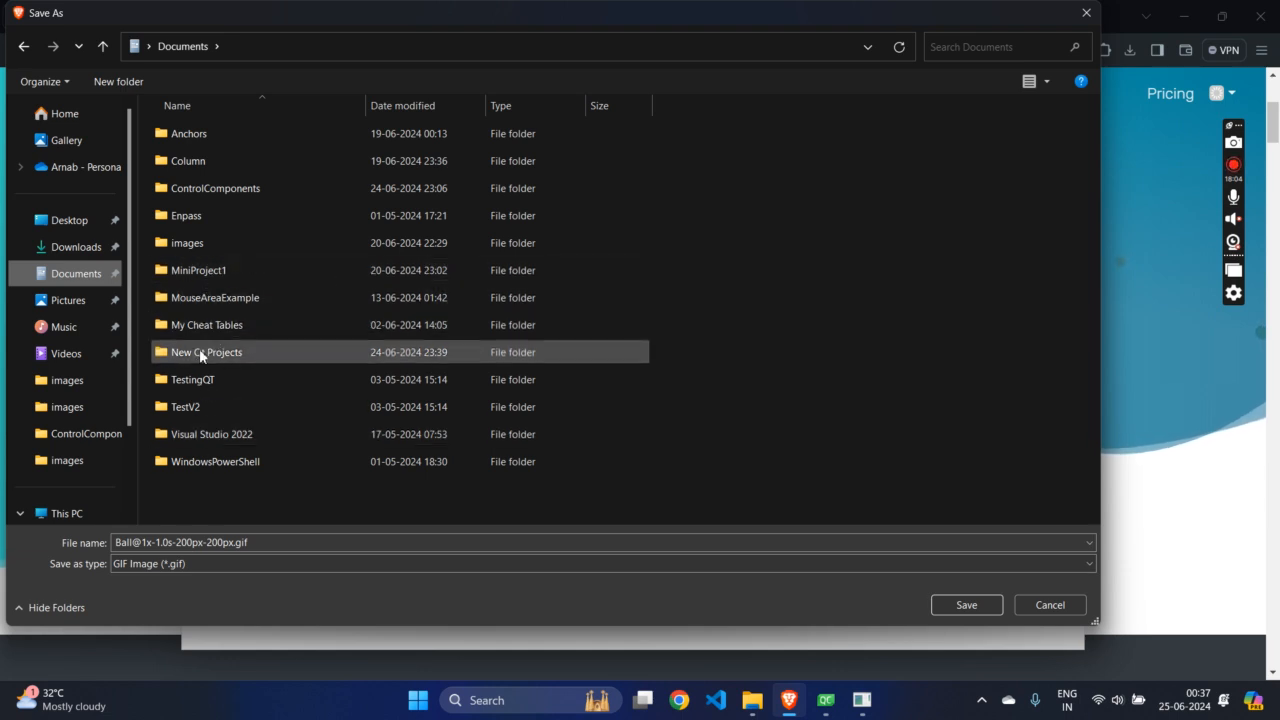
double_click(206, 352)
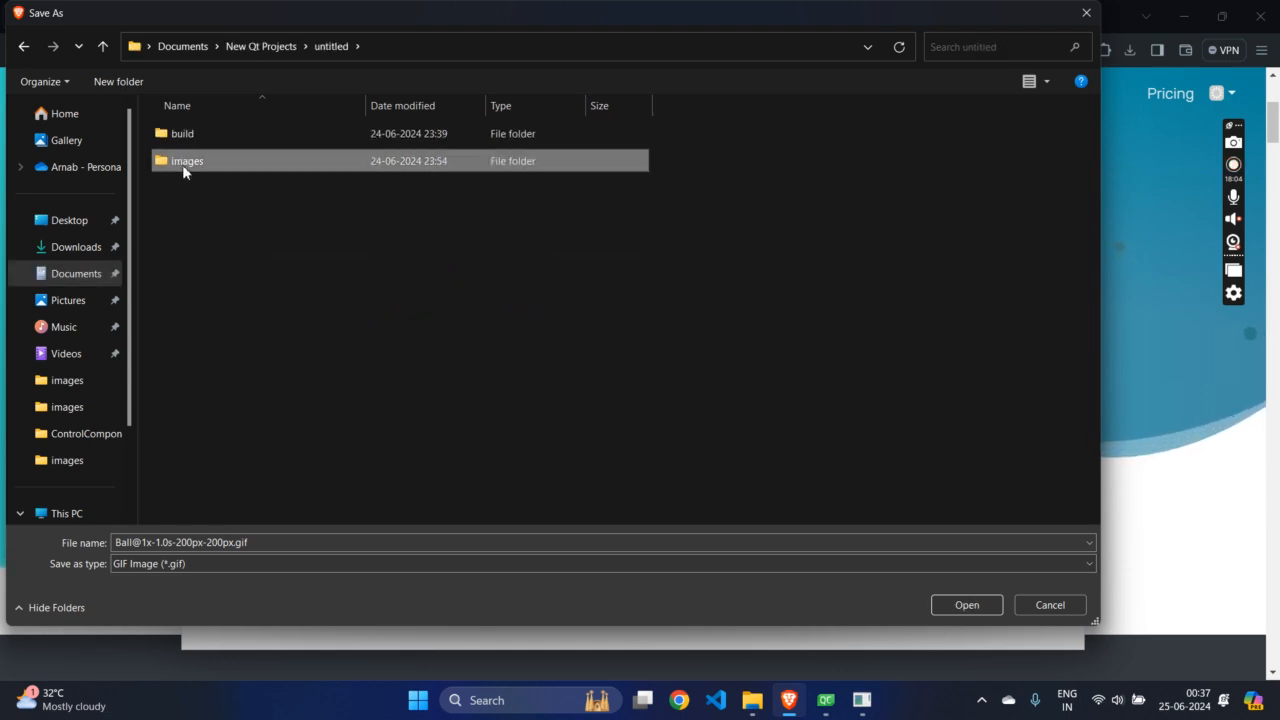
double_click(188, 160)
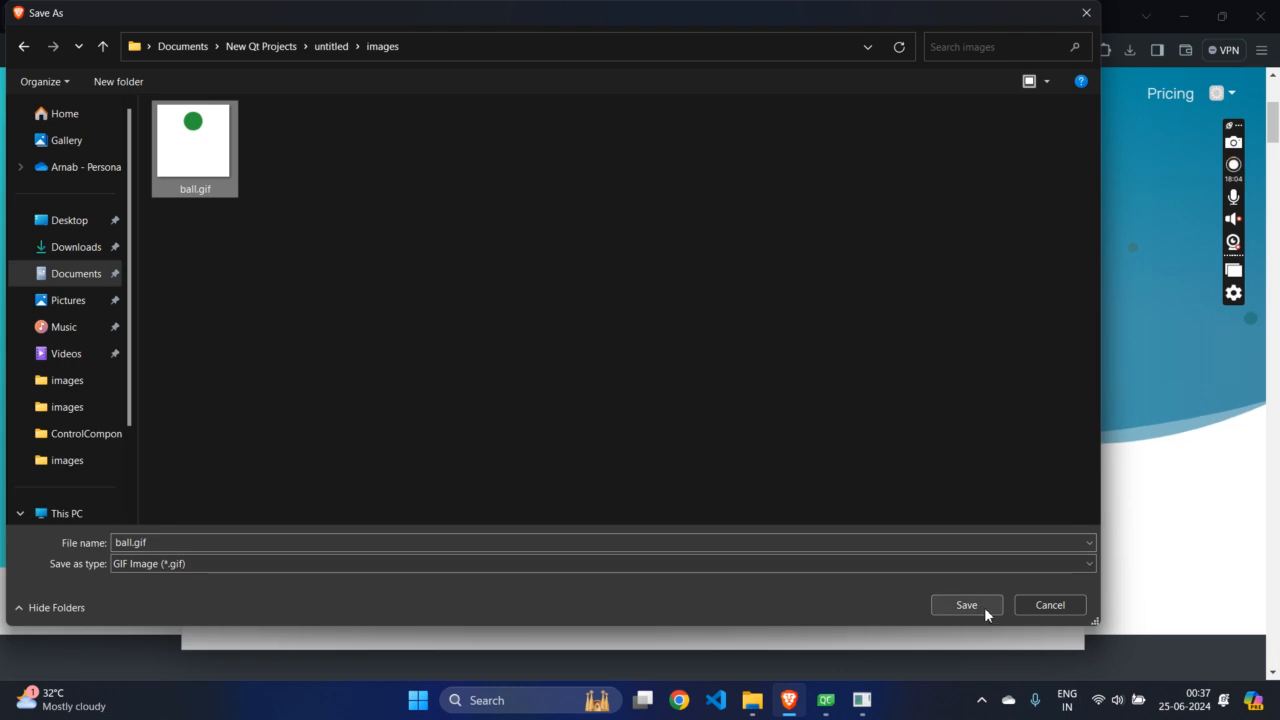
click(966, 604)
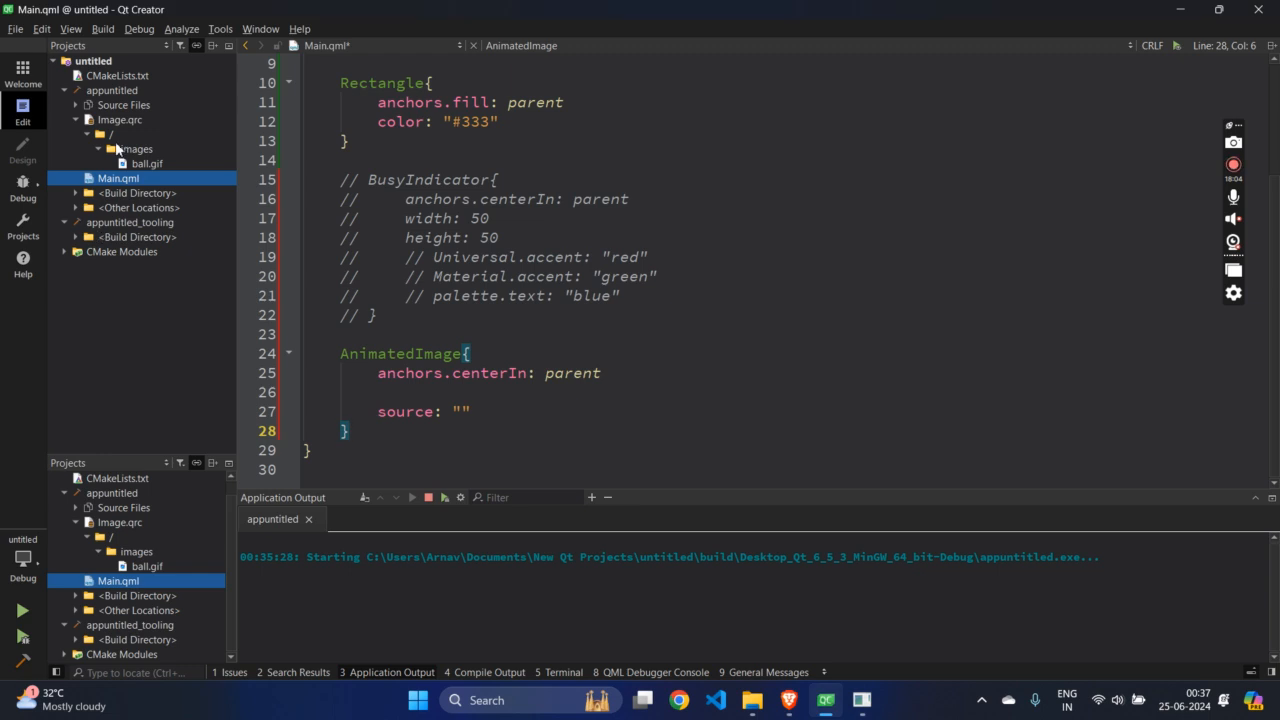
Set the AnimatedImage source to qrc:/images/ball.gif and run the application
right_click(146, 164)
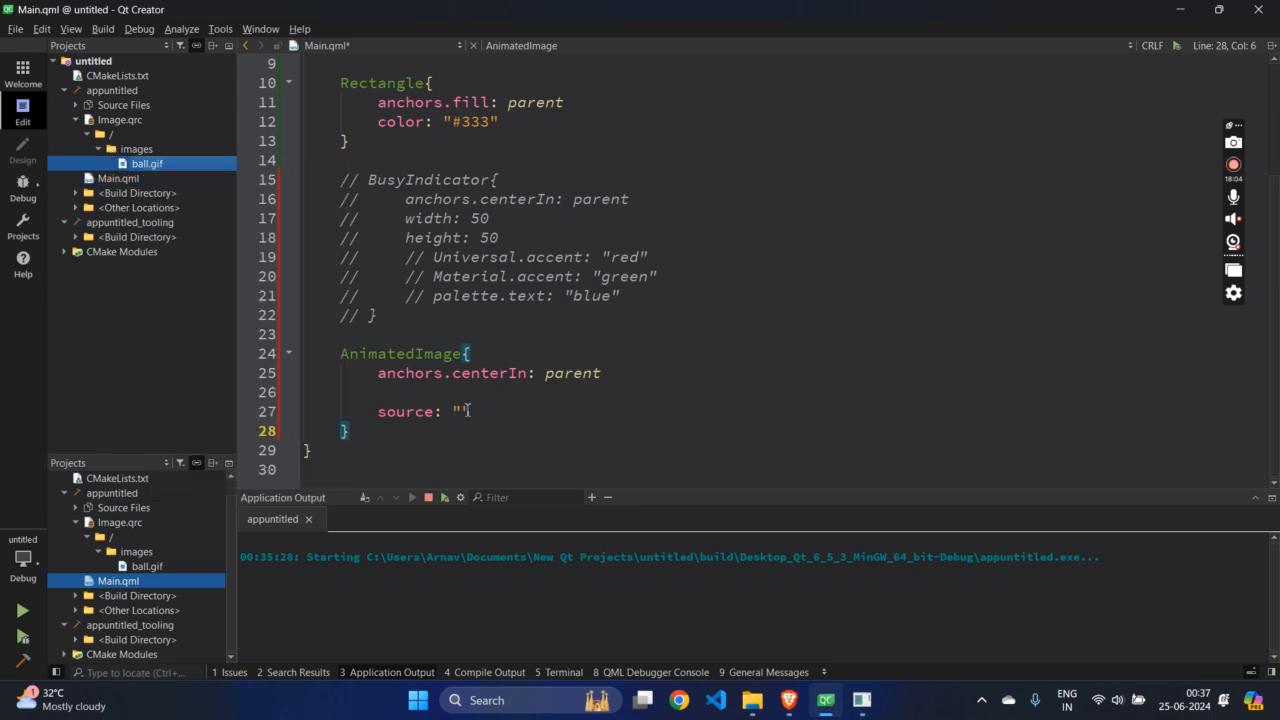
text(qrc:/images/ball.gif)
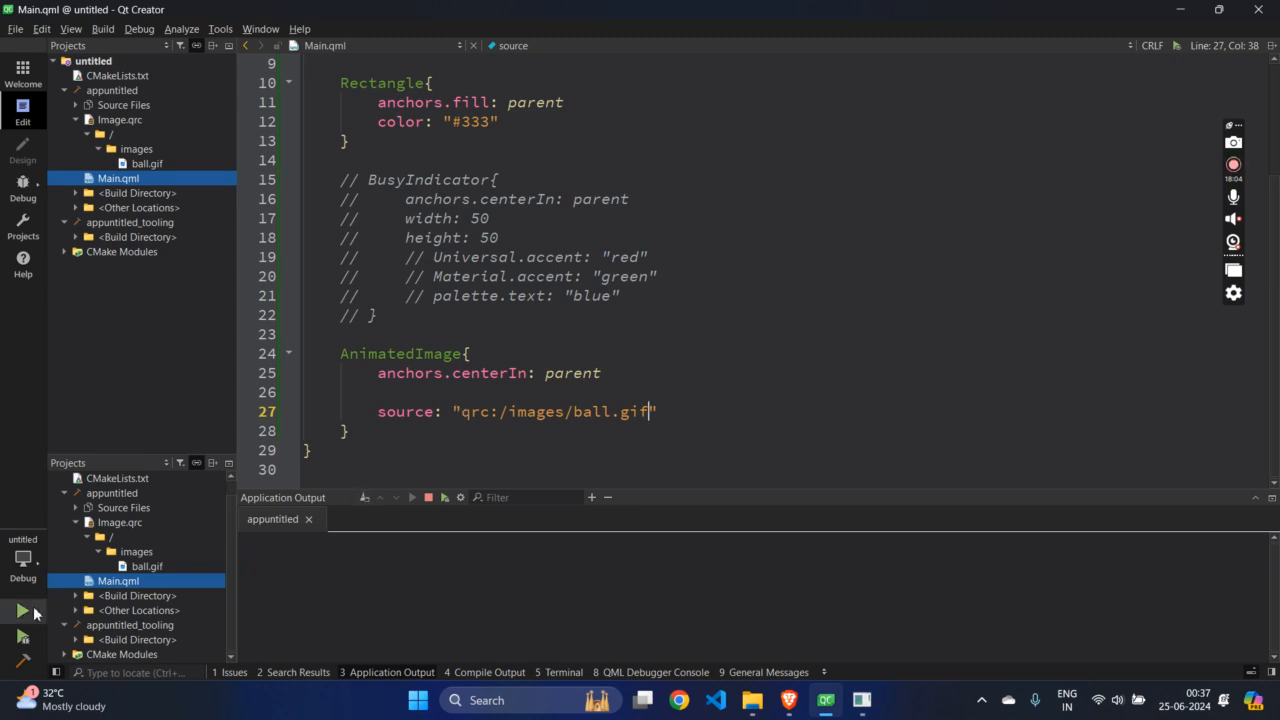
click(20, 612)
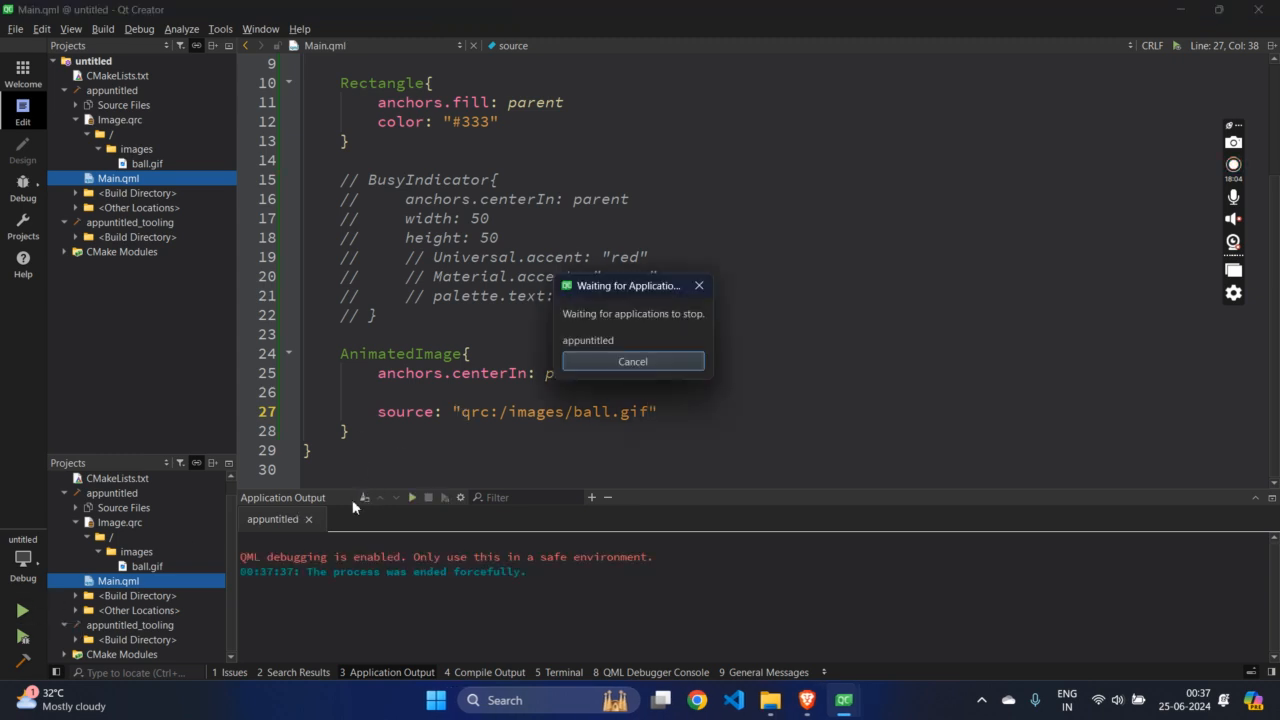
click(632, 360)
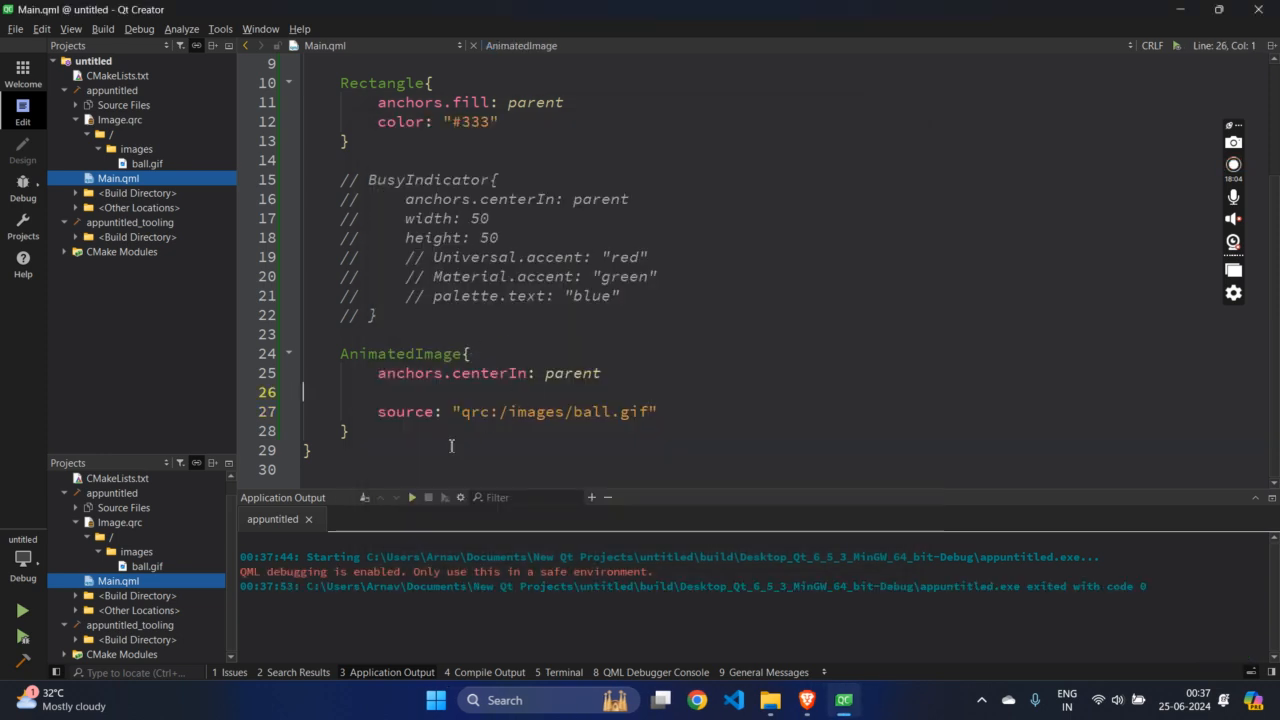
Let the app display the GIF and exit with code 0, then clear the Application Output
click(382, 430)
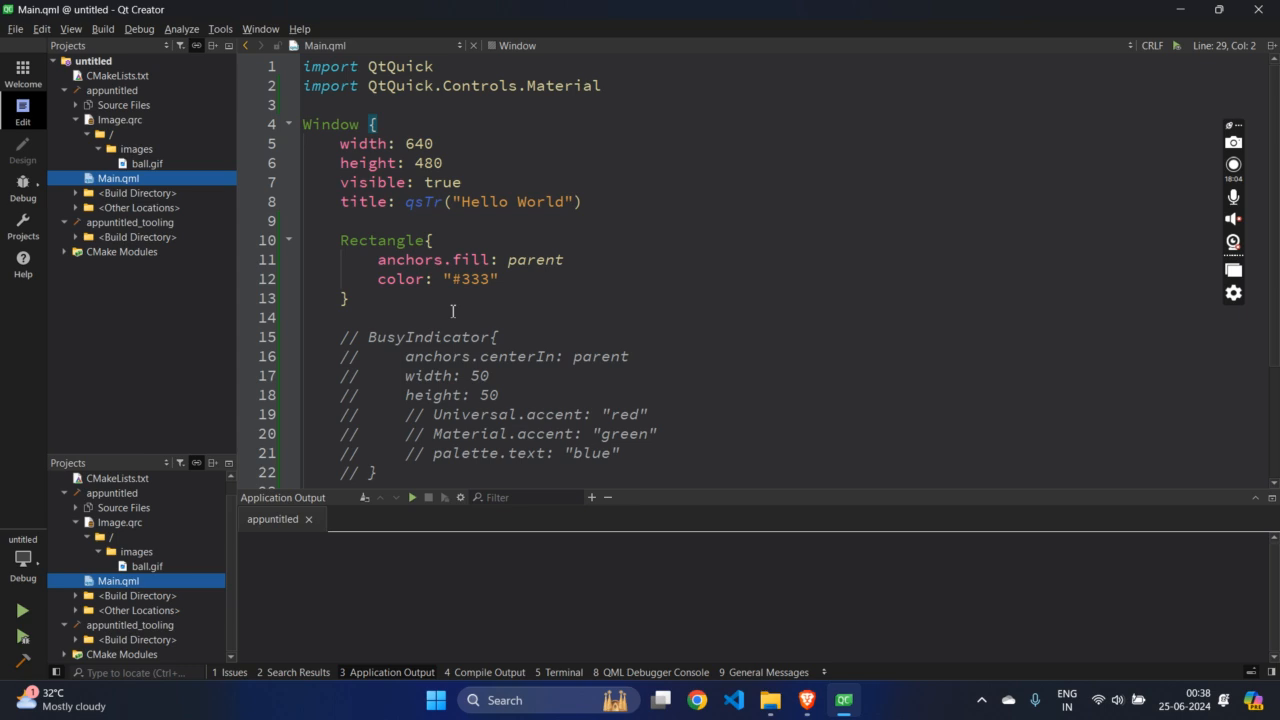
click(1232, 164)
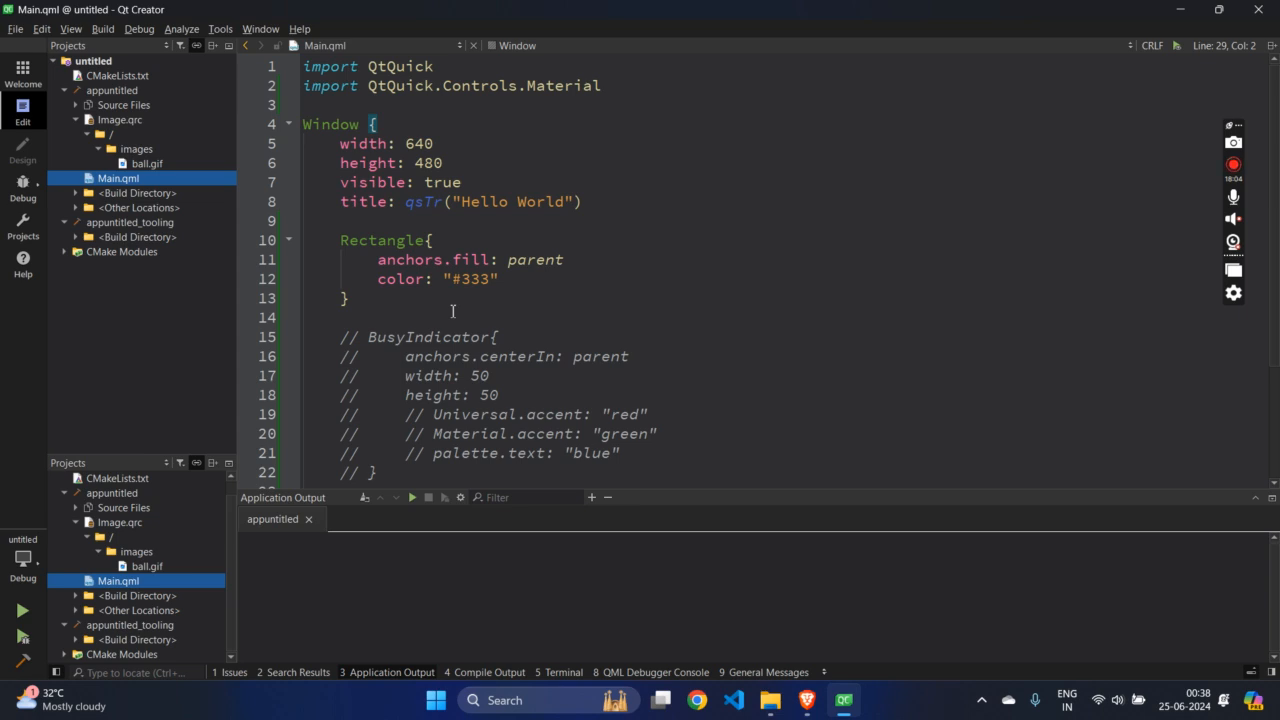